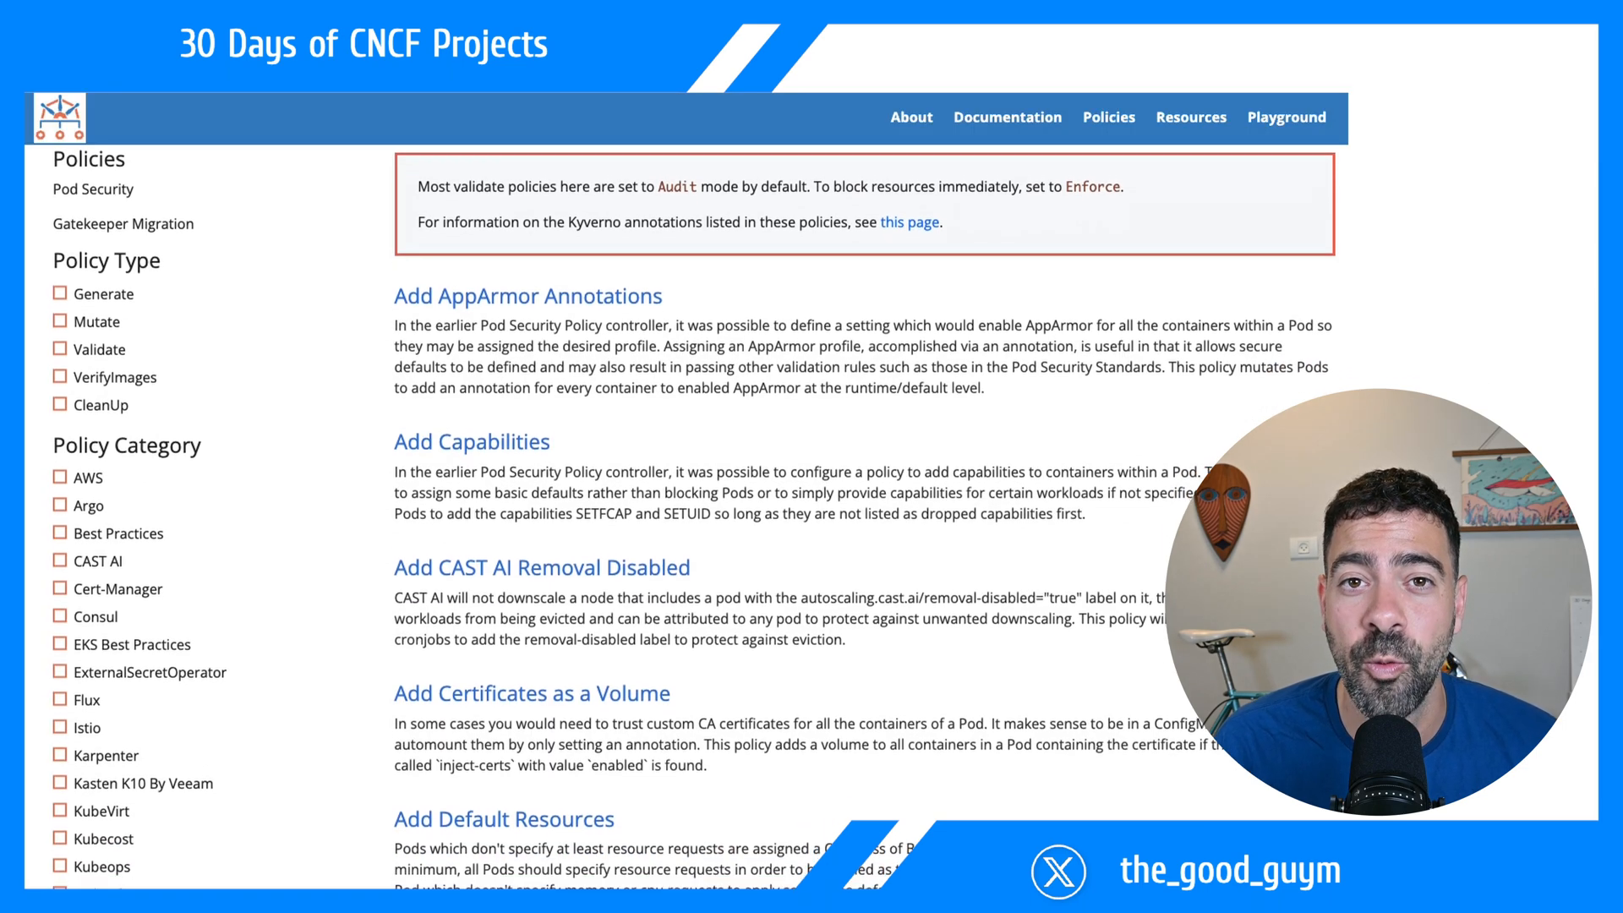
Add the Kyverno Helm repo, update repositories and install the Kyverno release (chart 3.1.4) from the README.
scroll(down, 3)
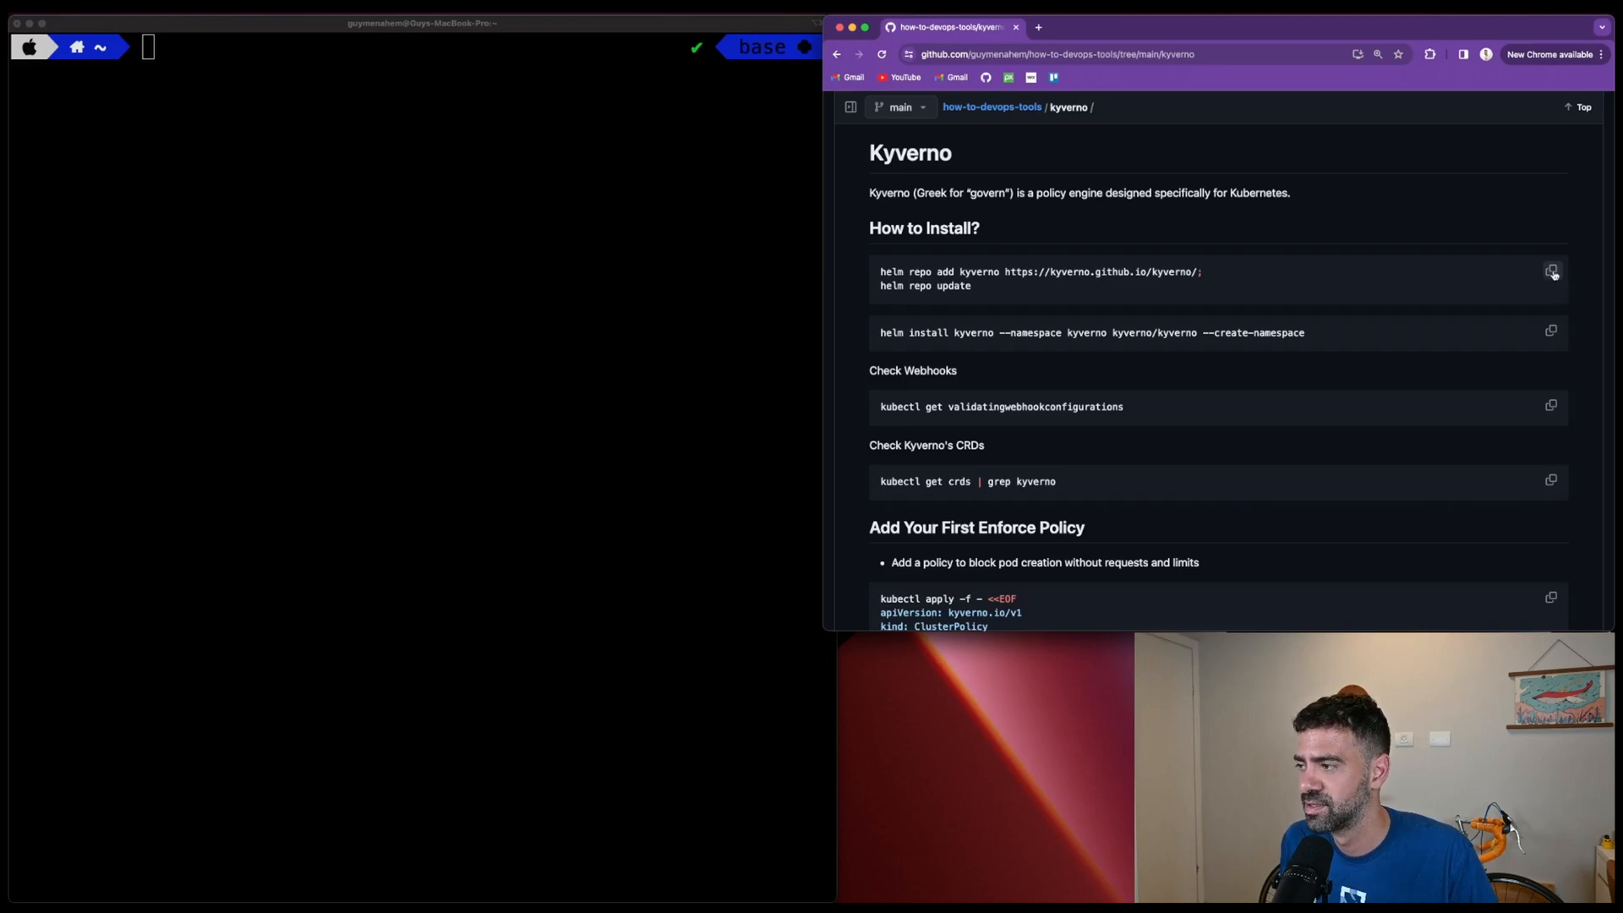
click(1550, 270)
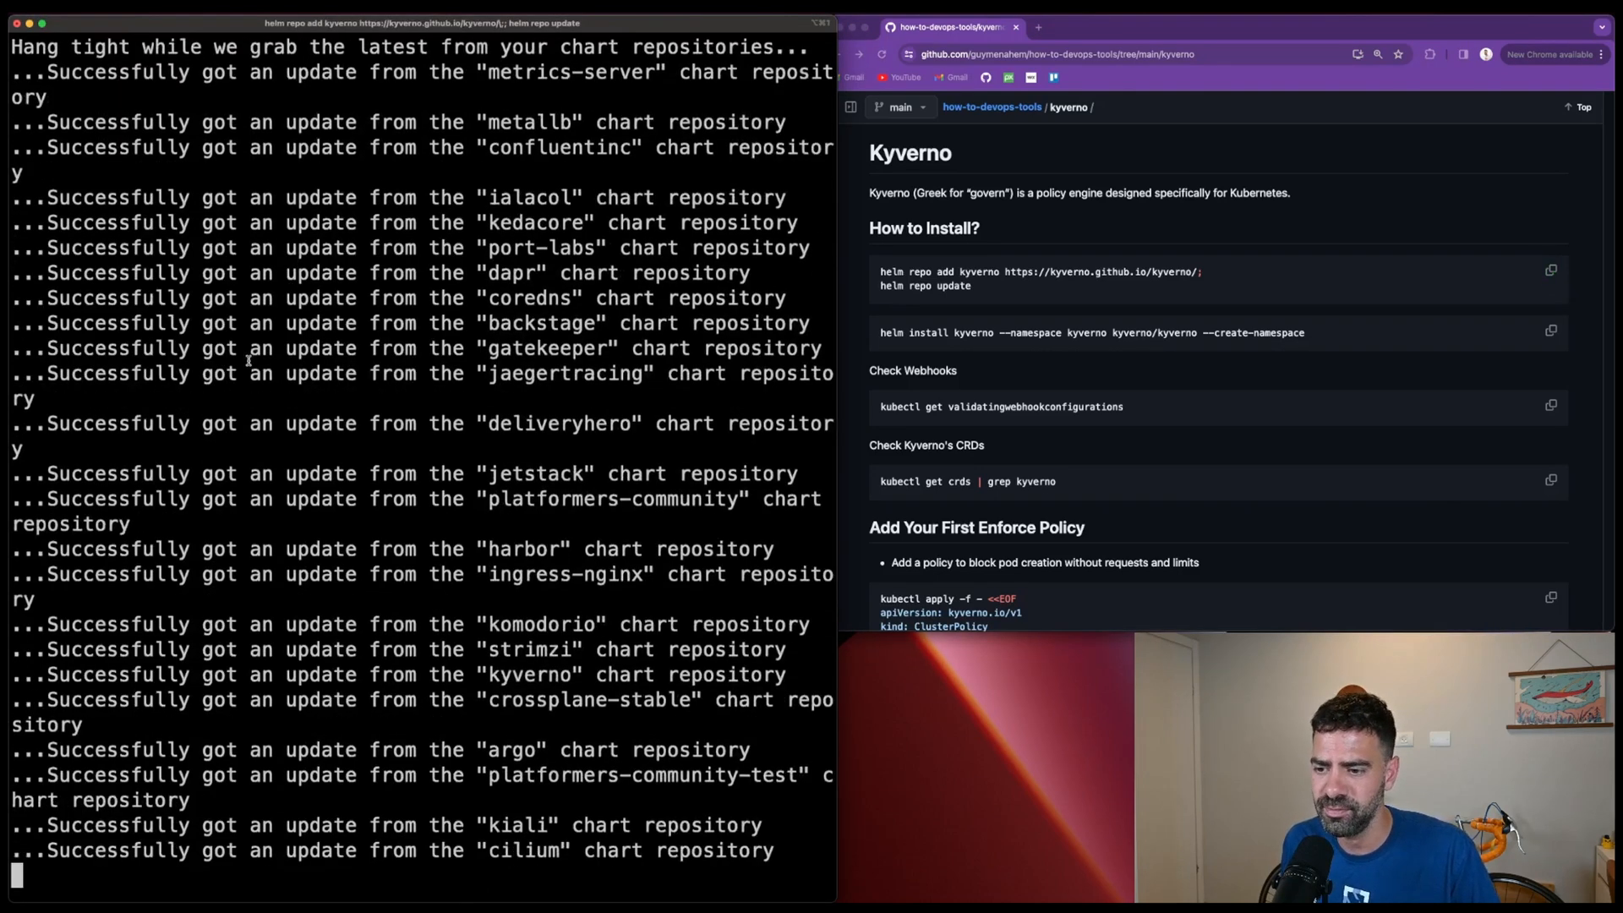
scroll(down, 3)
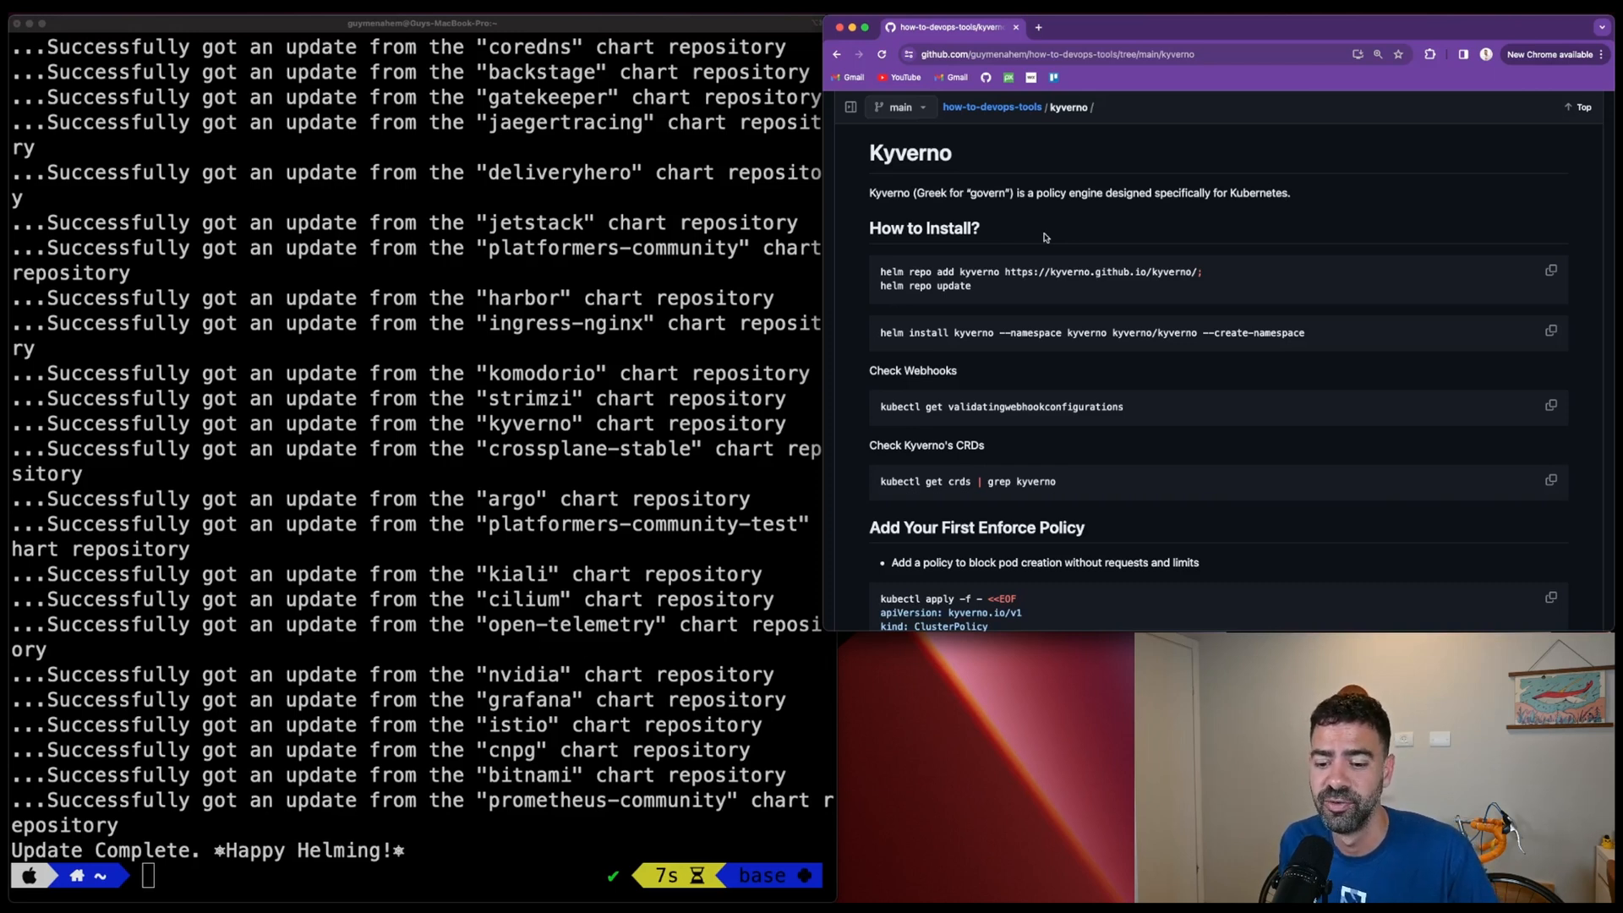
mouse_move(1551, 332)
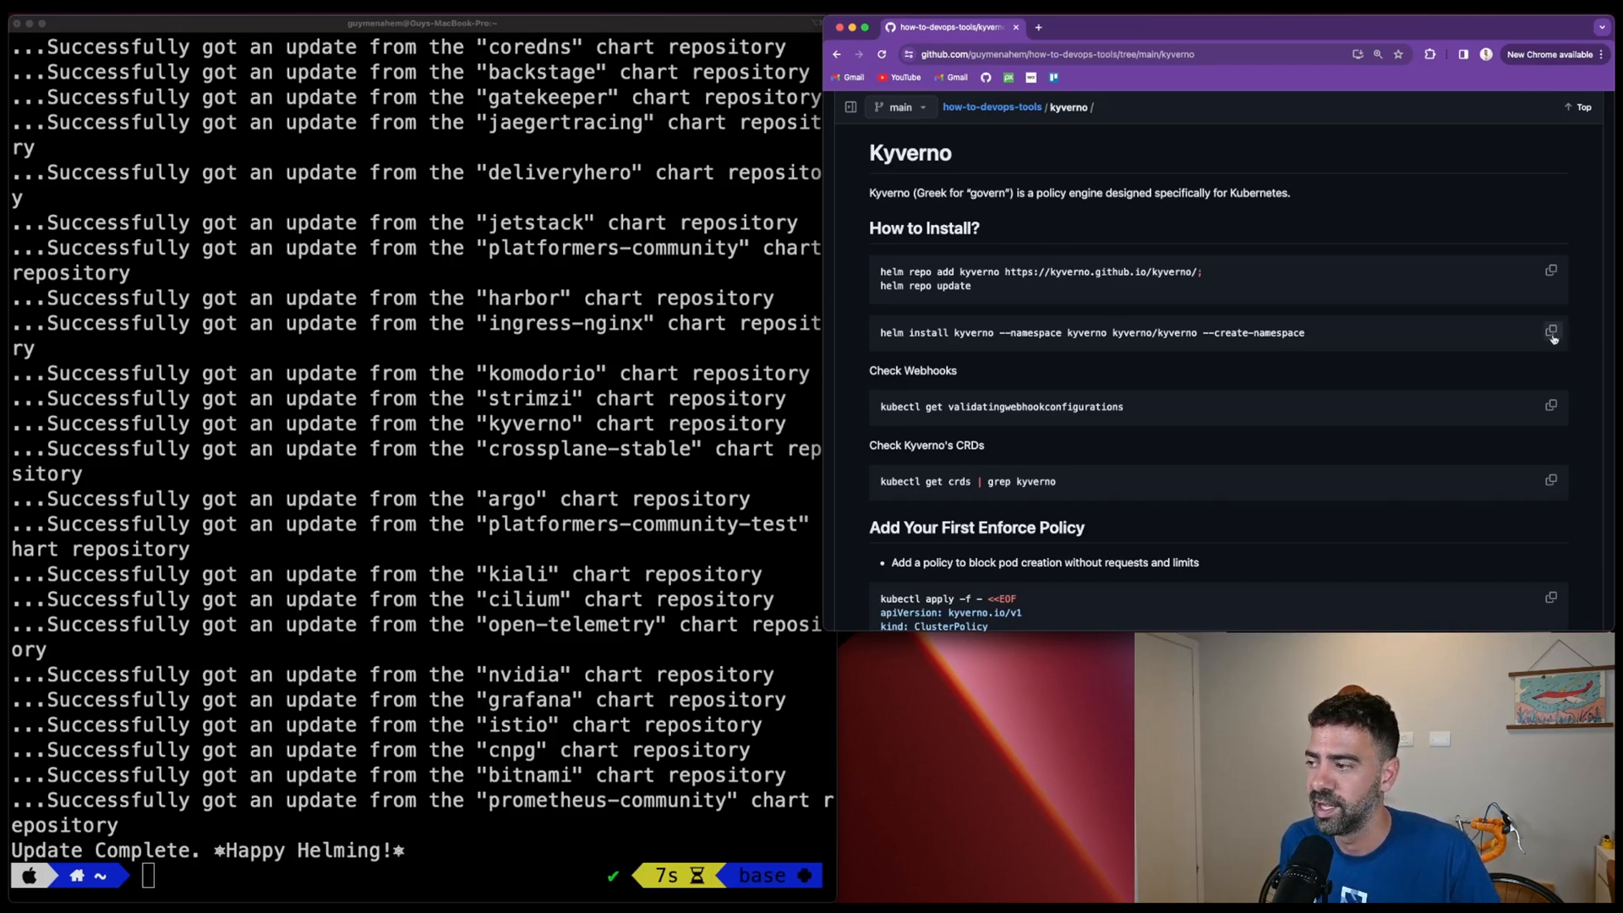
click(1550, 333)
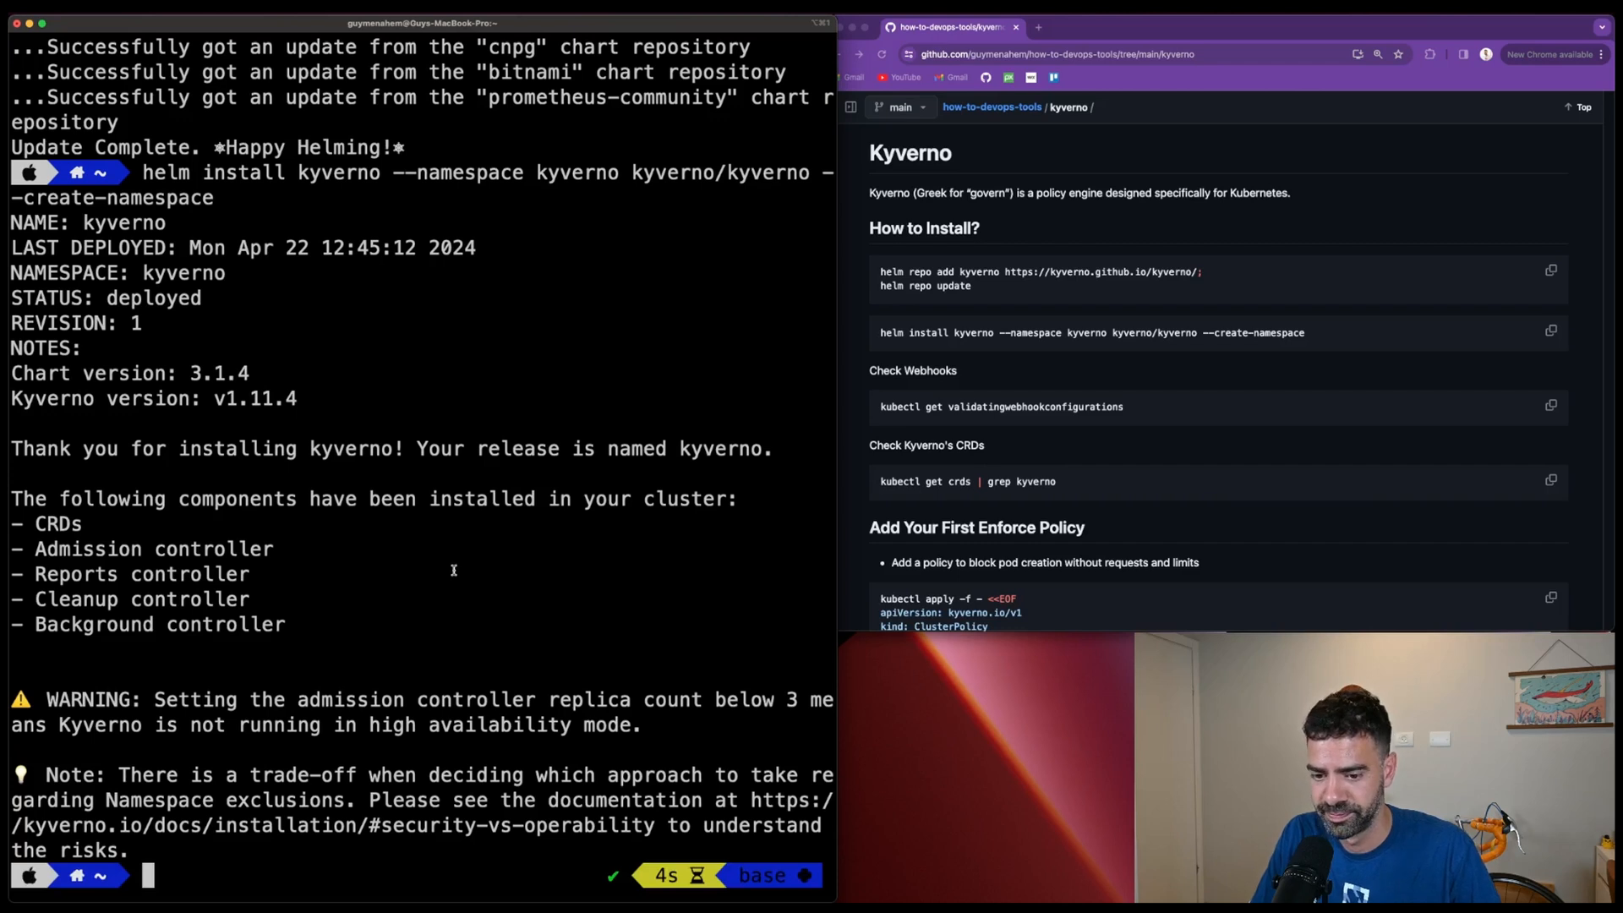
Clear the terminal before checking the kyverno namespace pods.
text(clear)
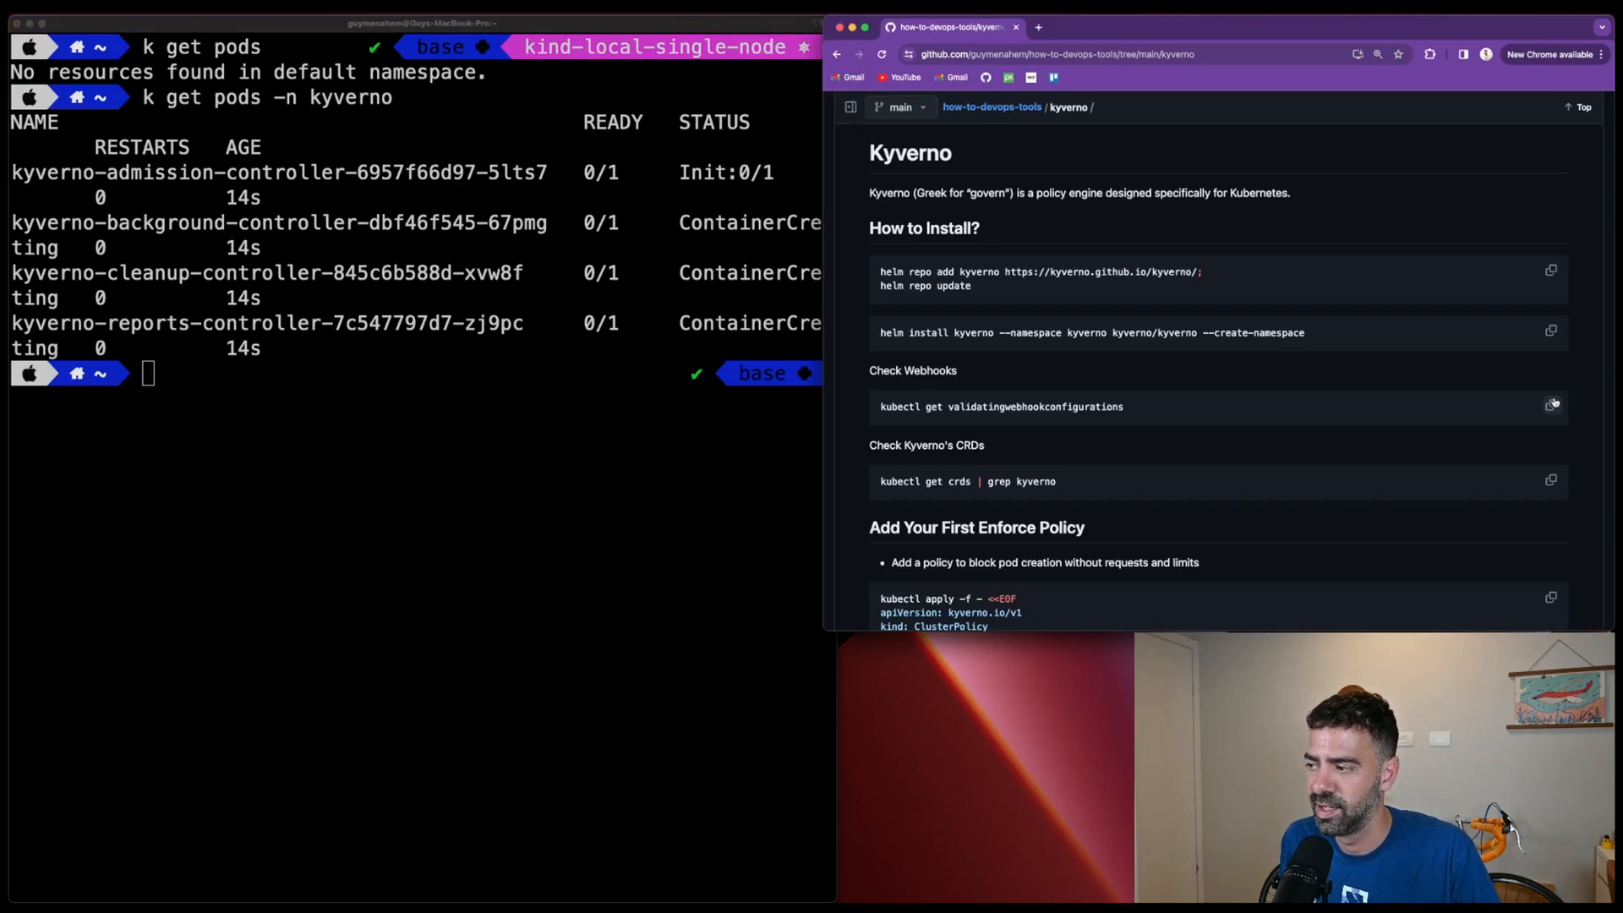
Recheck the kyverno pods until Running, then run 'kubectl get validatingwebhookconfigurations' and clear.
click(1552, 406)
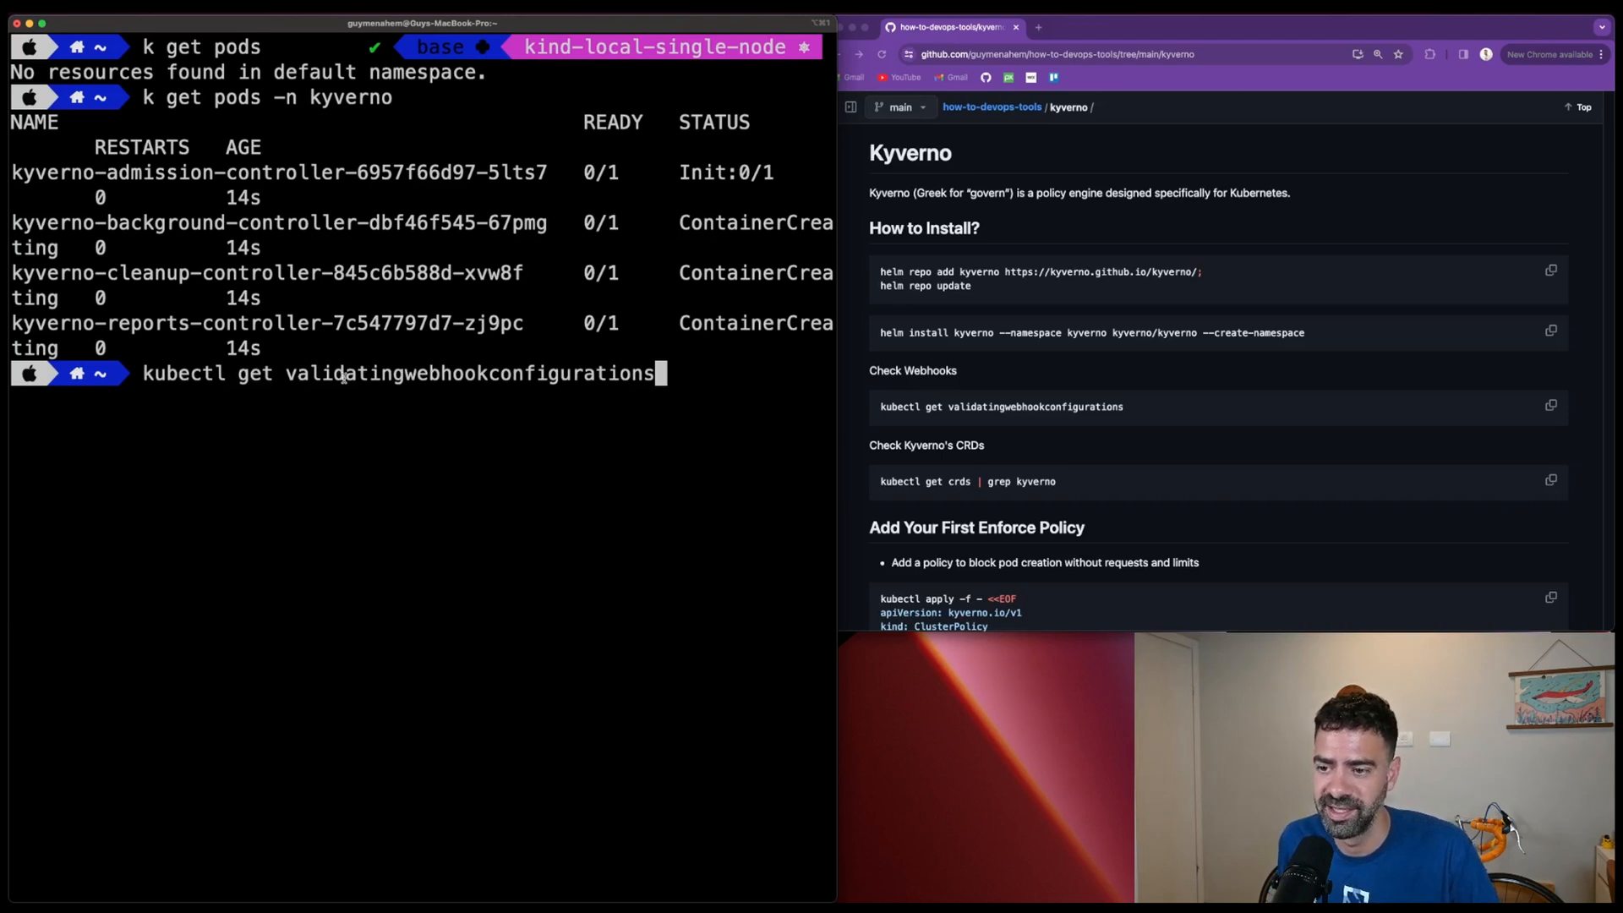
key(Return)
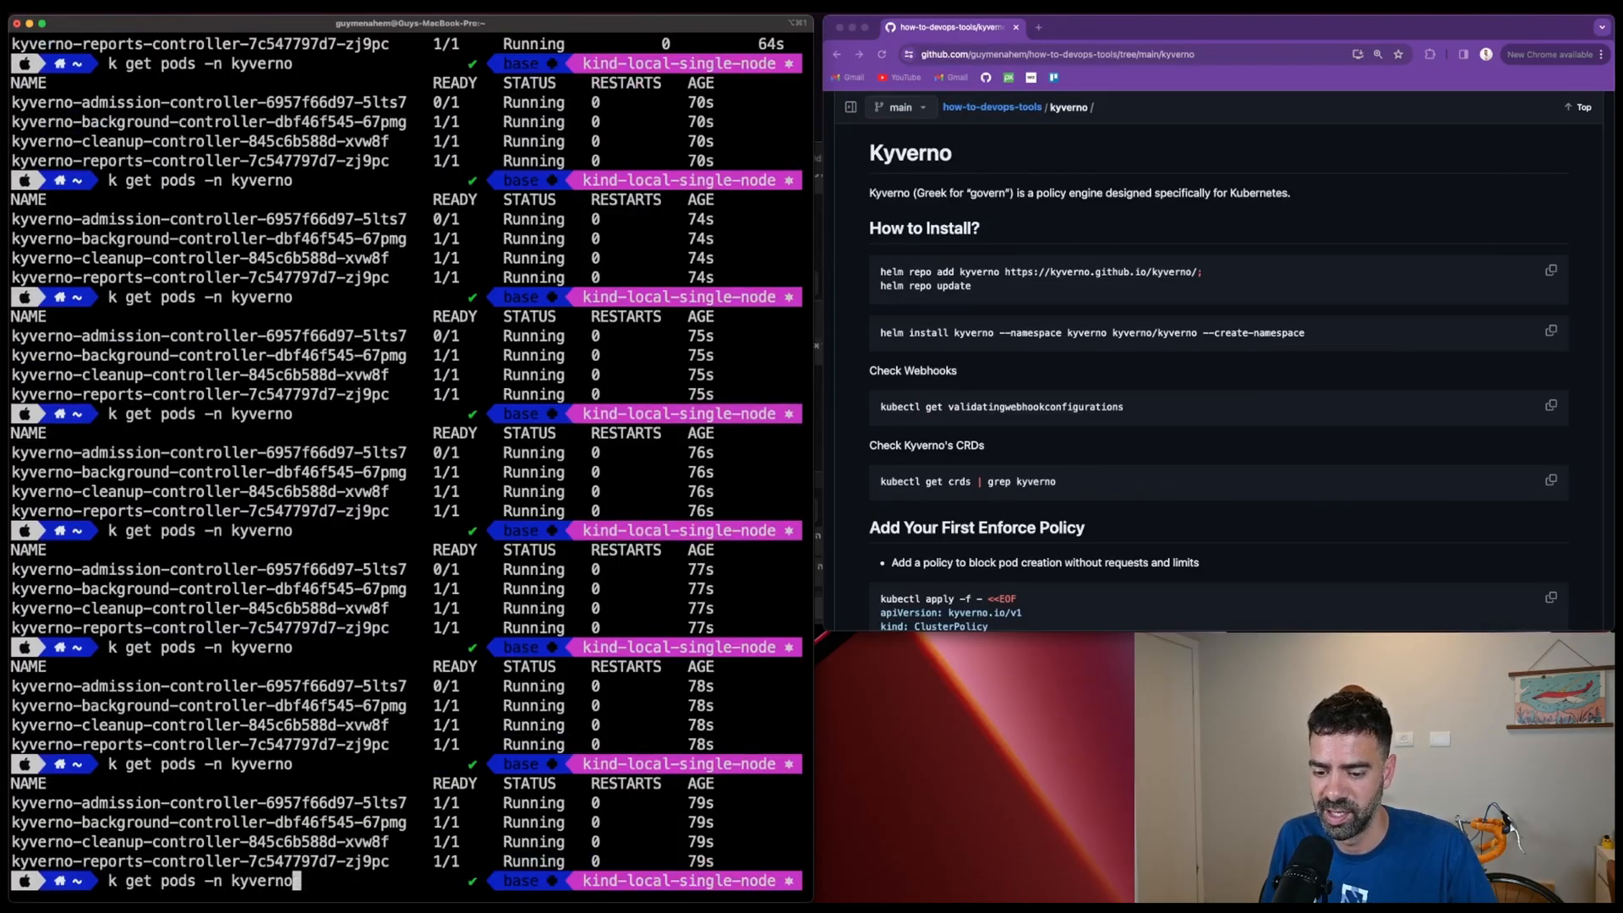
text(kubectl get validatingwebhookconfigurations)
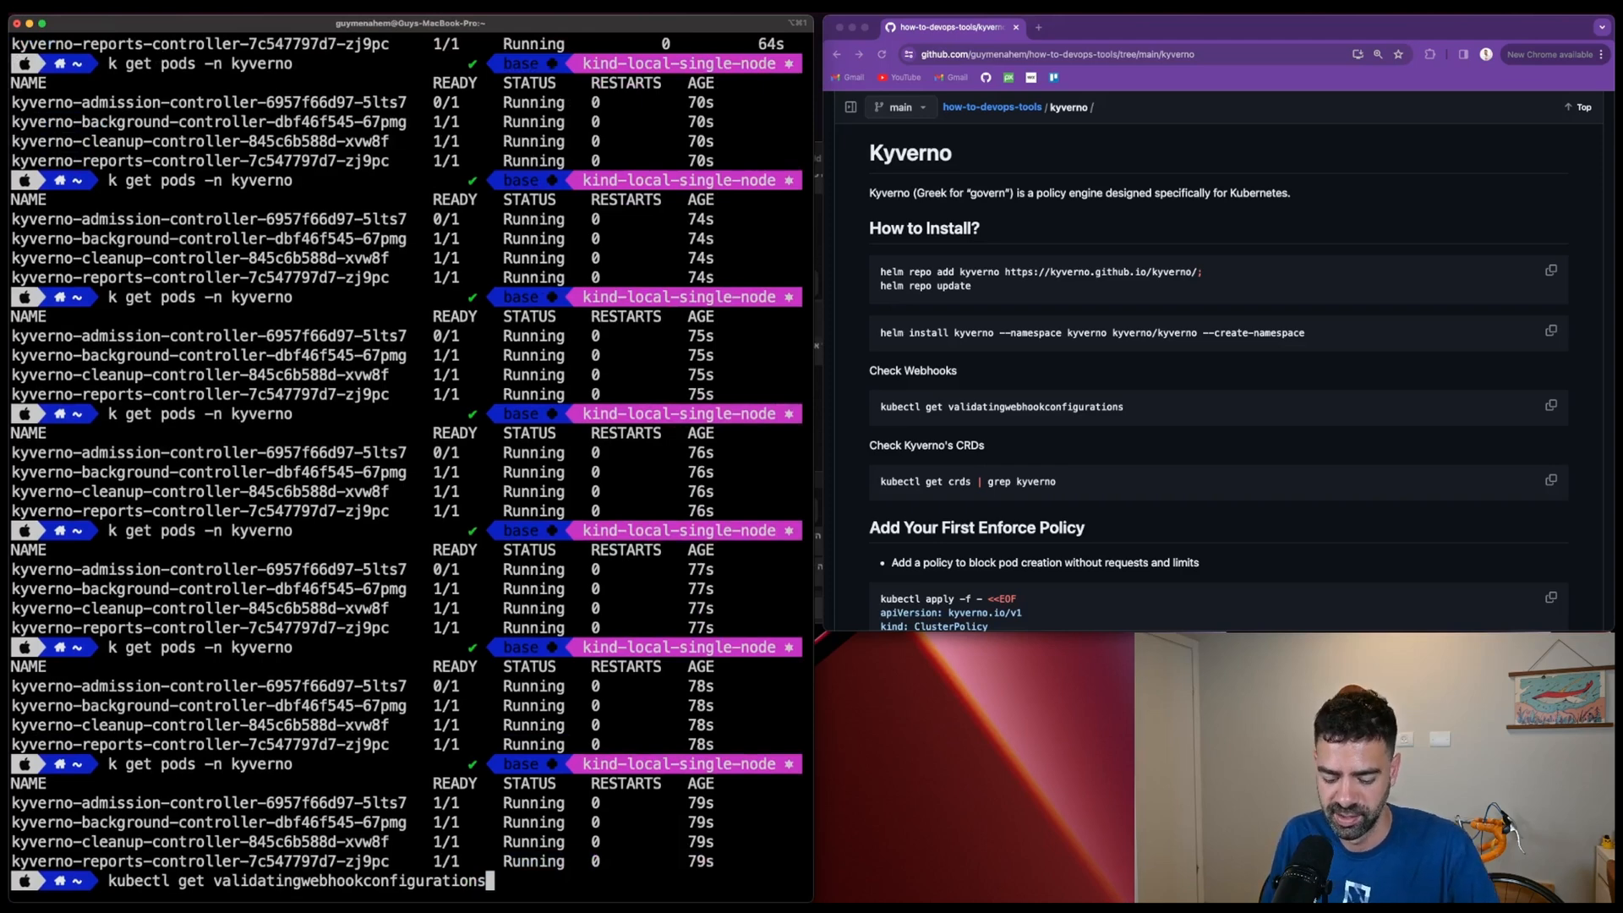
text(clear)
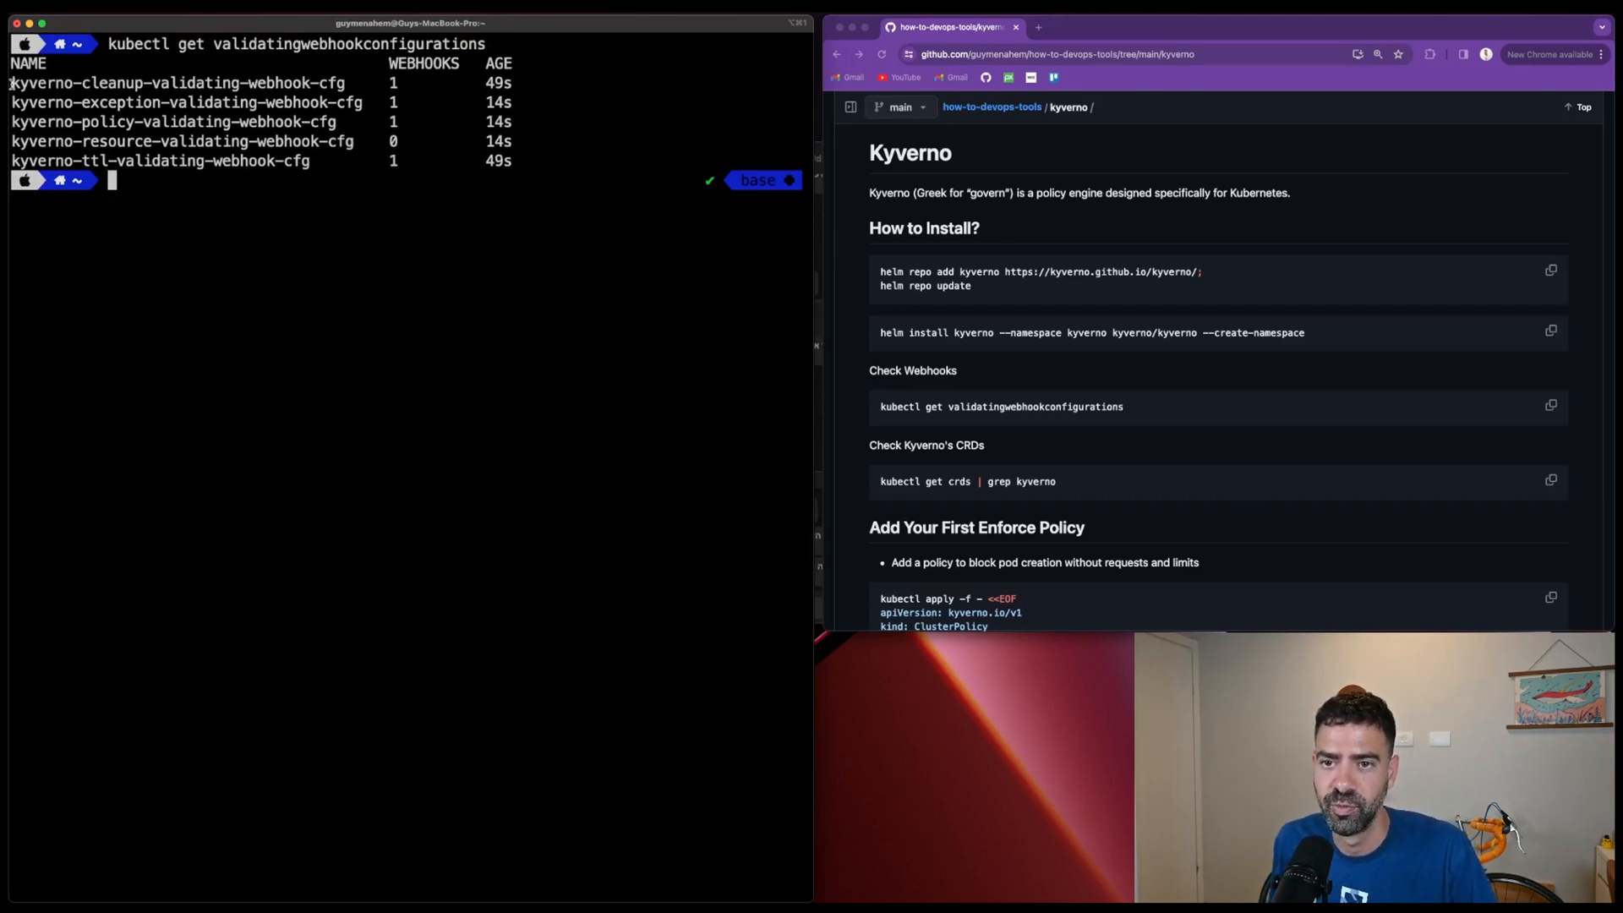
mouse_move(630, 179)
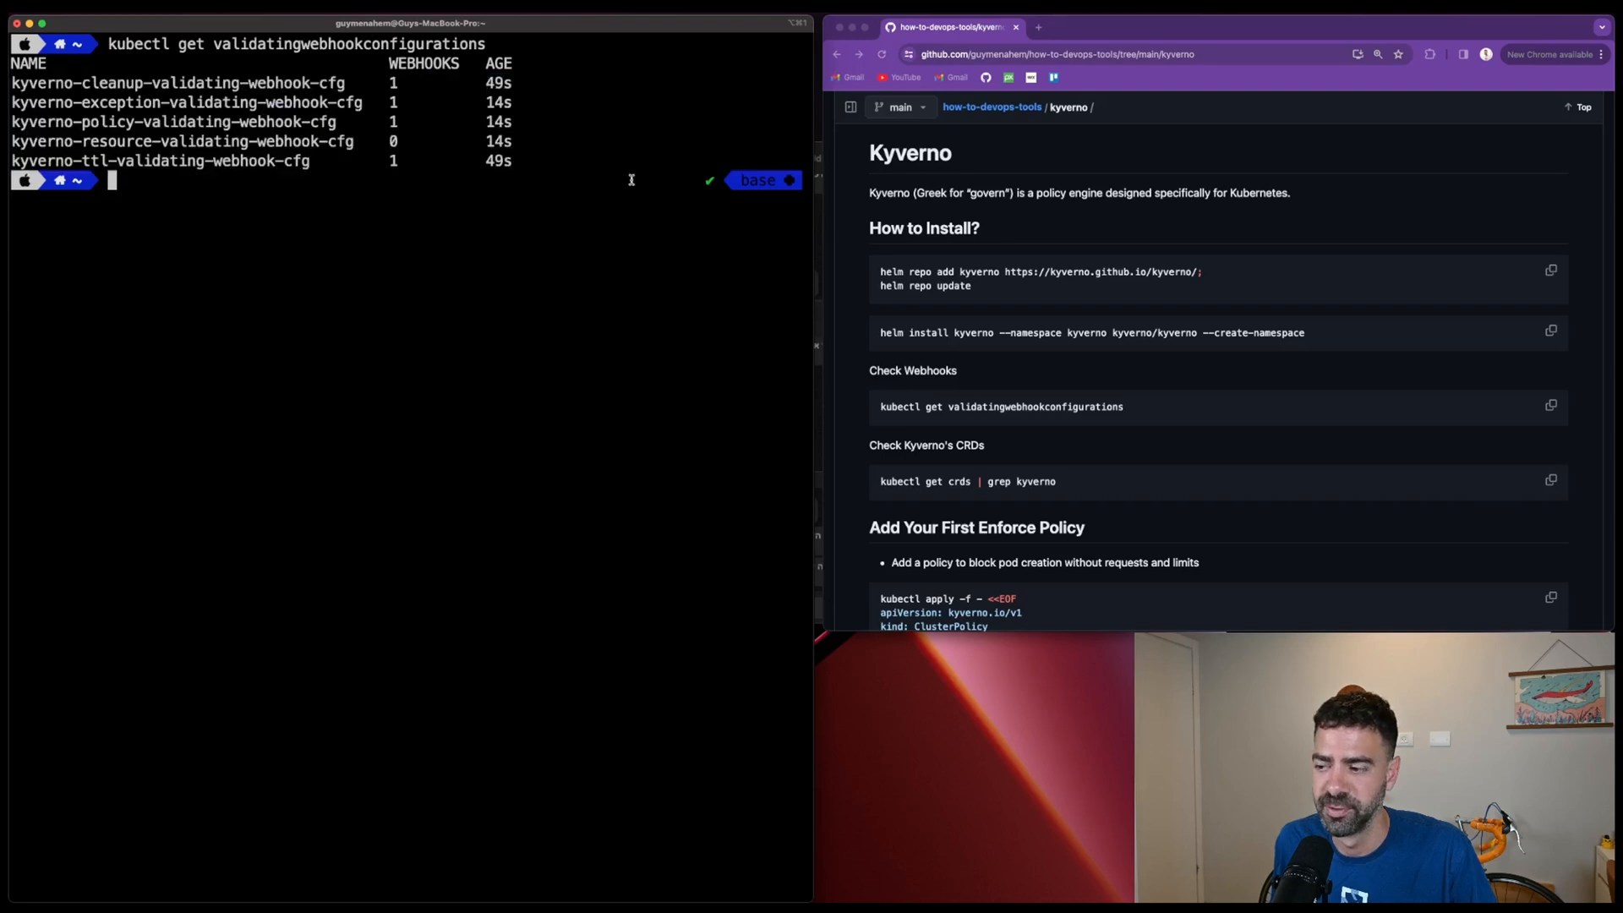
Run 'kubectl get crds | grep kyverno' and highlight clusterpolicies.kyverno.io in the output.
scroll(down, 3)
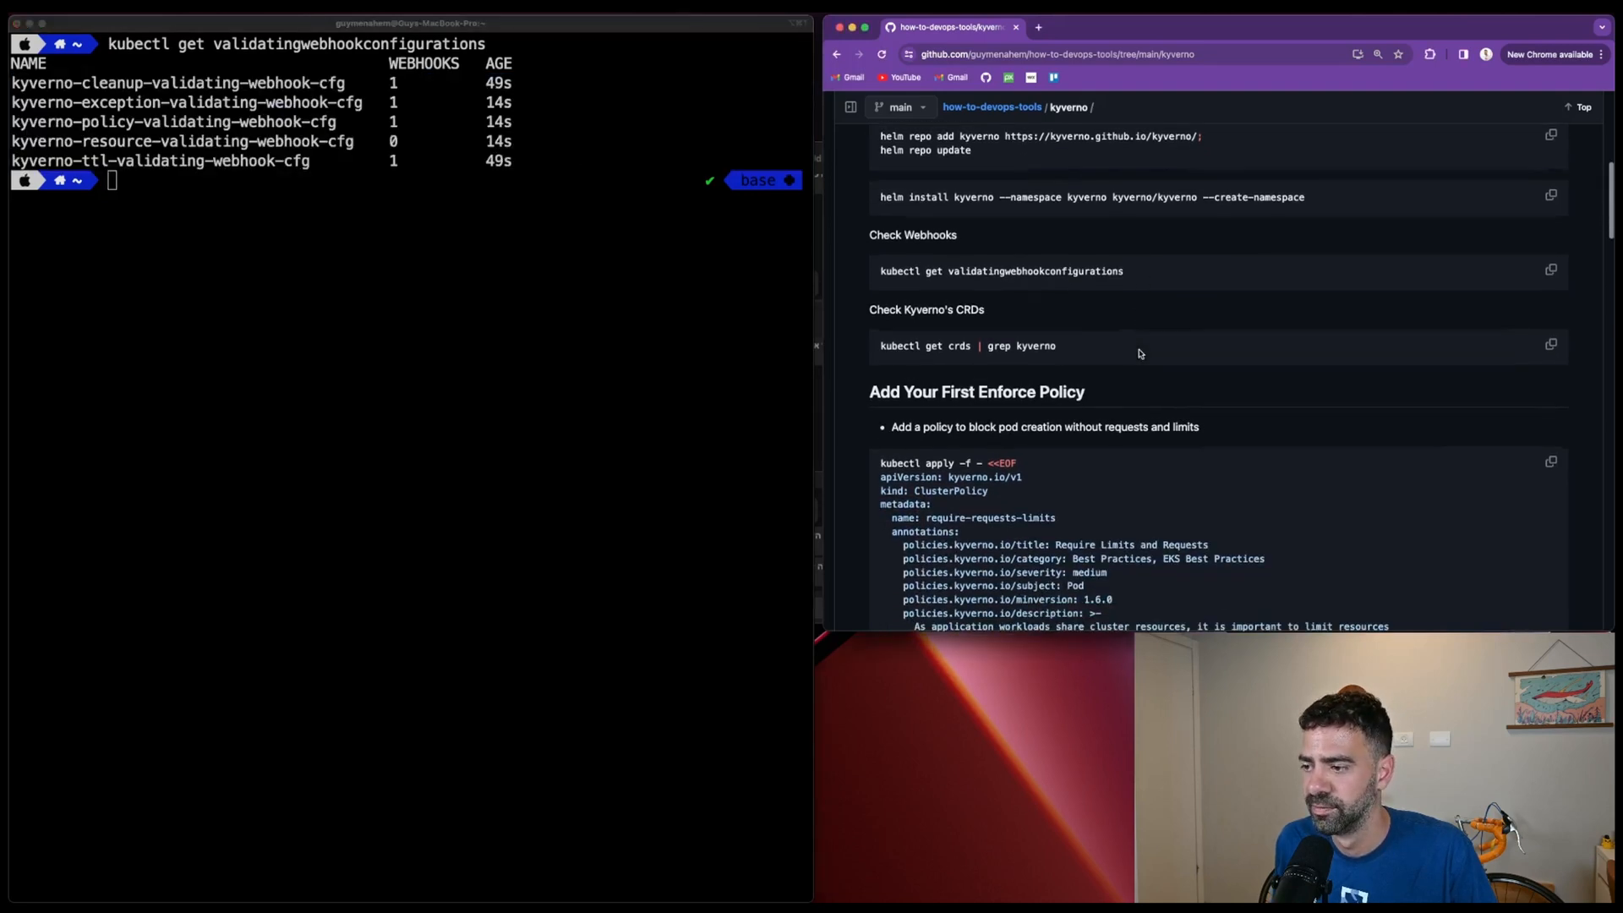
click(1550, 344)
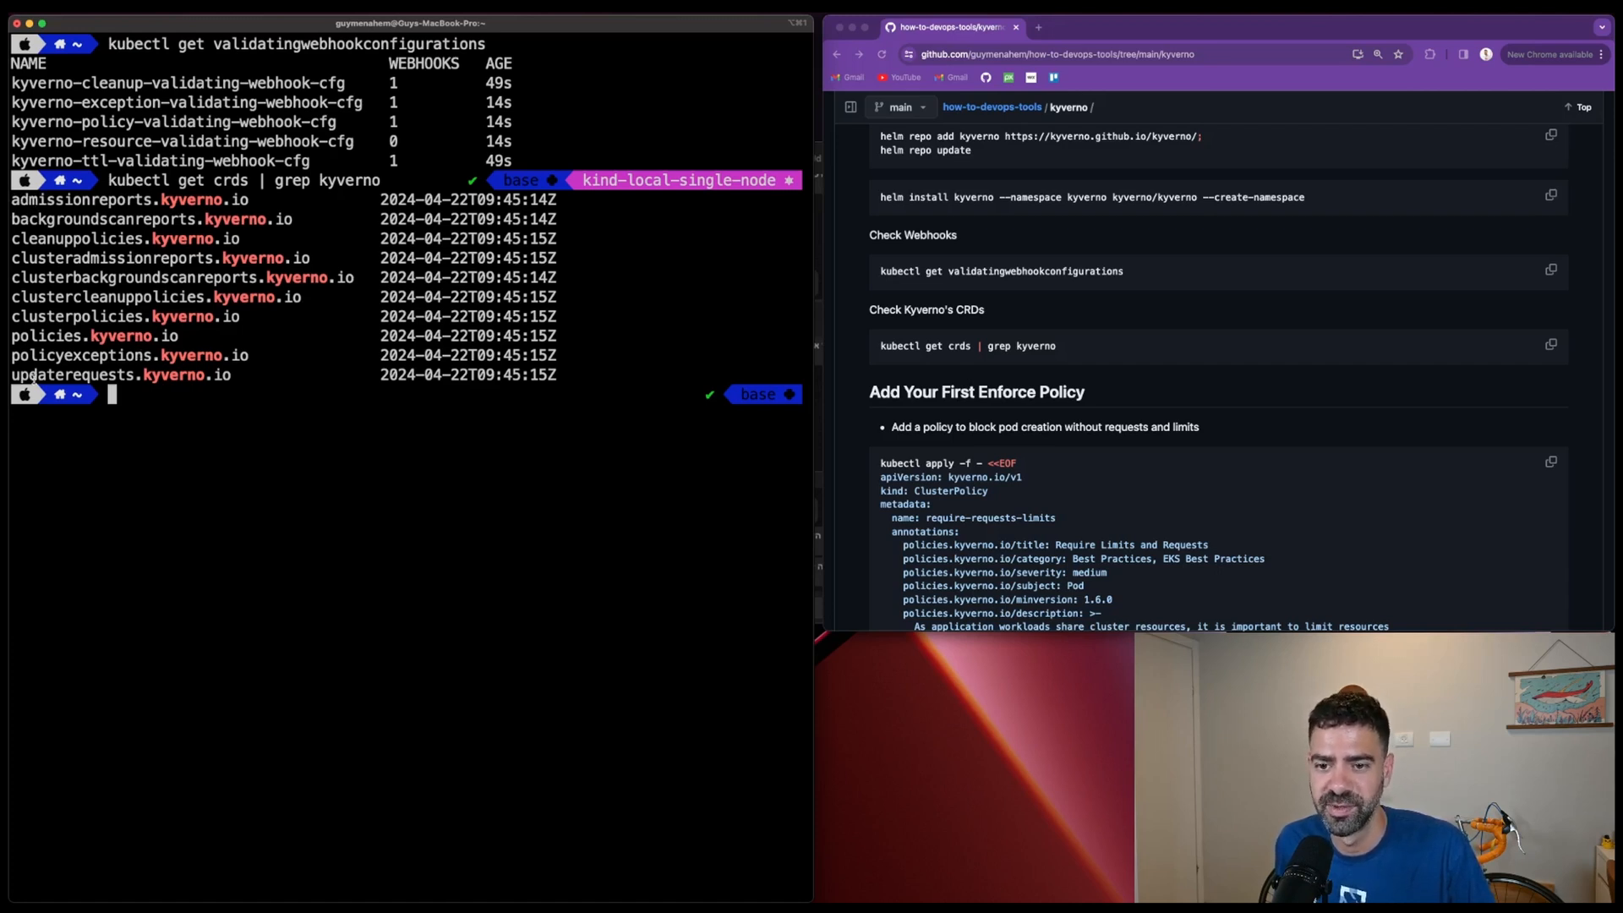
double_click(87, 334)
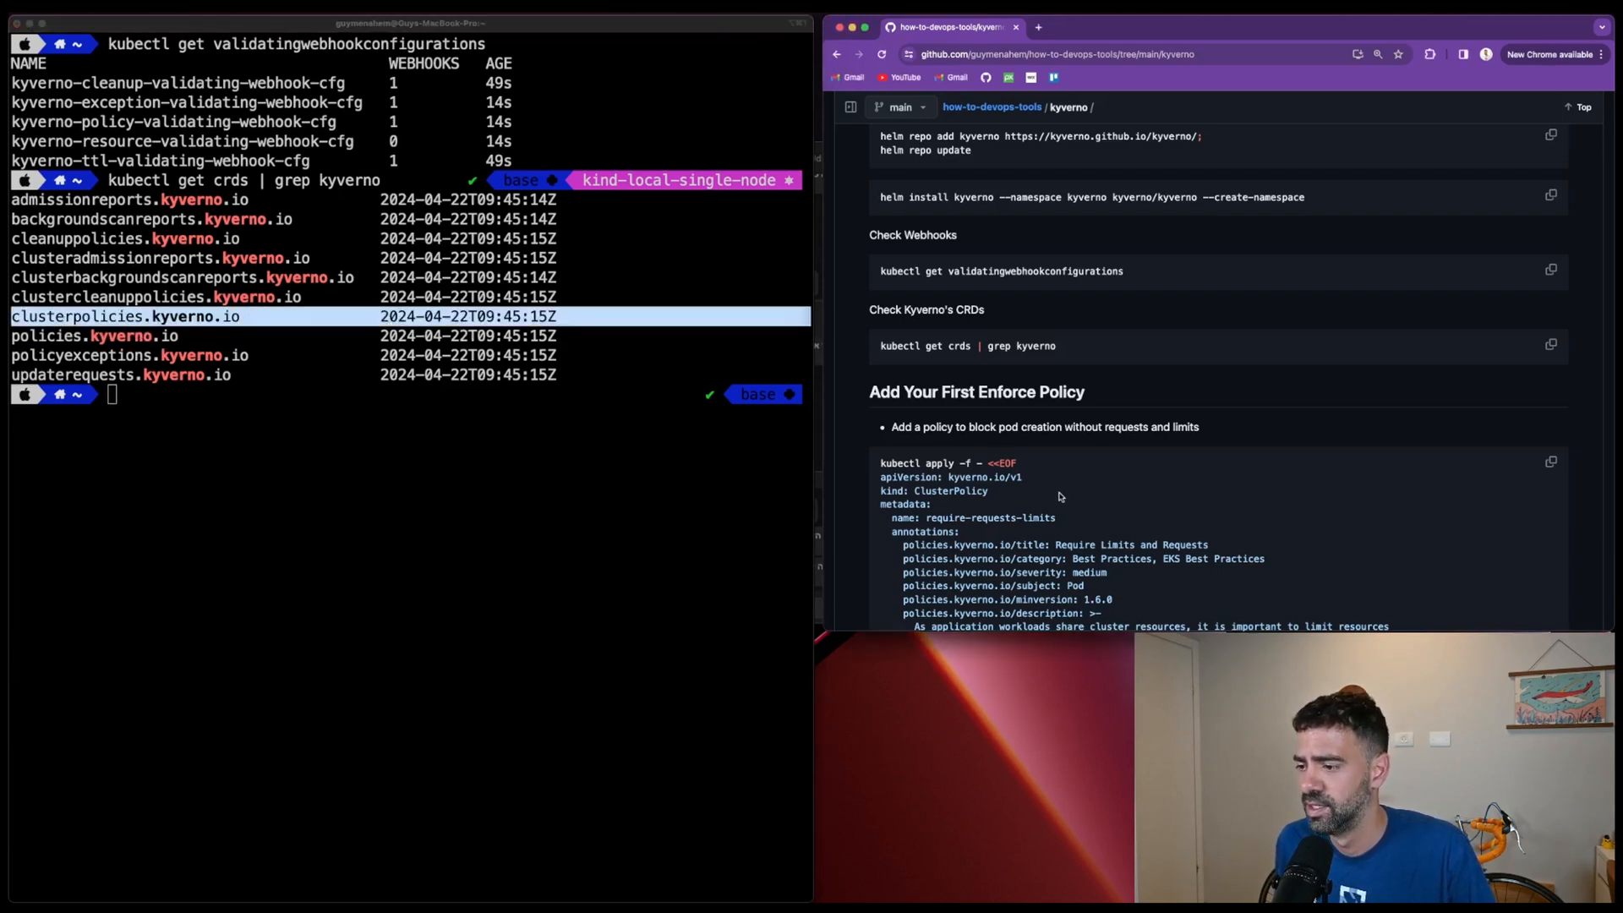
scroll(down, 3)
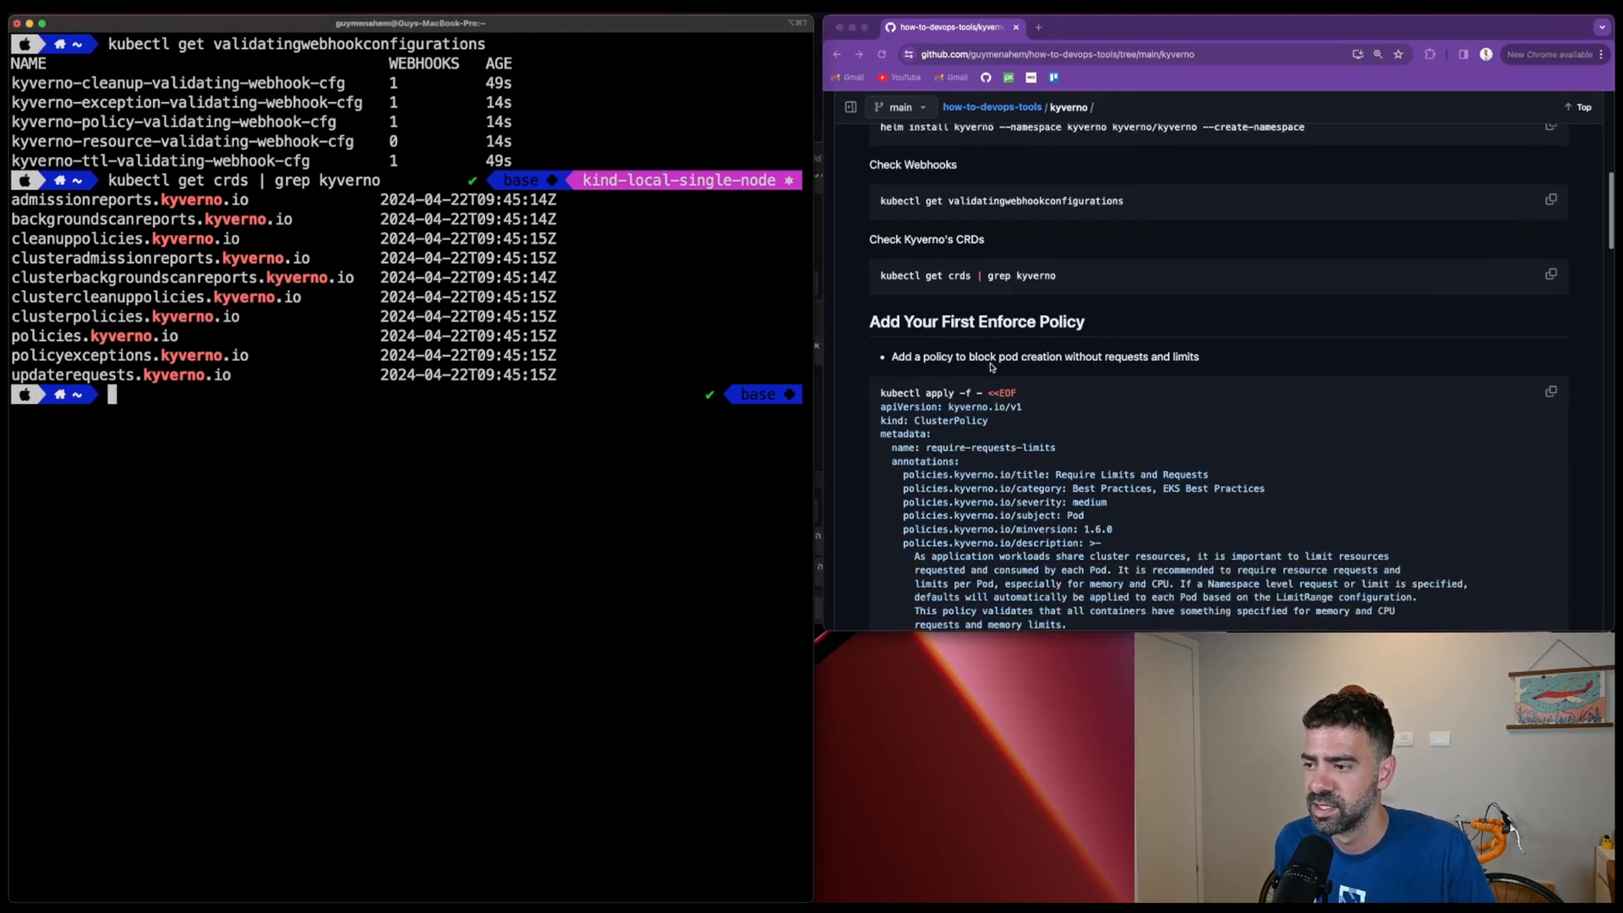
Scroll to the require-requests-limits ClusterPolicy YAML, highlight its background setting, and start 'k get pods -n kyverno'.
scroll(down, 3)
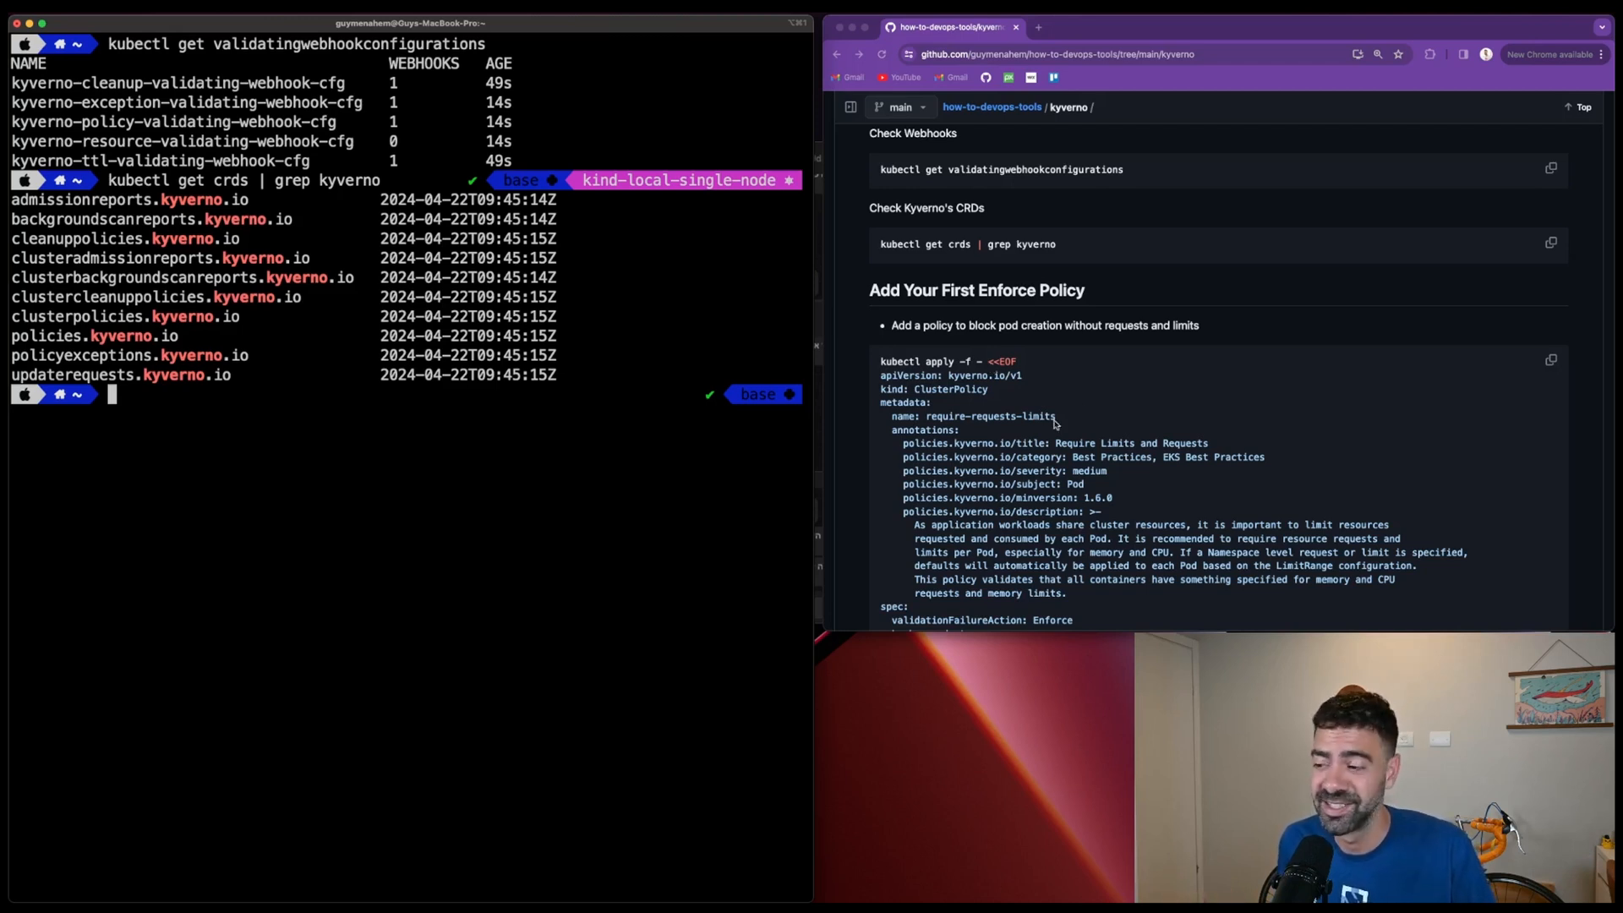
scroll(down, 3)
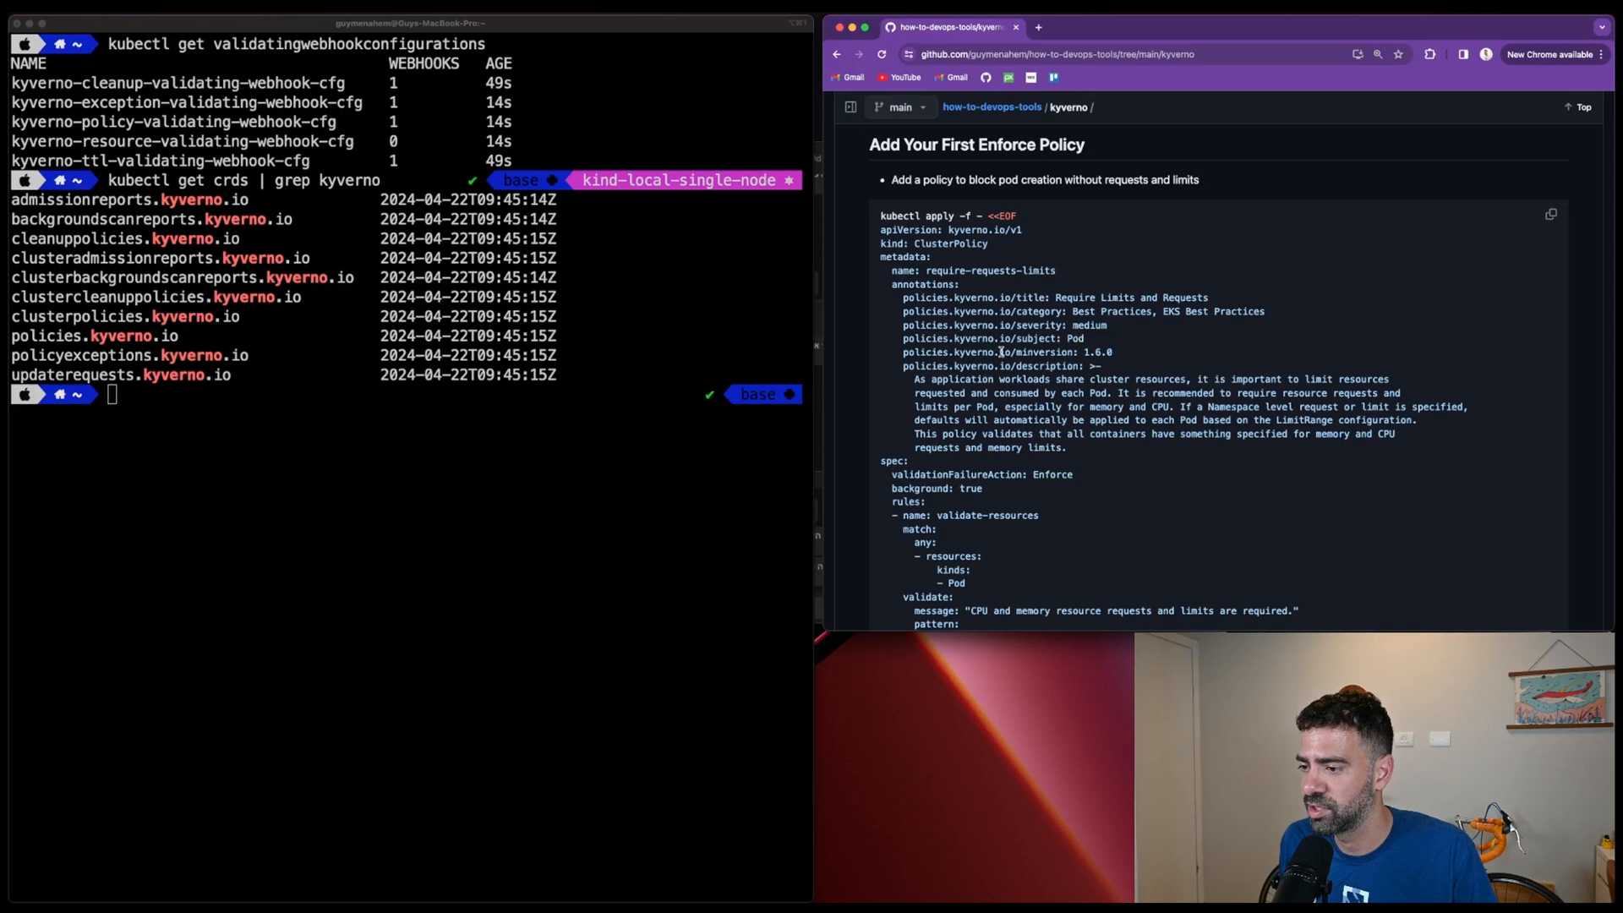
scroll(down, 3)
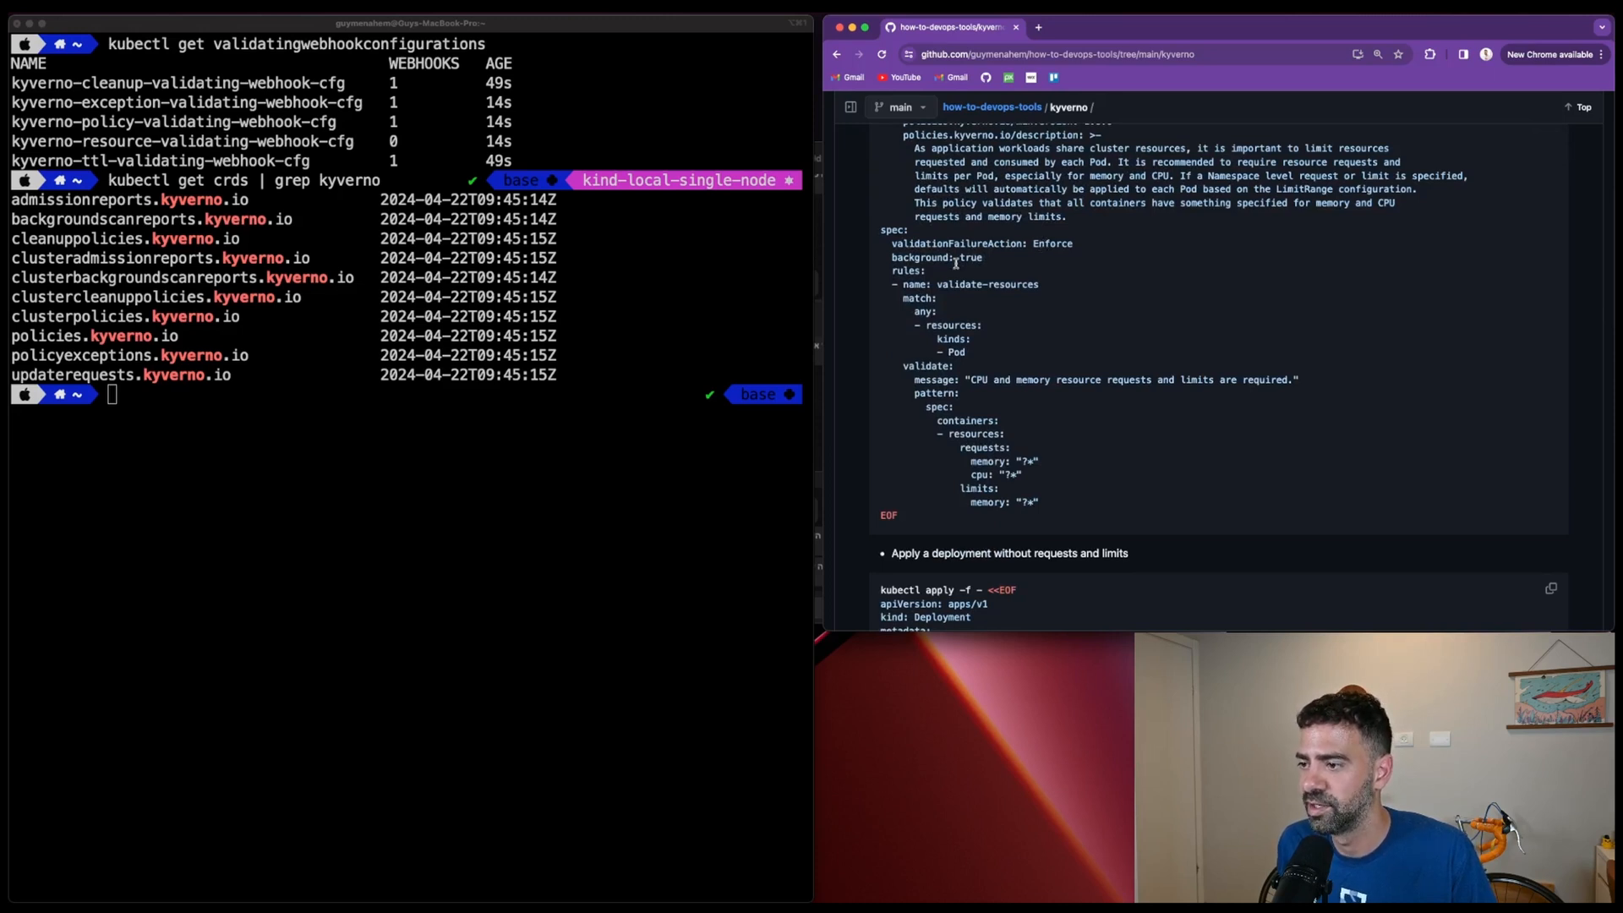
double_click(985, 284)
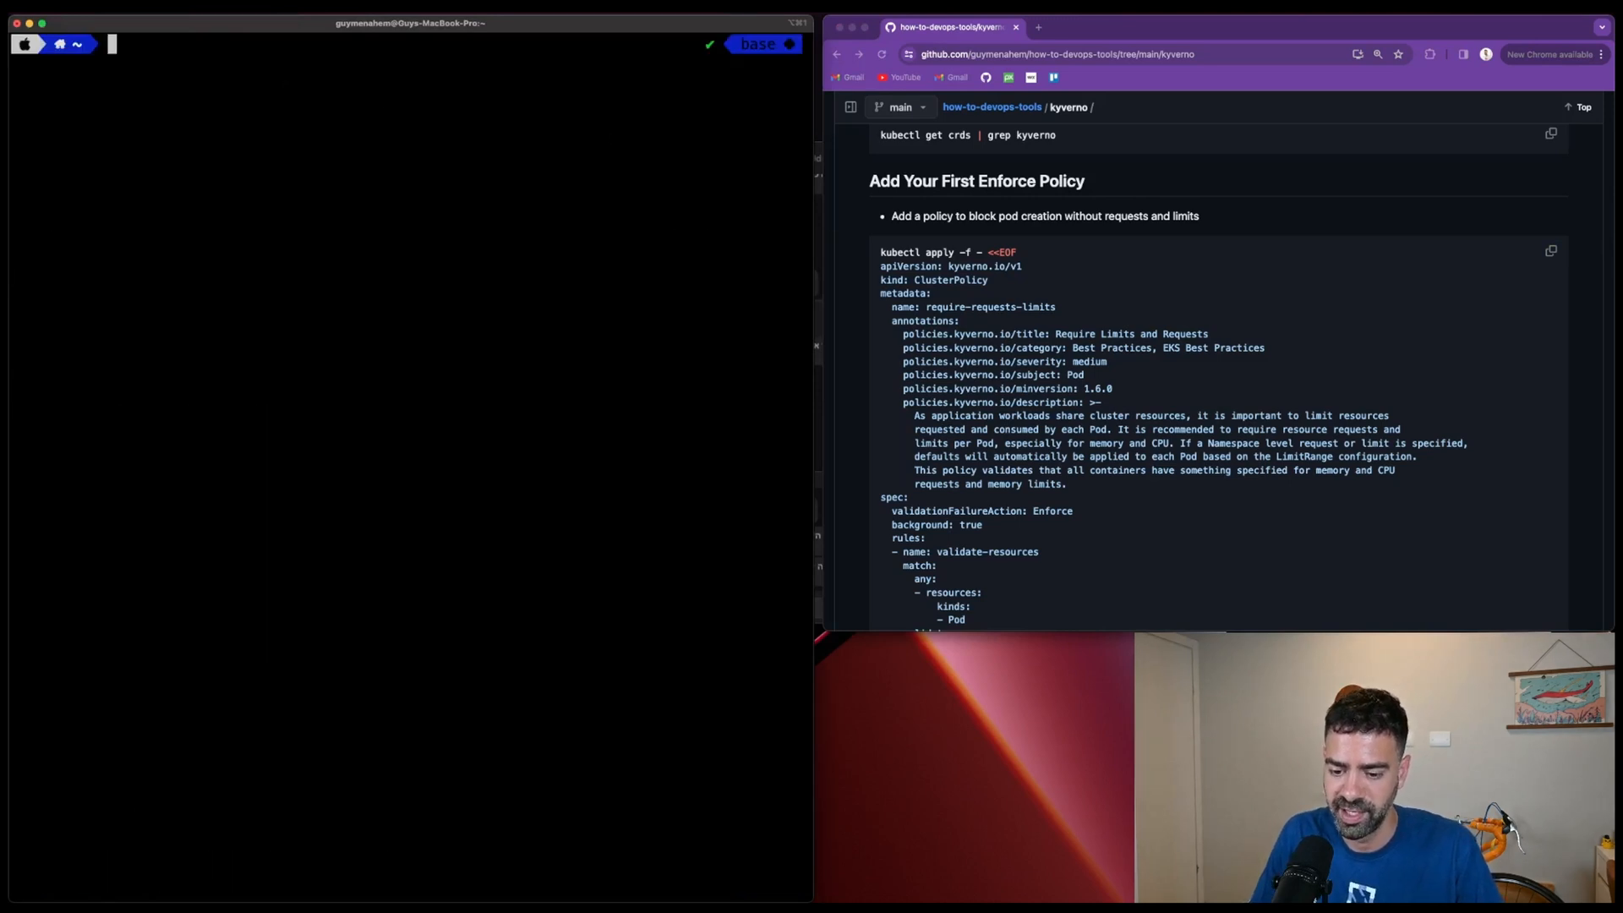
text(k get pods -n kyverno)
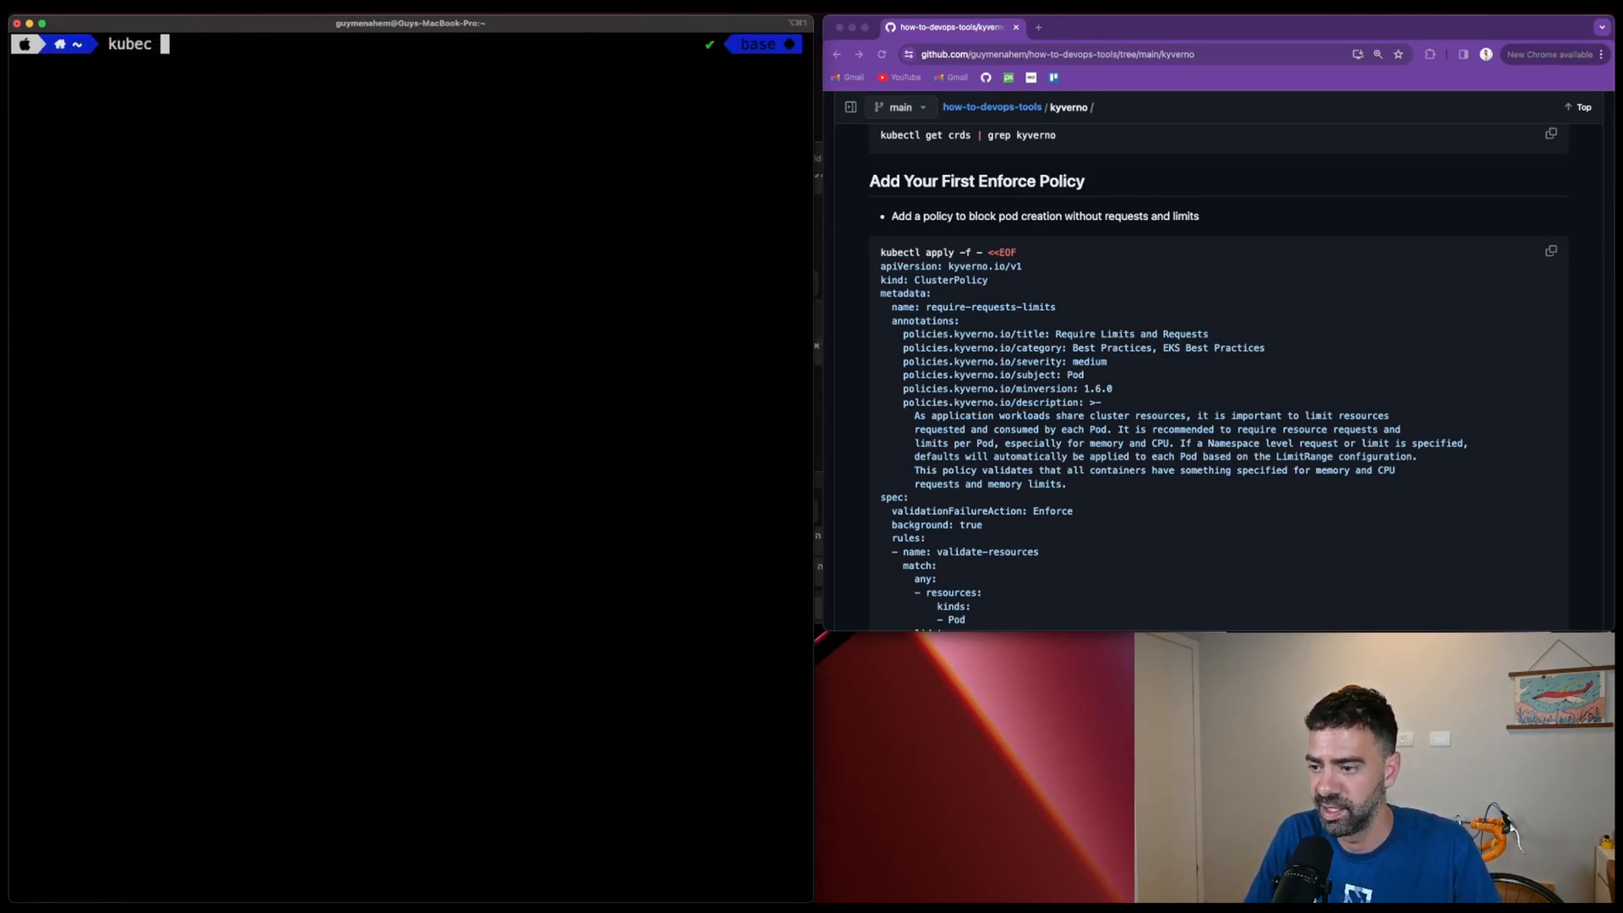
List Kyverno CRDs, then 'kubectl get clusterpolicies.kyverno.io' showing require-requests-limits Ready in Enforce mode.
text(kubectl get crds | grep kyverno)
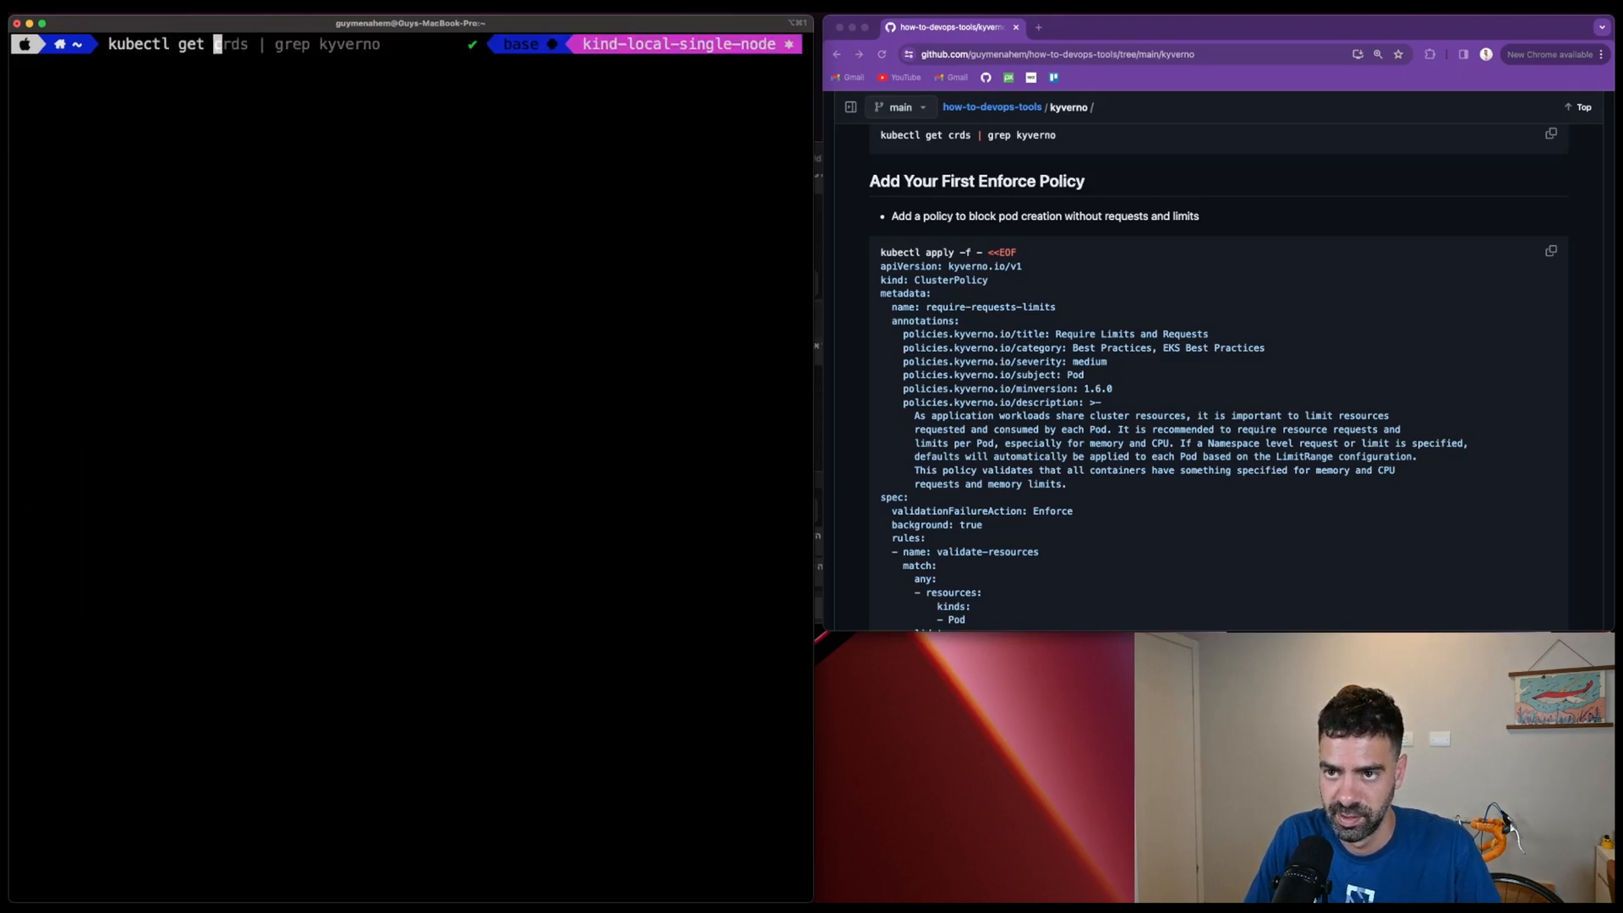
text(clusterpolic)
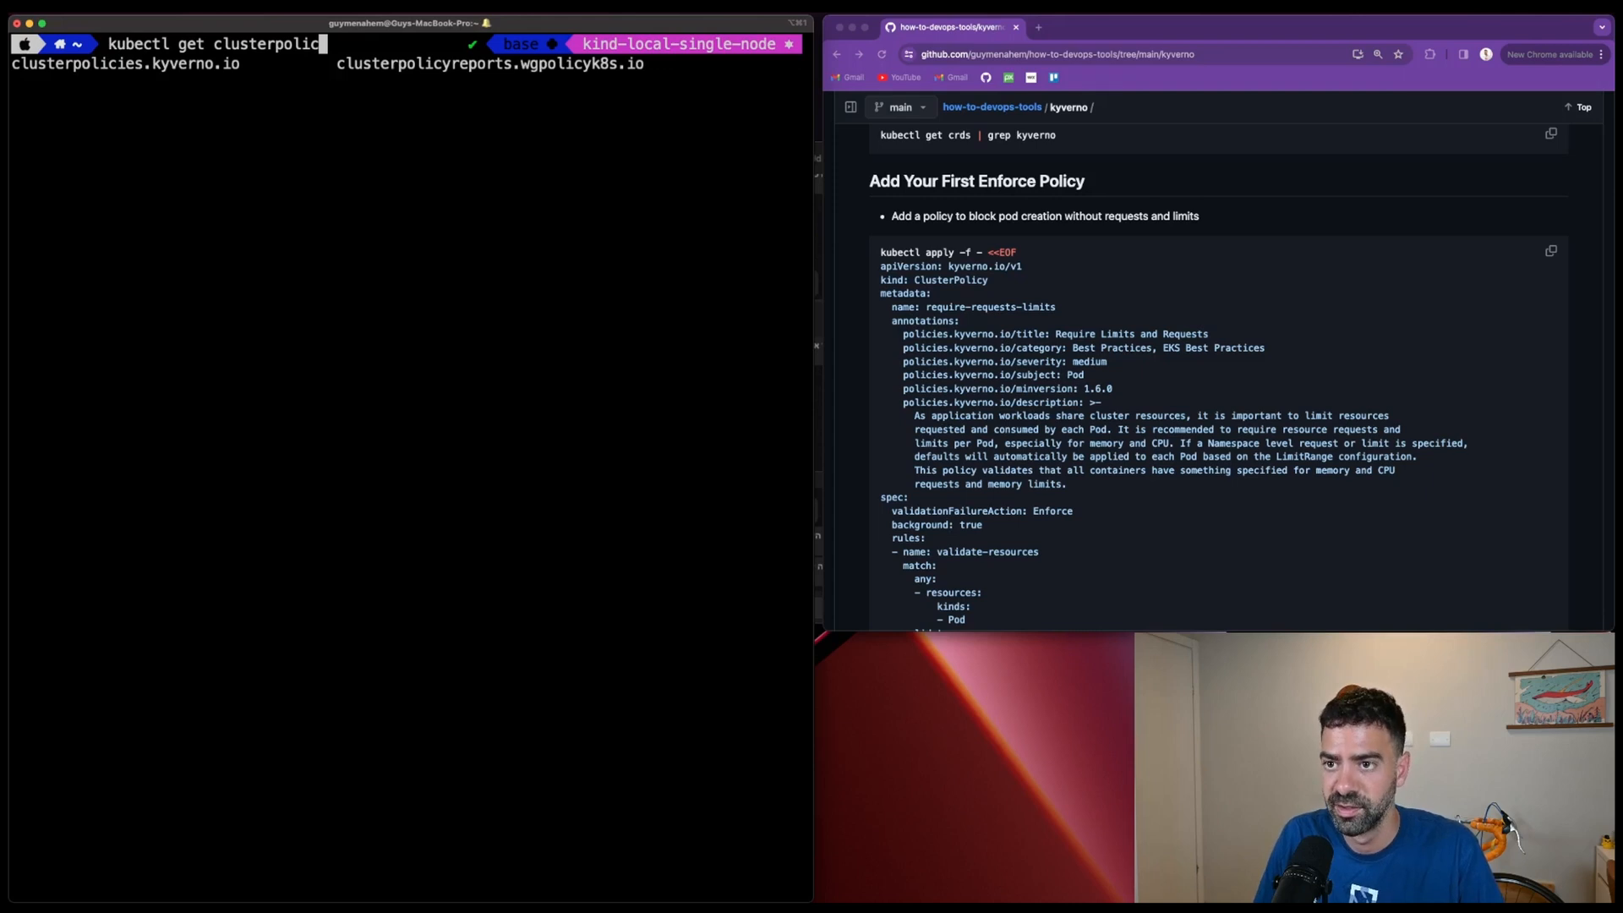
key(Enter)
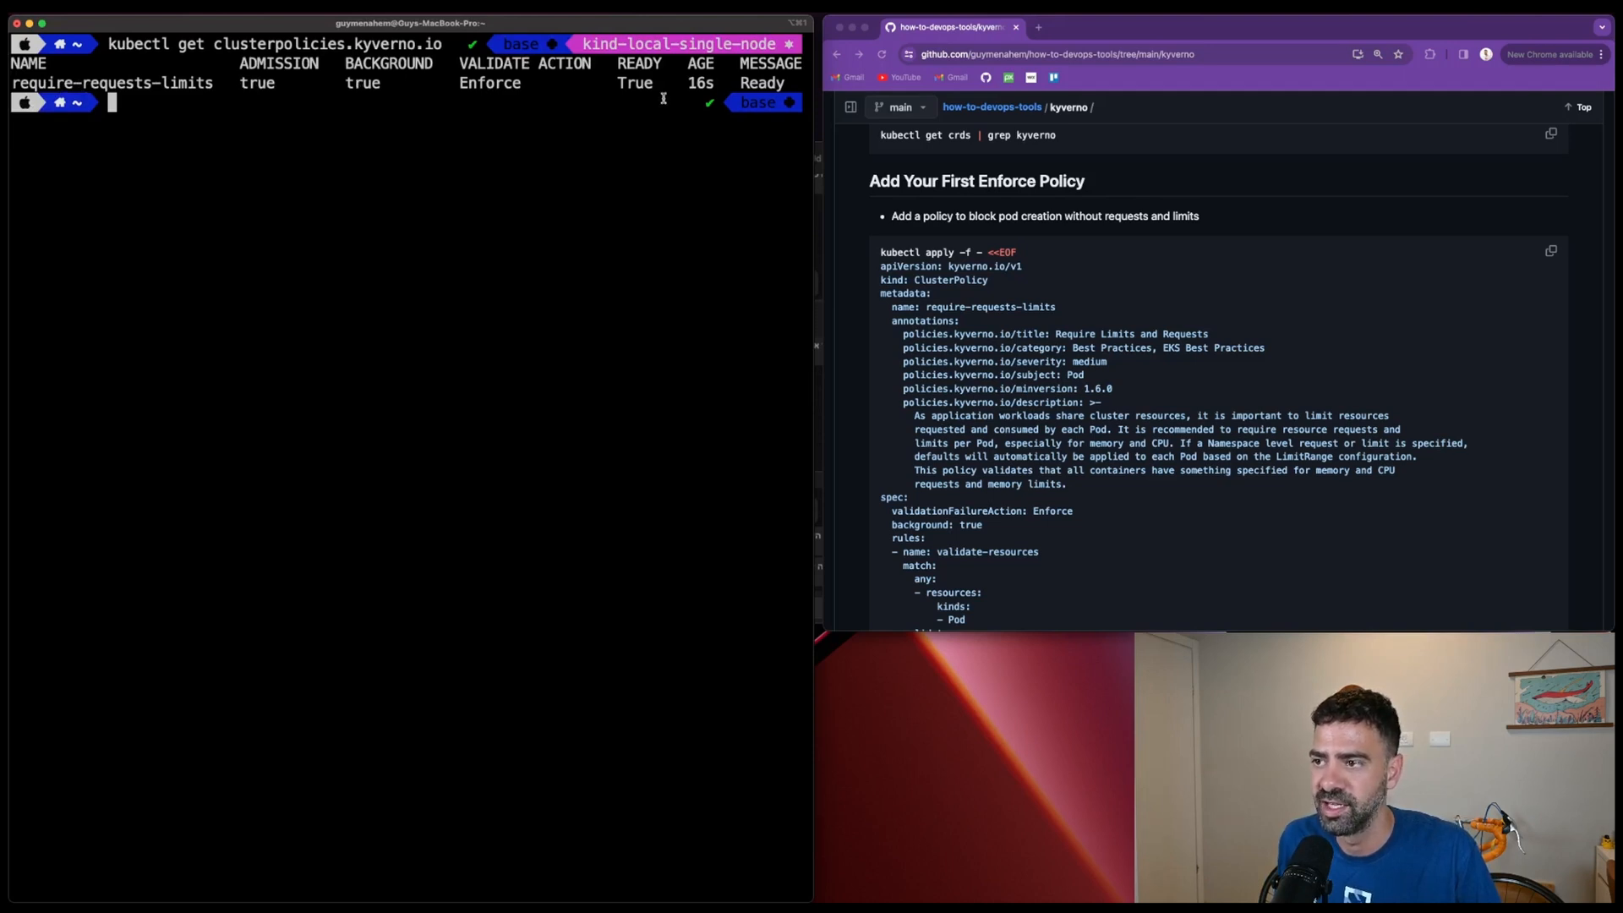
Scroll the README to the nginx deployment manifest without requests and limits.
scroll(down, 3)
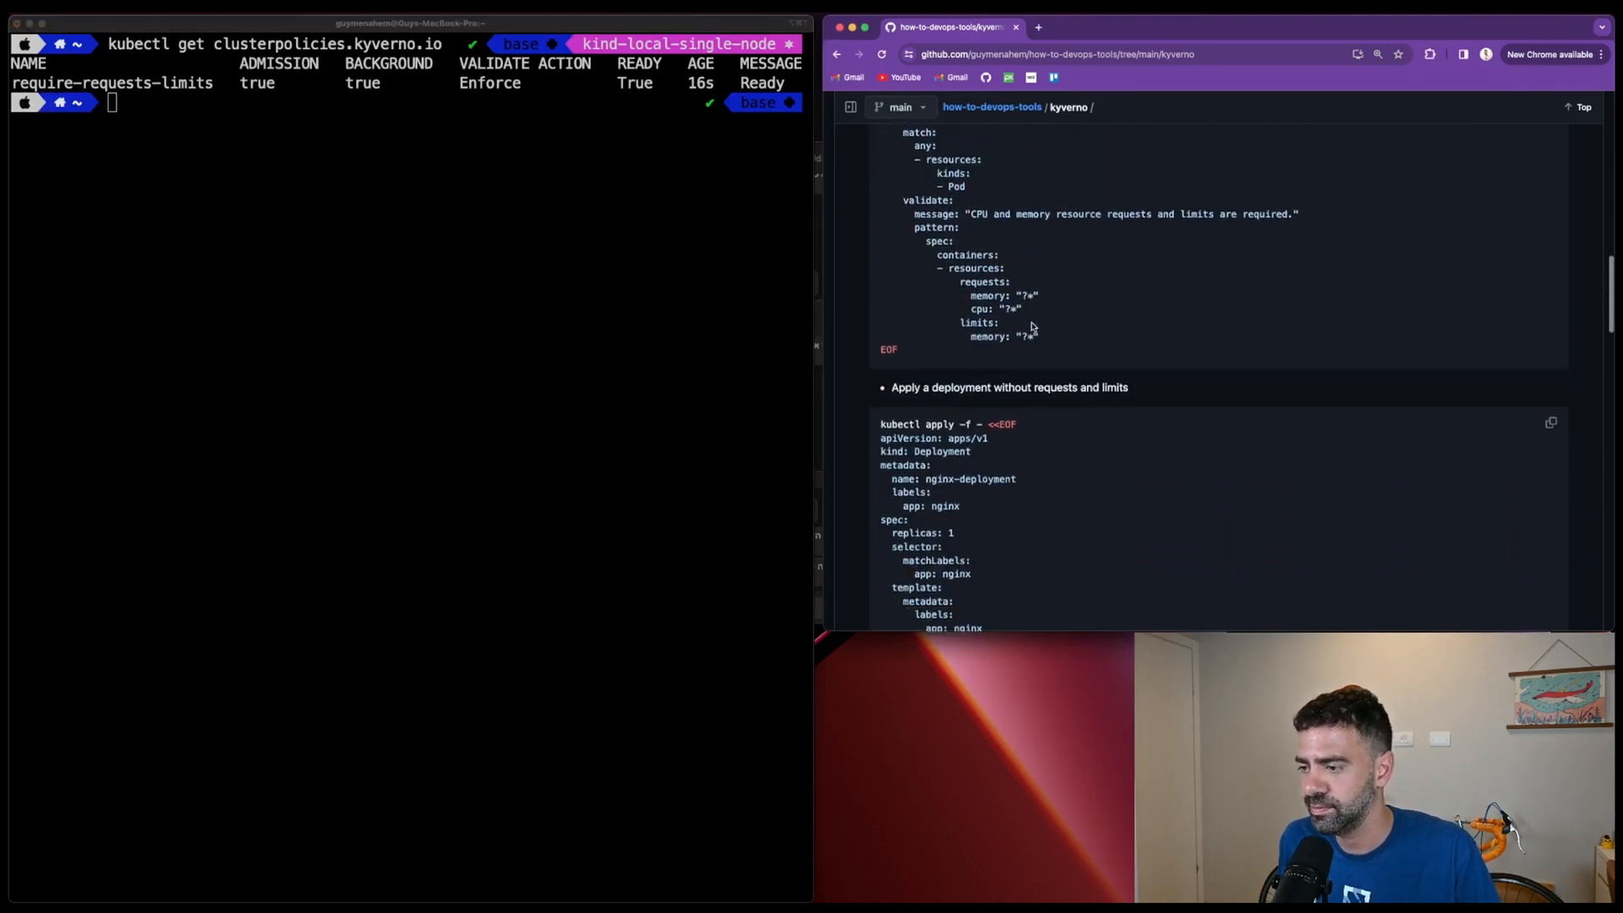
scroll(down, 3)
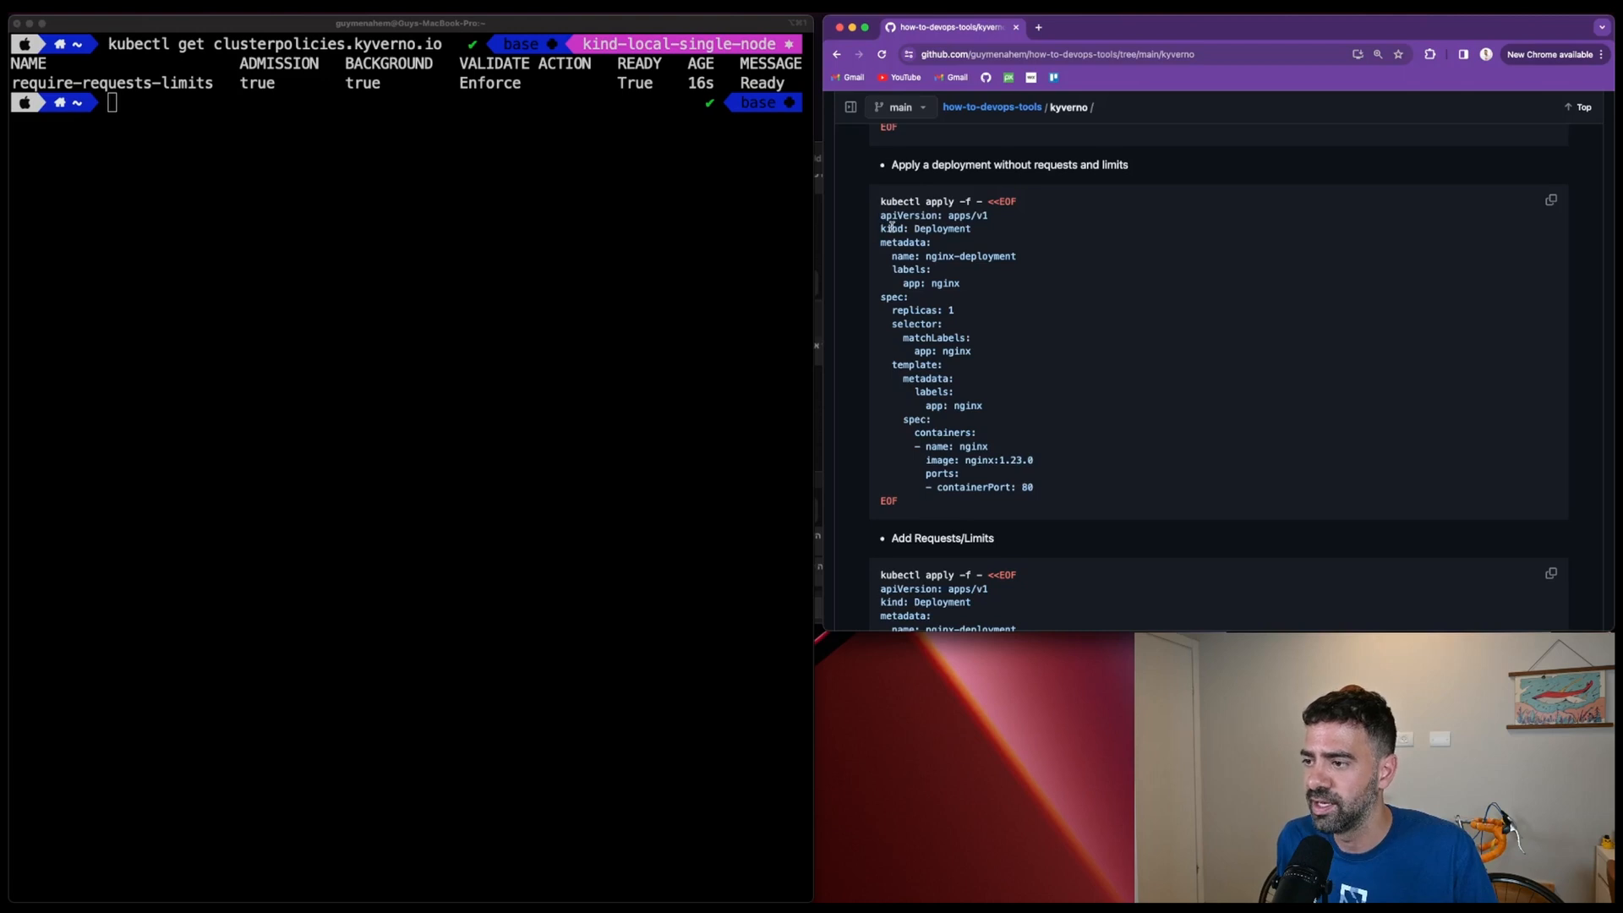
mouse_move(933, 324)
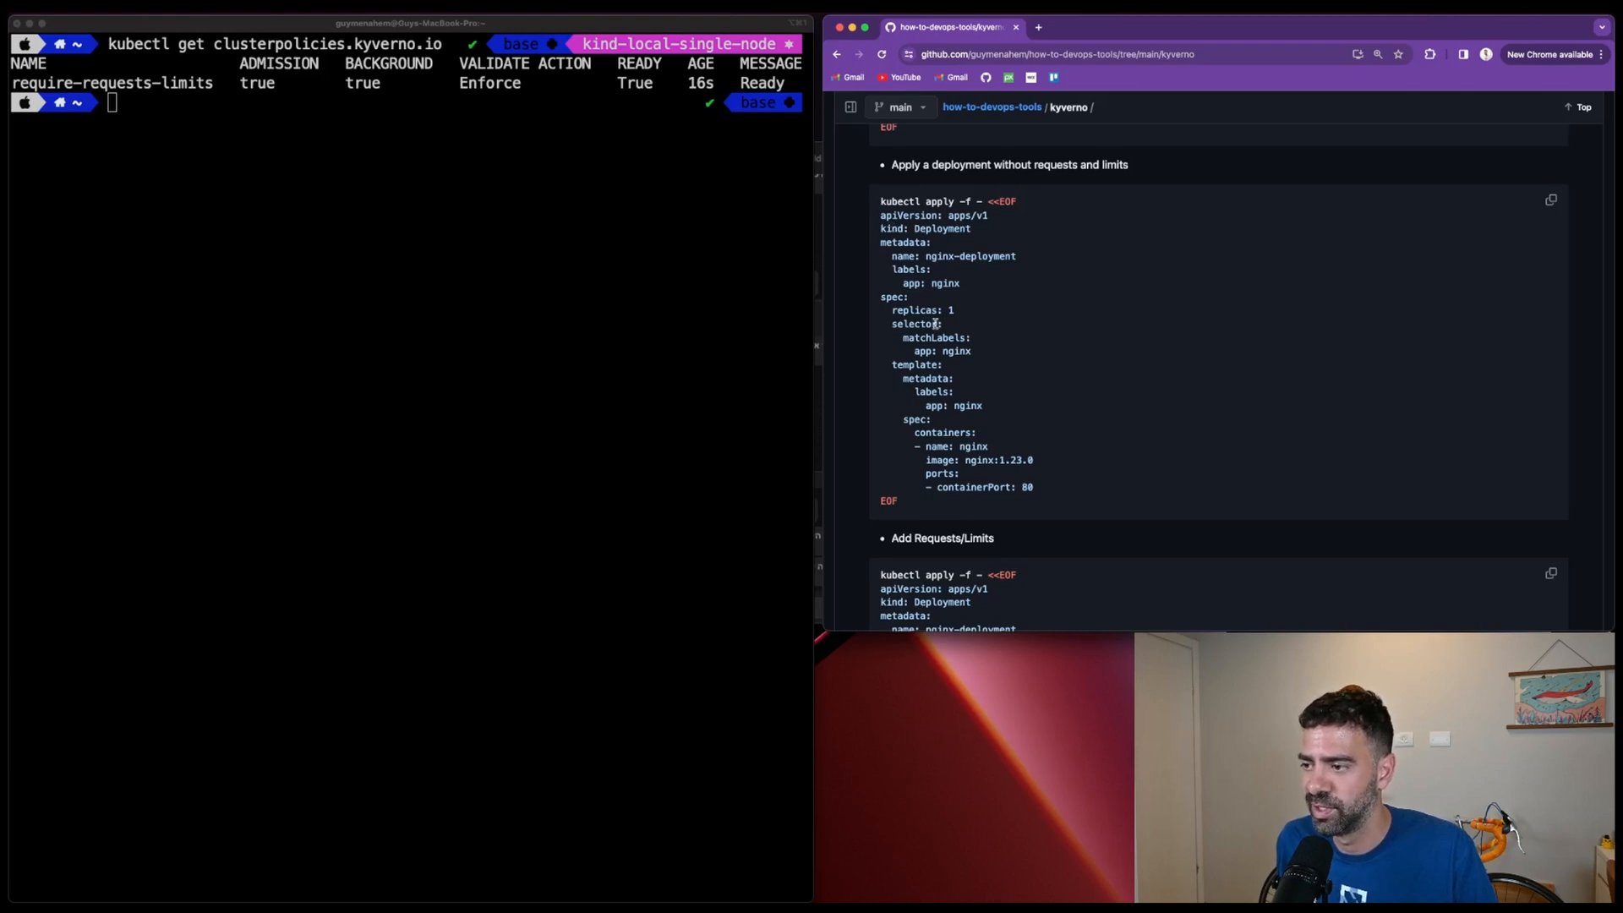
mouse_move(1026, 478)
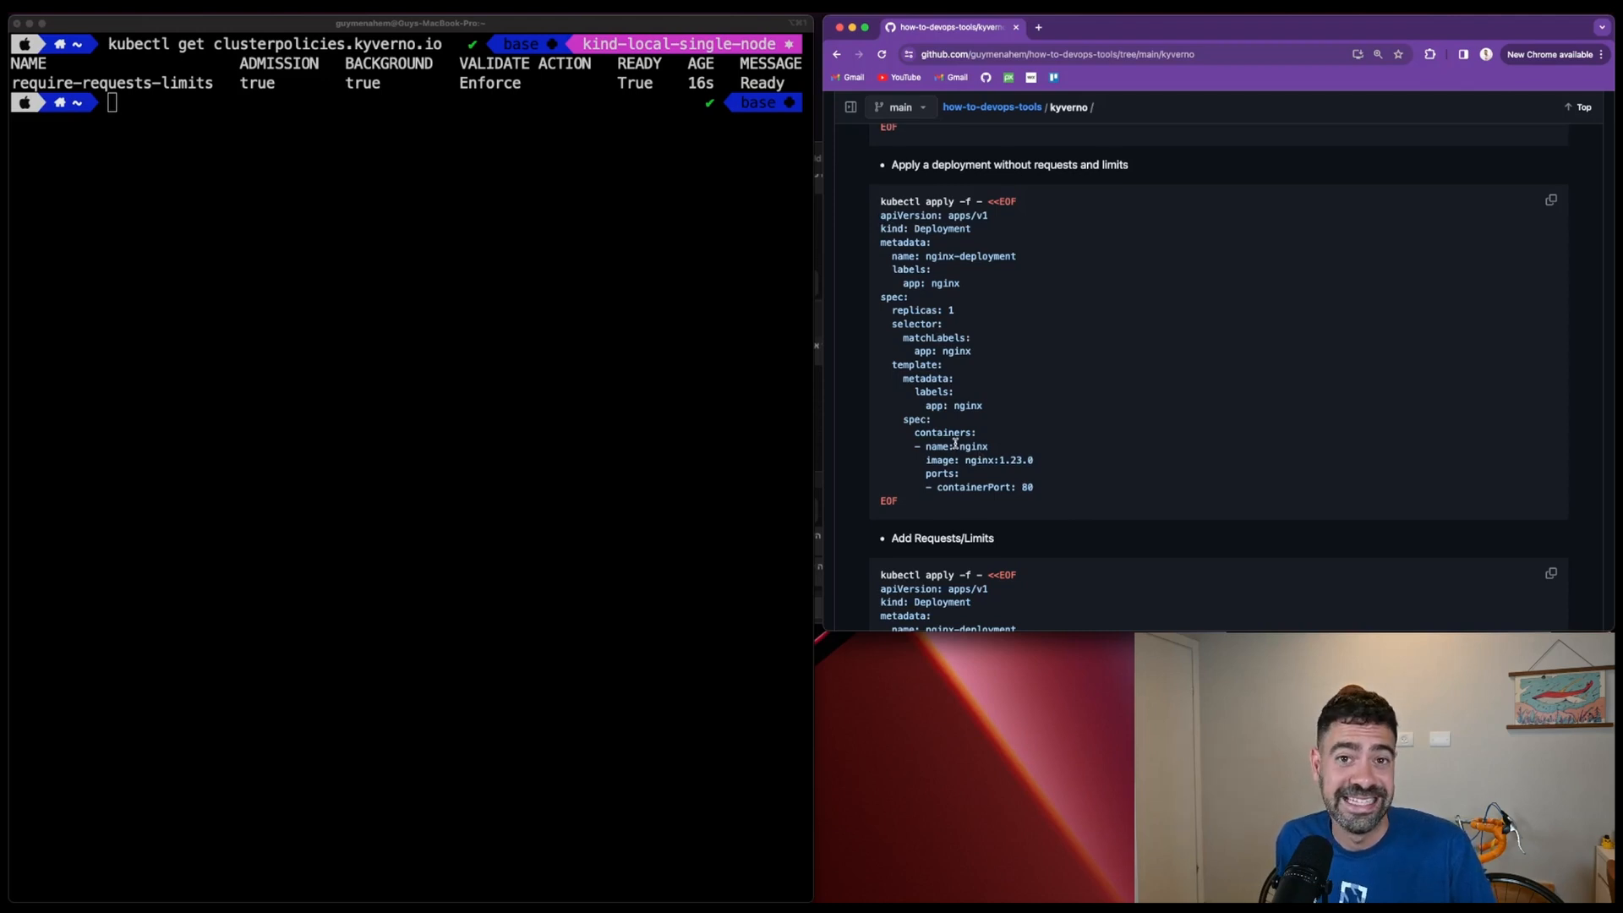
mouse_move(1573, 179)
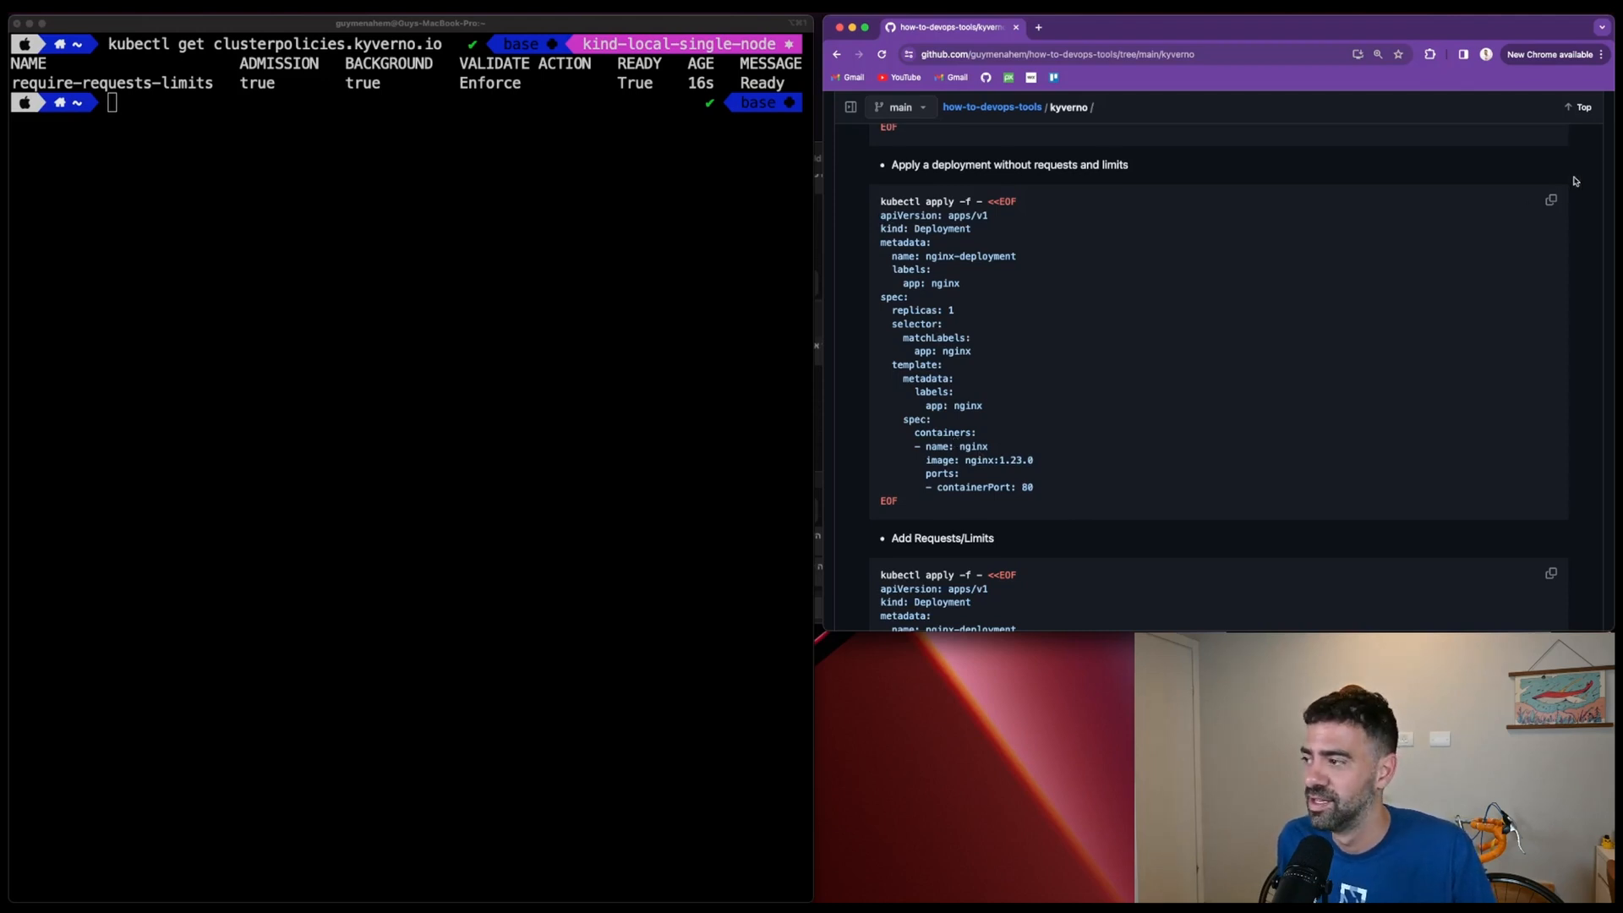
Apply the limitless nginx deployment heredoc and highlight the require-requests-limits denial error.
click(1550, 200)
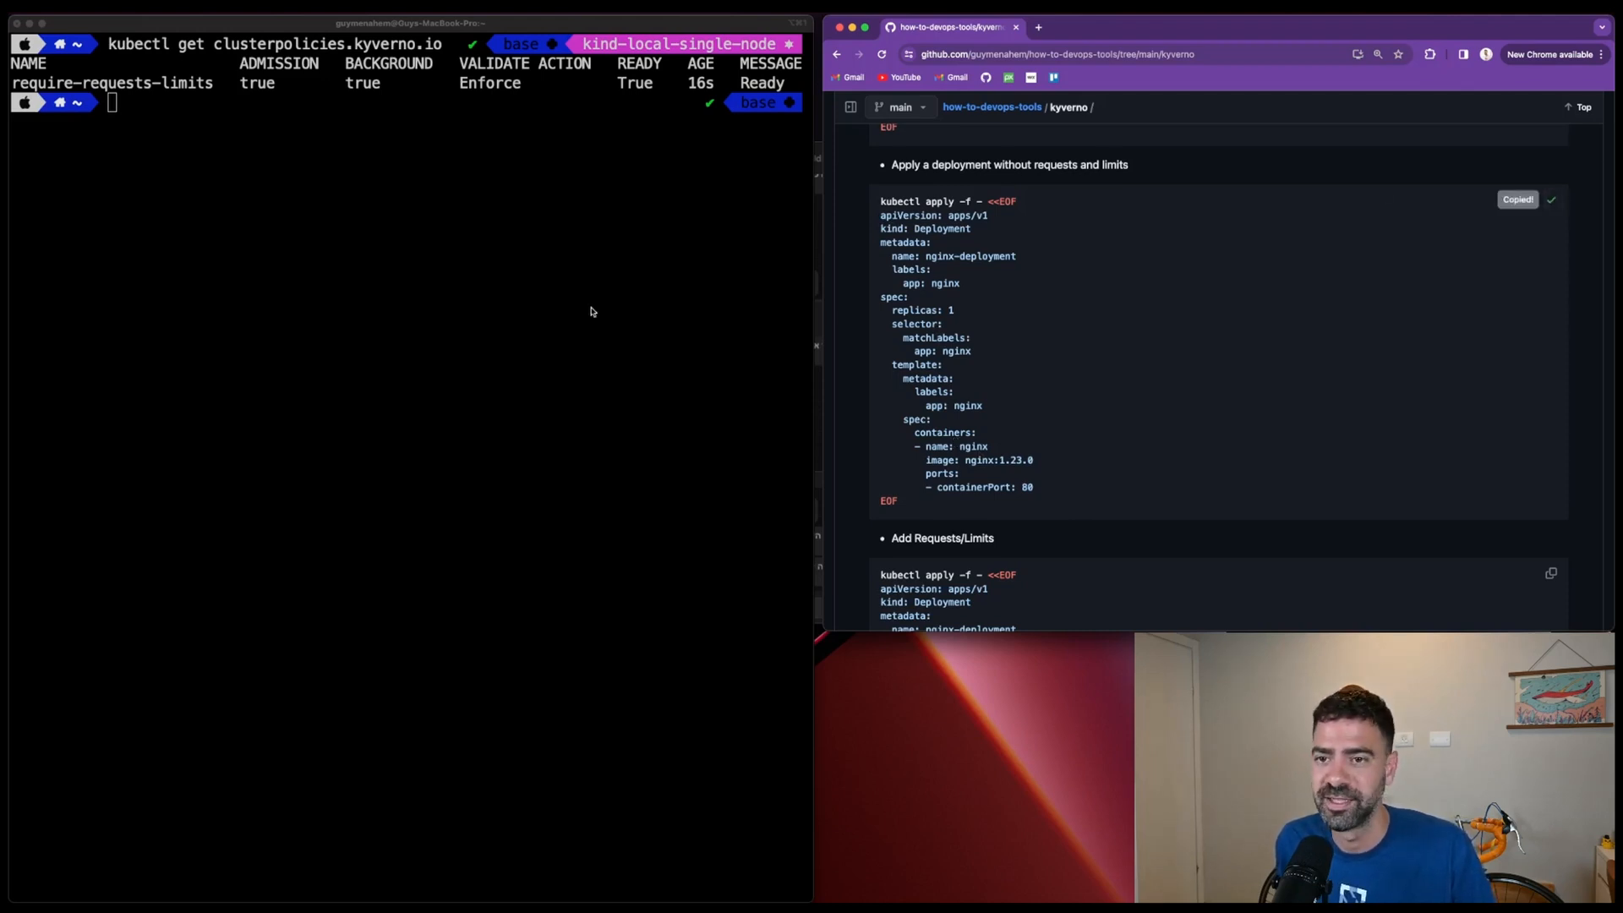
text(kubectl apply -f - <<EOF)
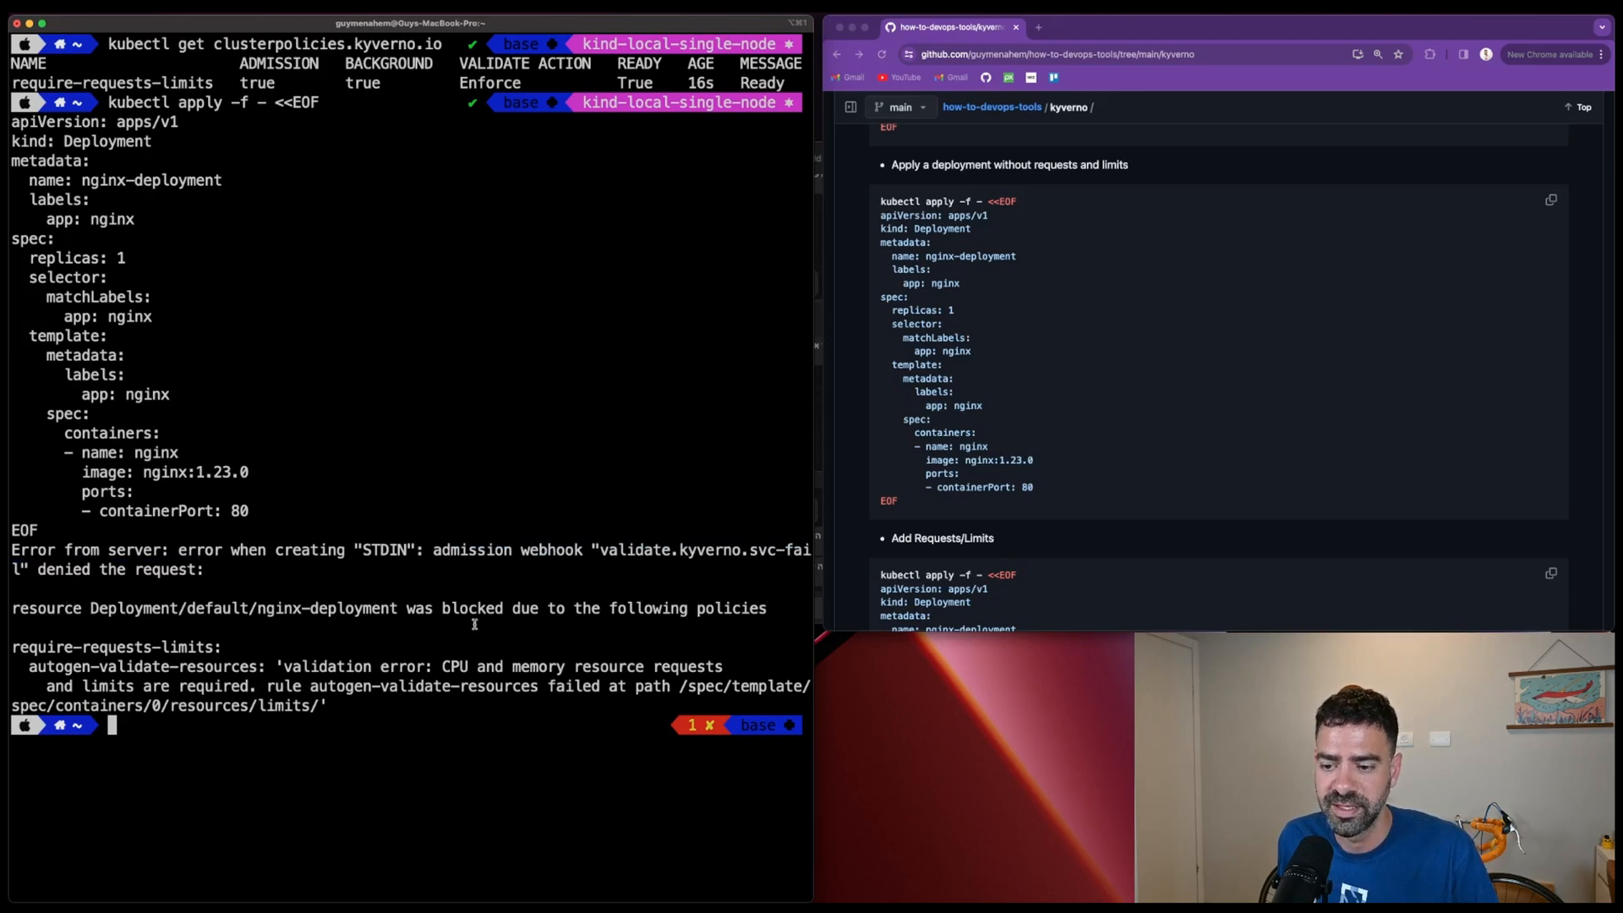
drag(399, 607, 765, 607)
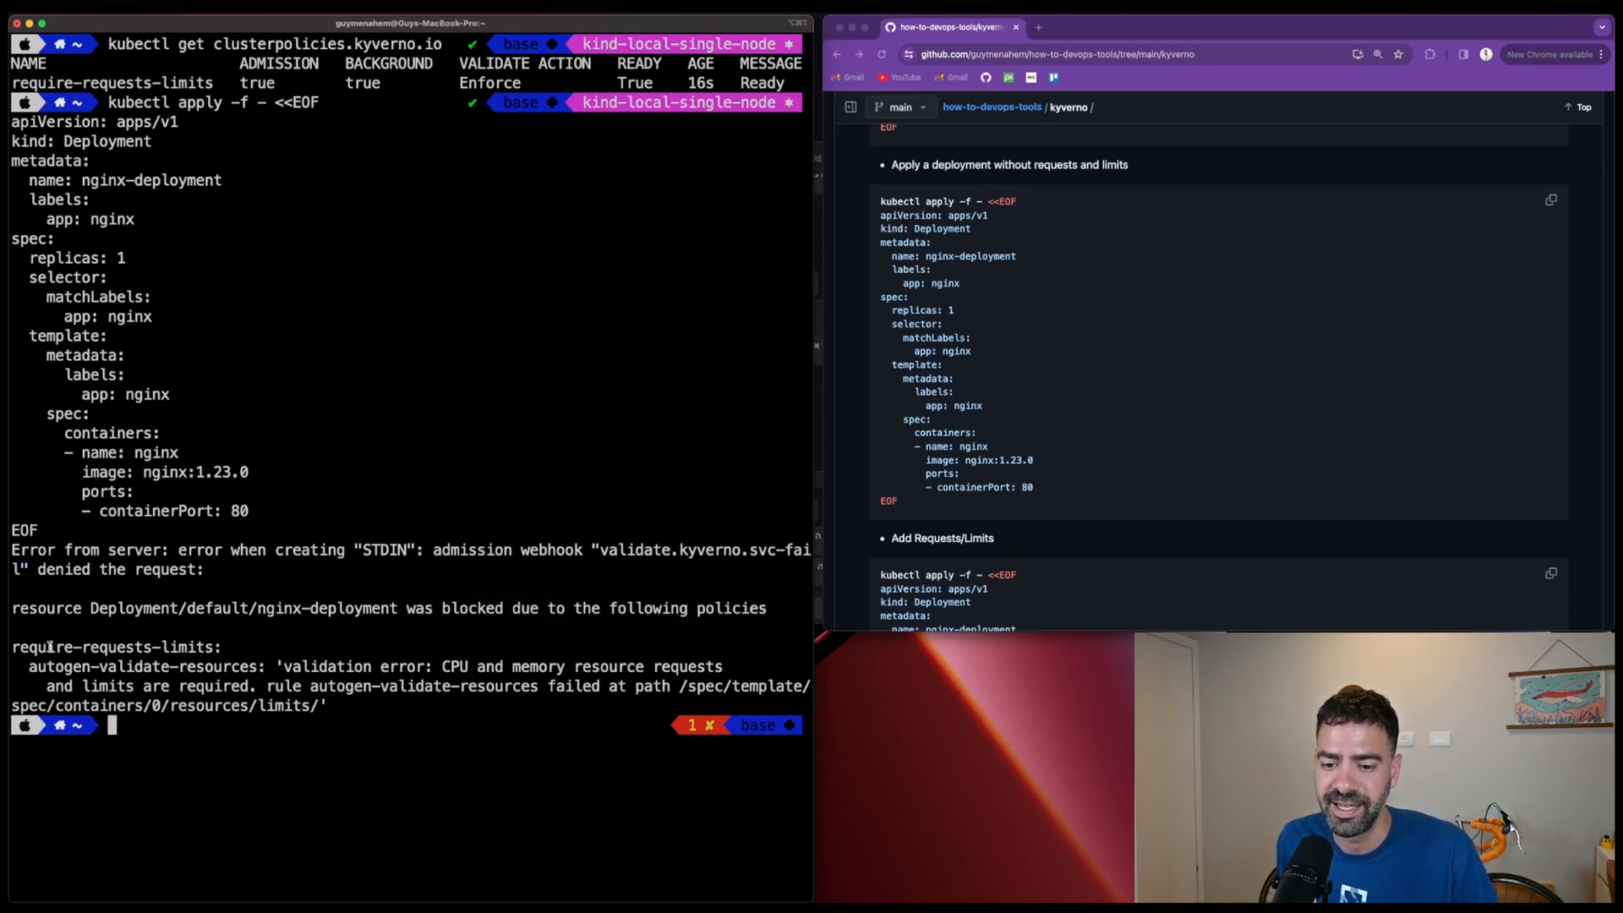
double_click(113, 648)
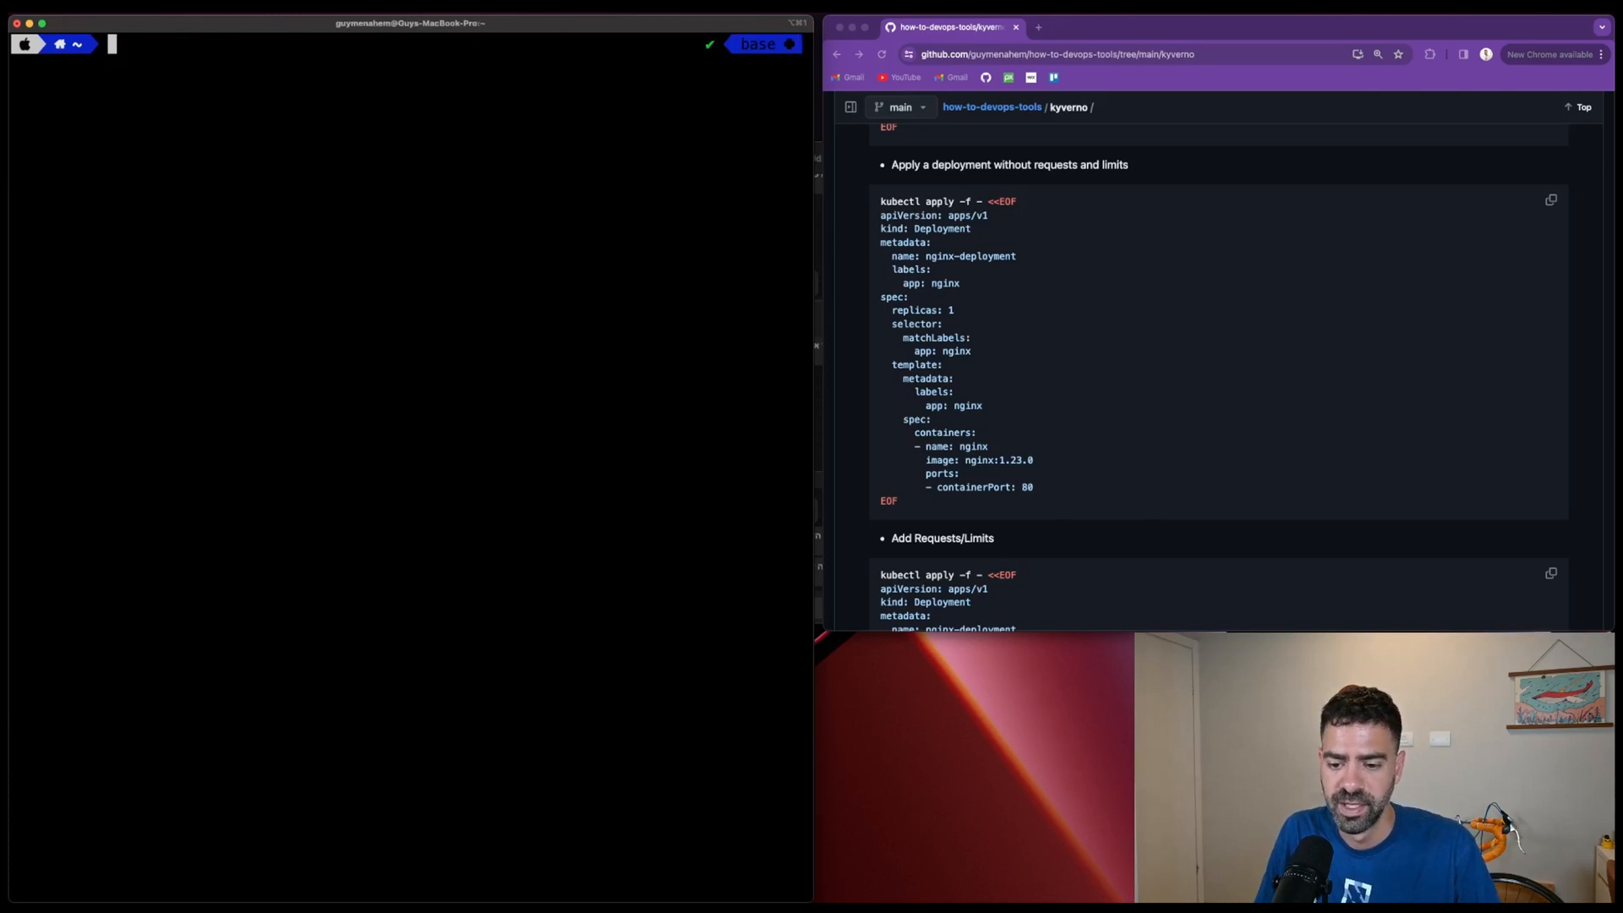
Scroll to the Add Requests/Limits manifest and select its cpu and memory settings.
scroll(down, 3)
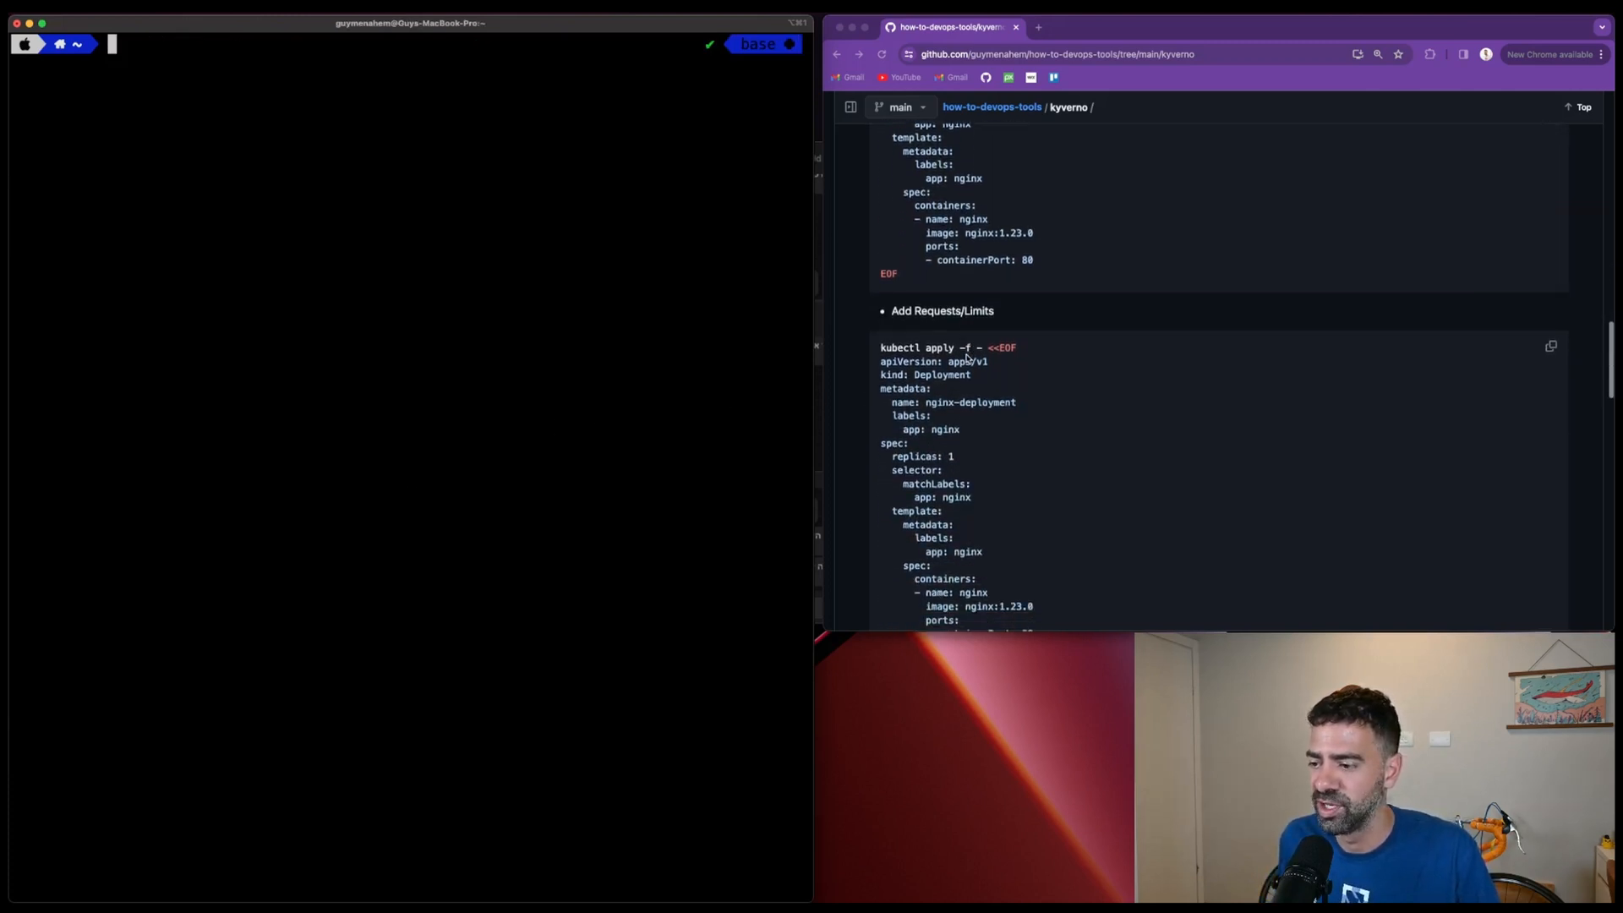
scroll(down, 3)
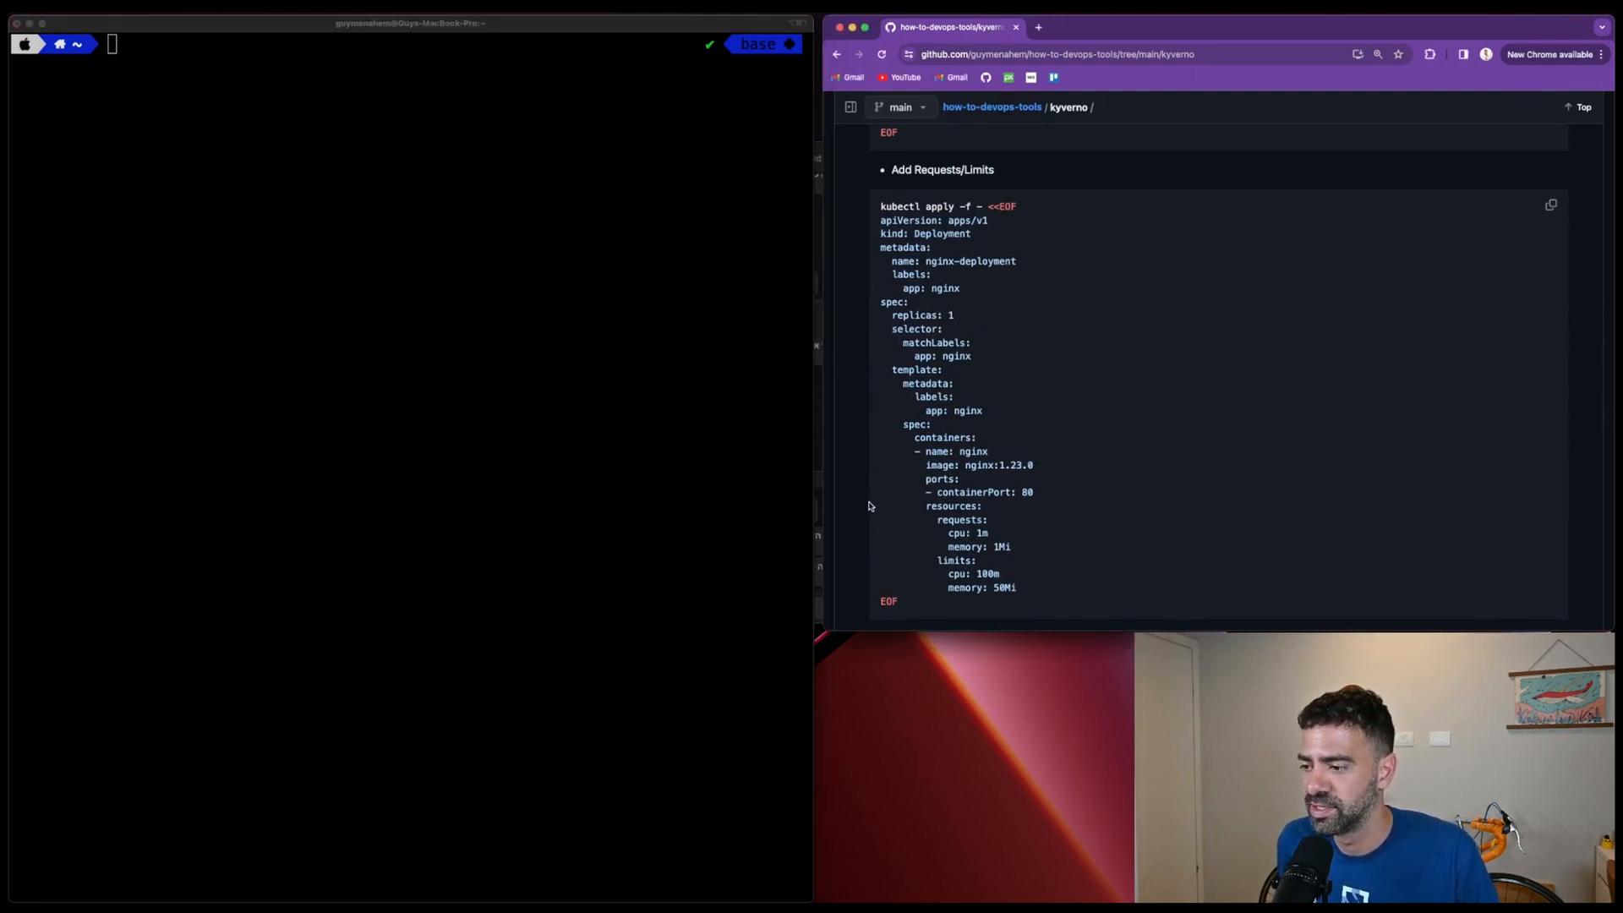
drag(916, 519, 1016, 587)
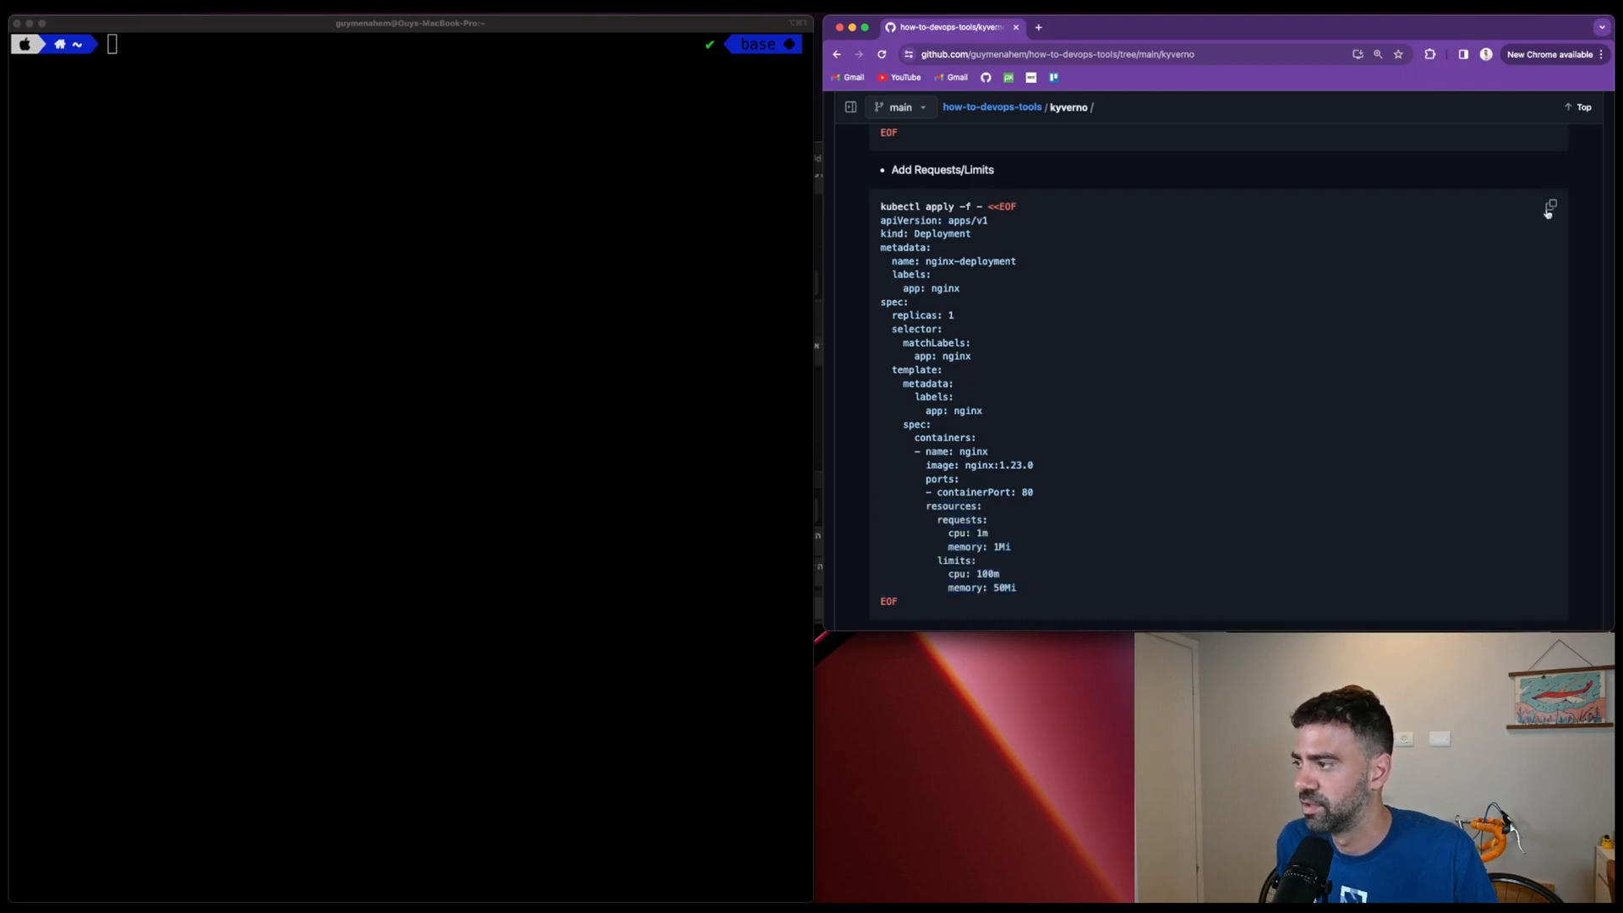
Apply the nginx-deployment manifest with cpu and memory requests and limits so it is created.
click(1550, 205)
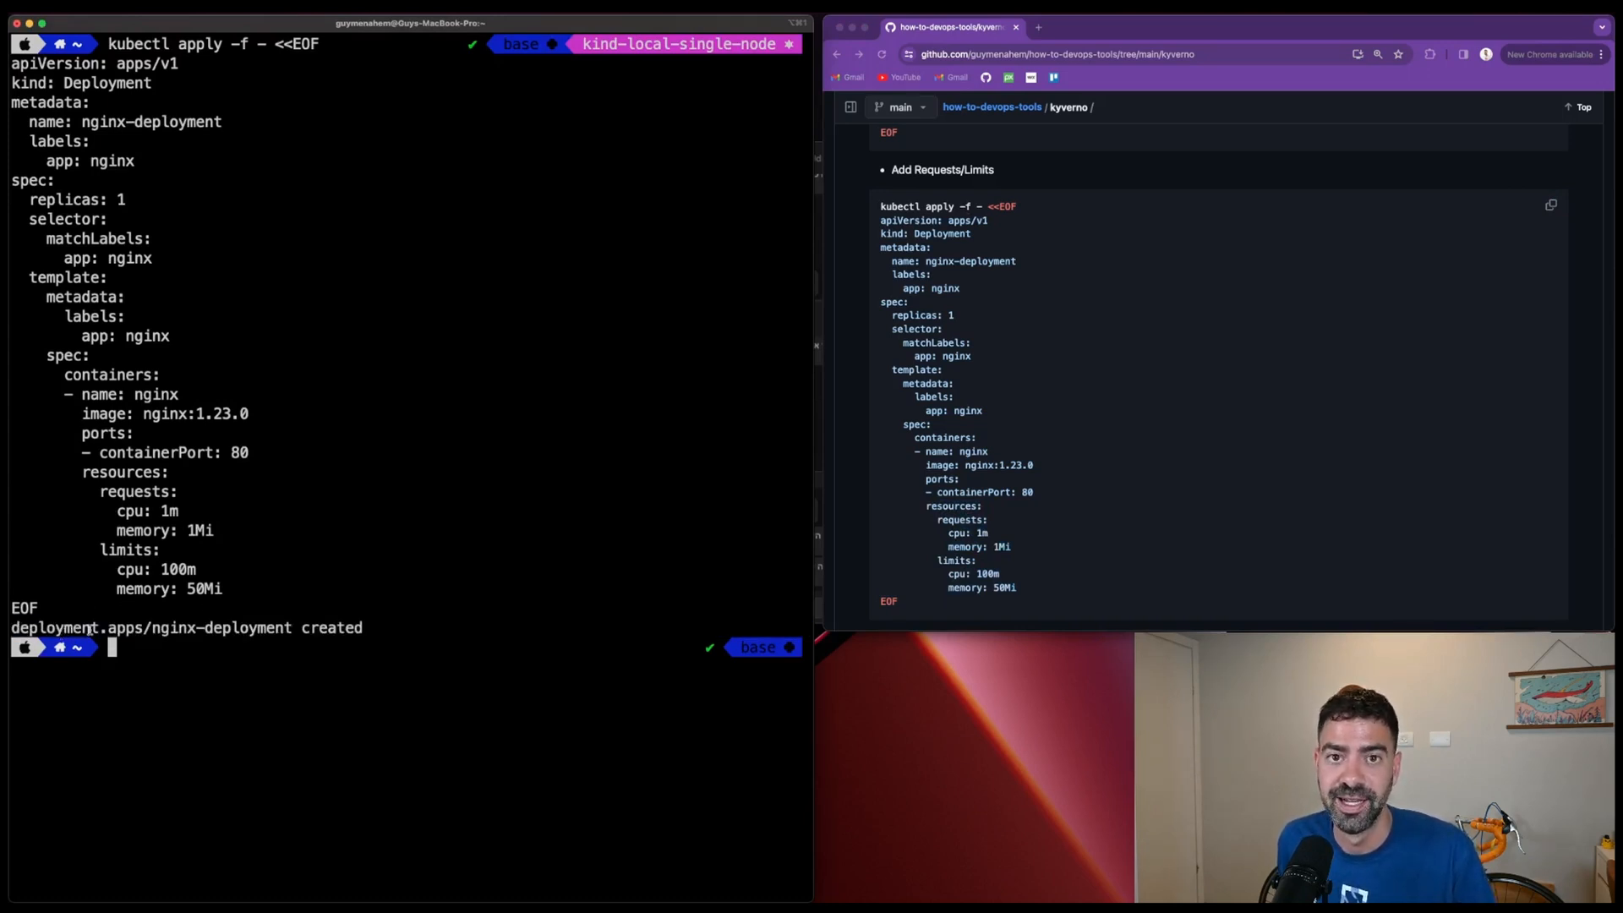
mouse_move(914, 495)
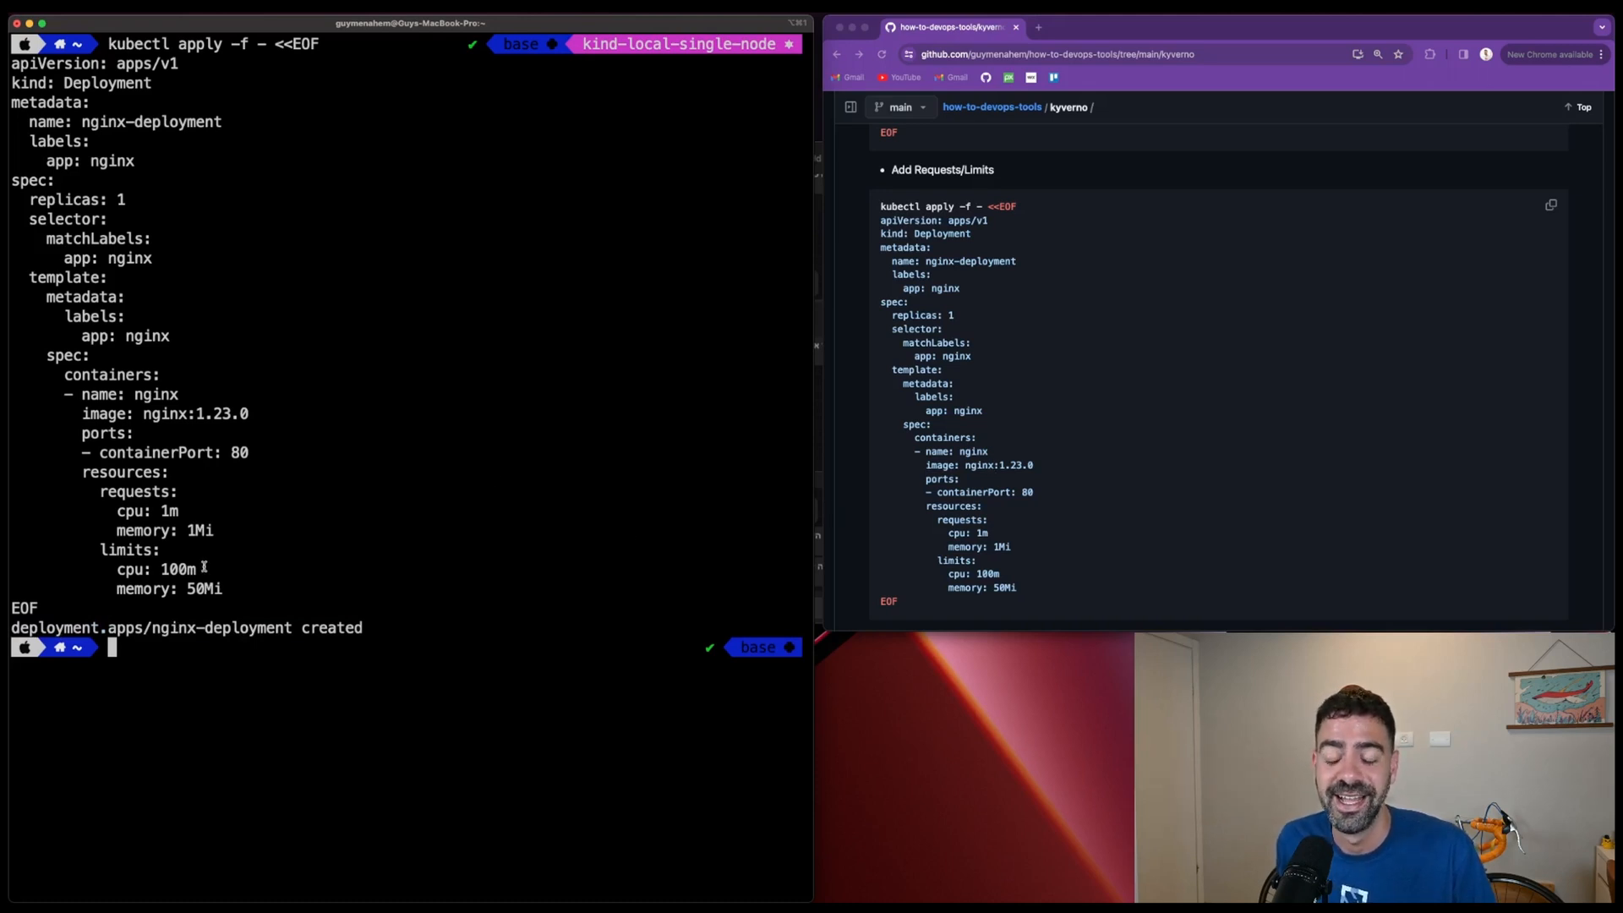
mouse_move(1053, 524)
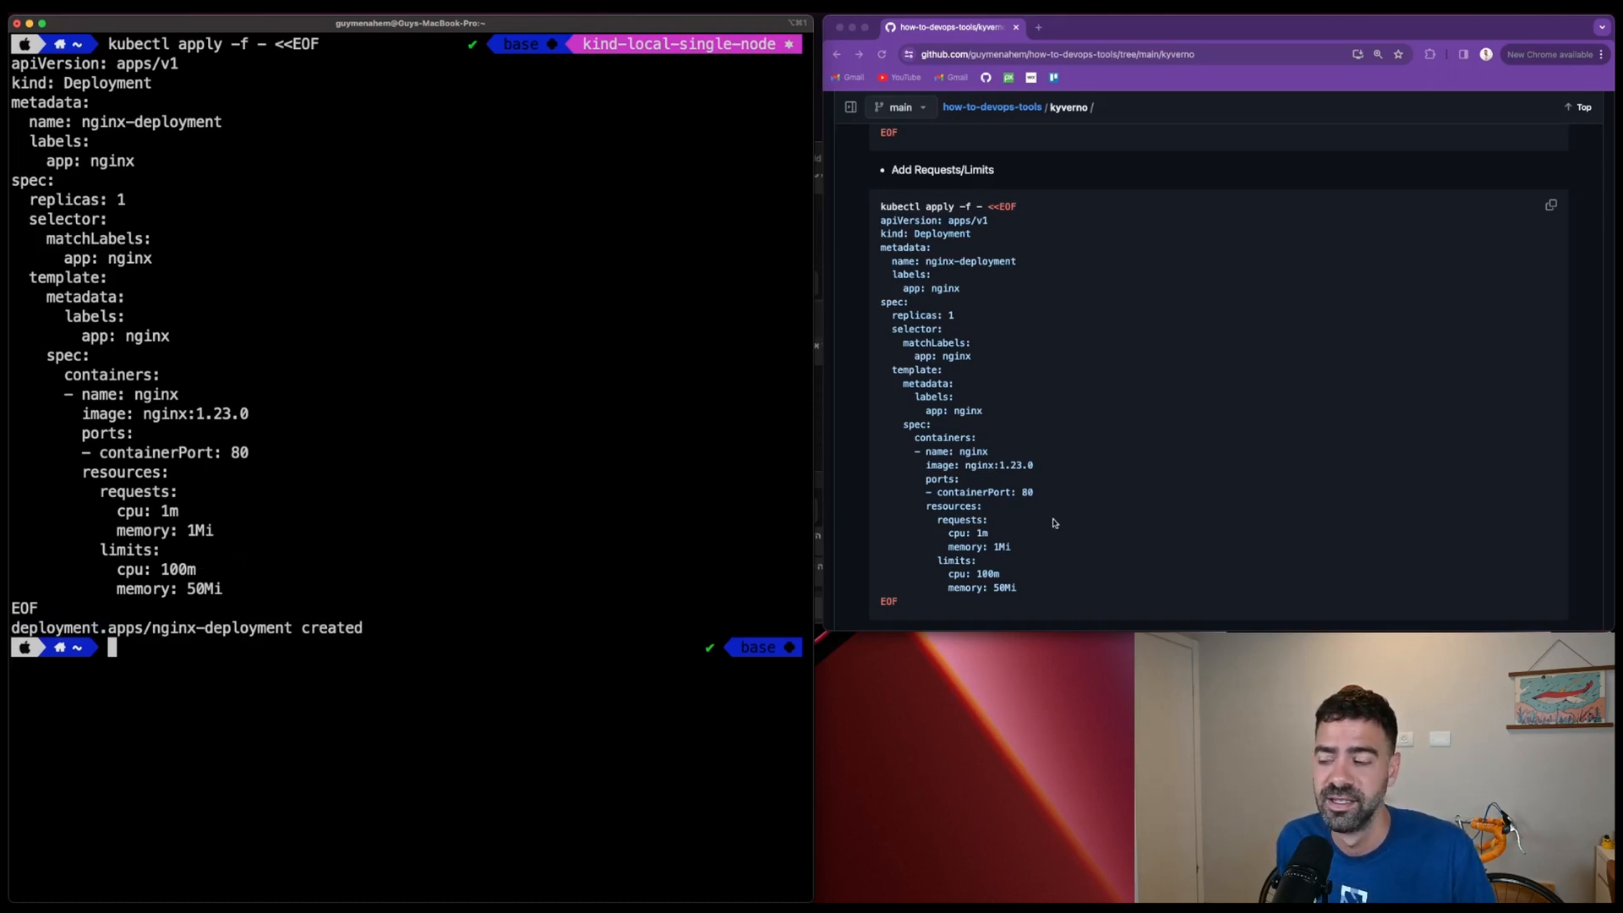
Copy the cleanup commands, then scroll the README to the add-default-resources mutating policy section.
scroll(down, 3)
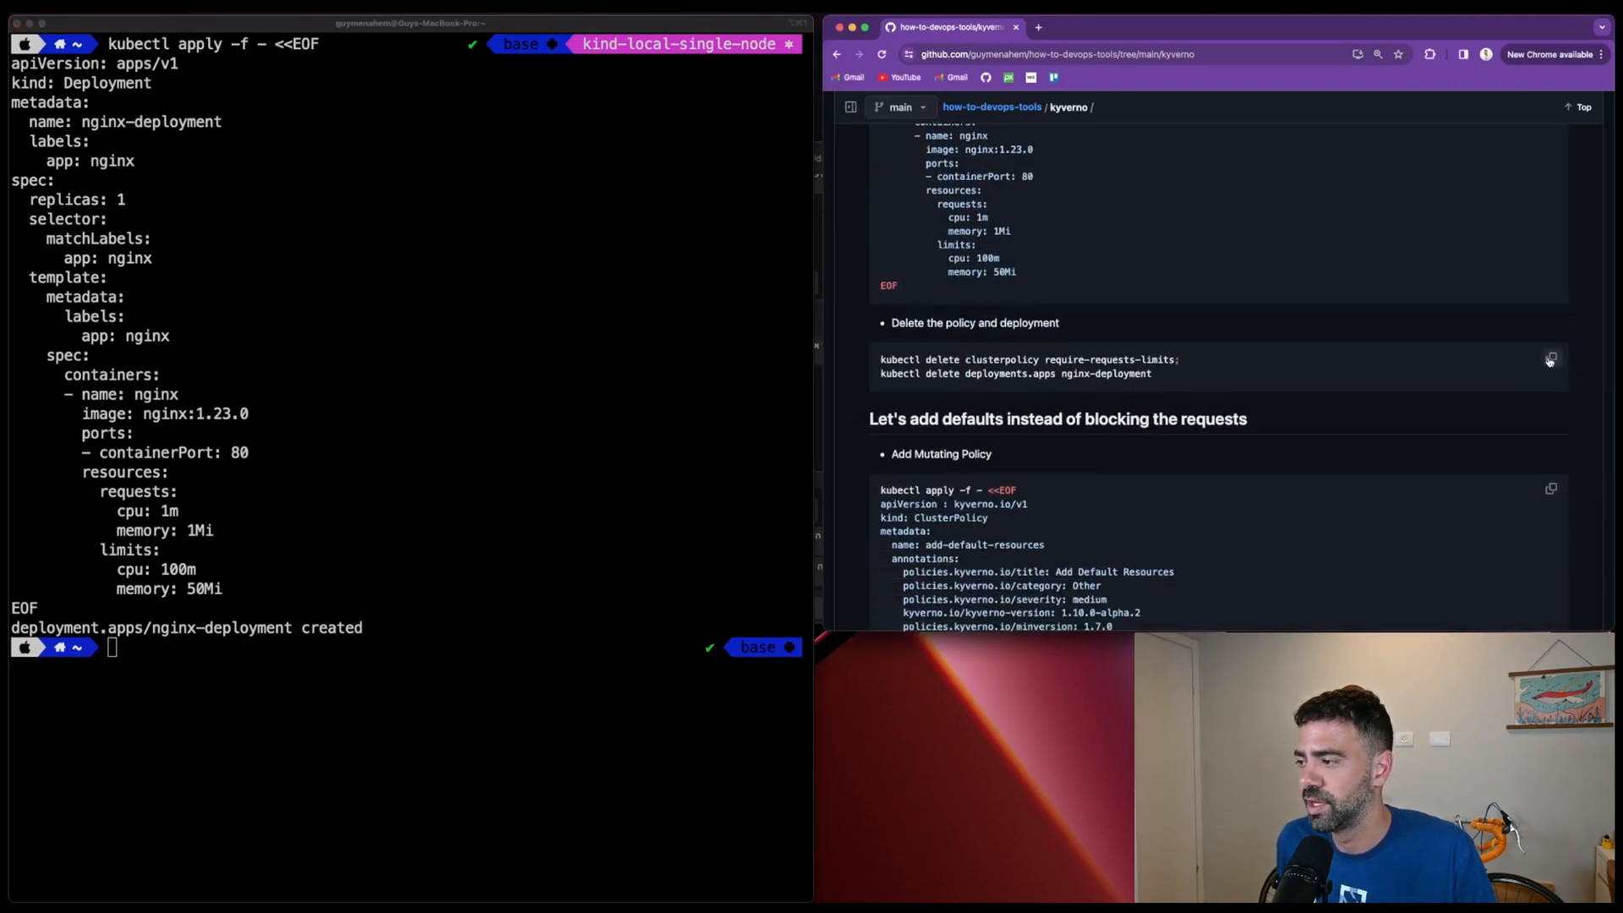
click(1550, 358)
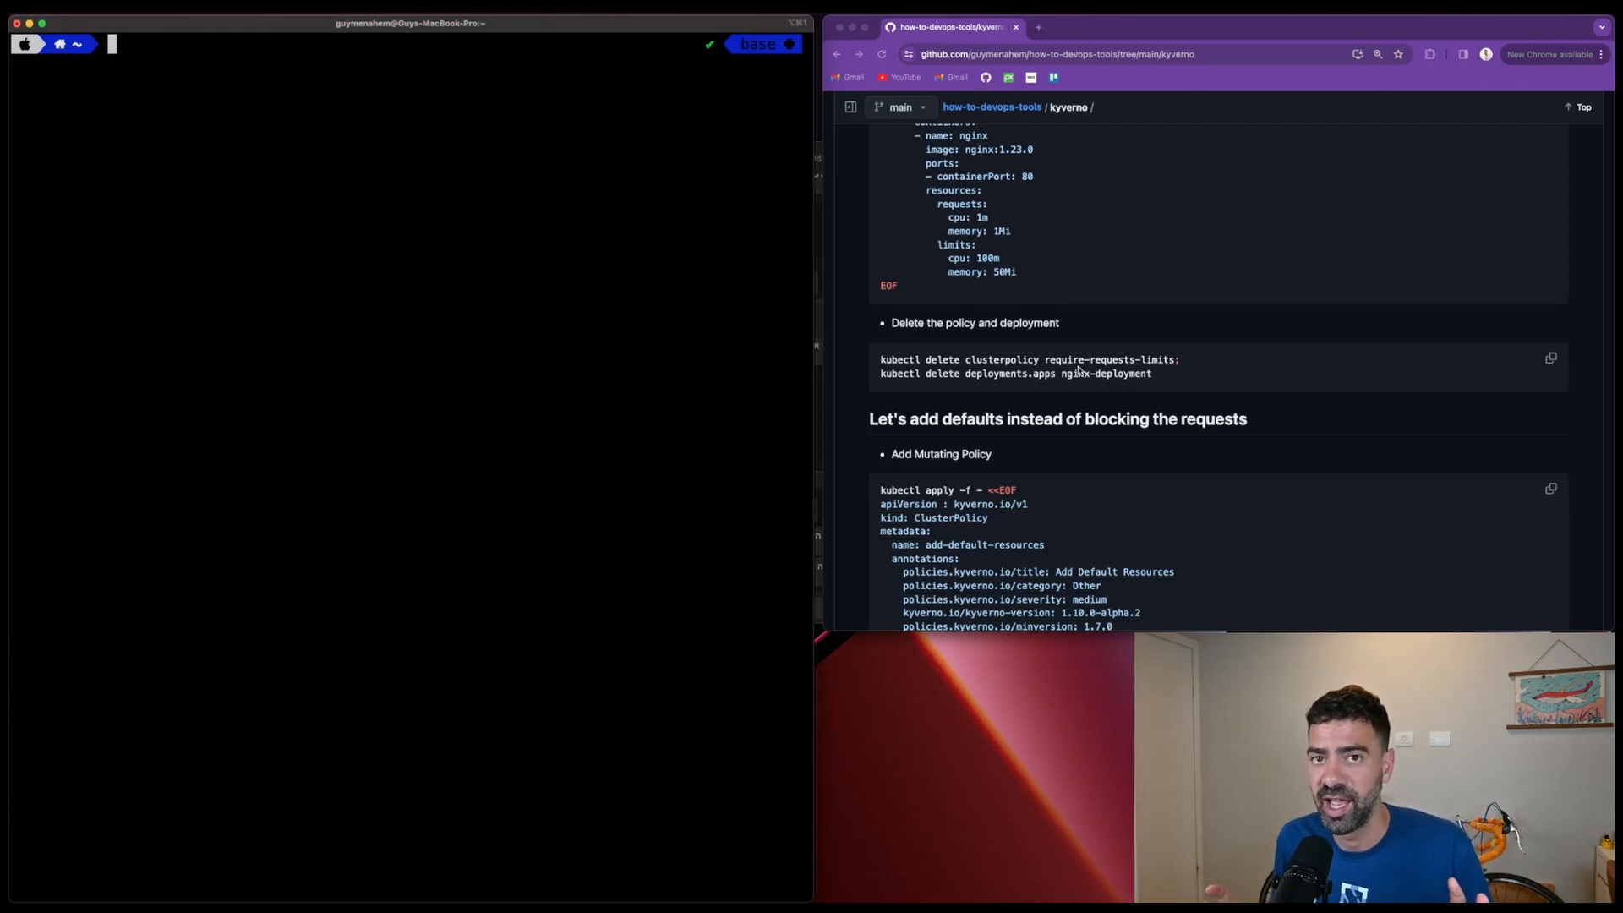
scroll(down, 3)
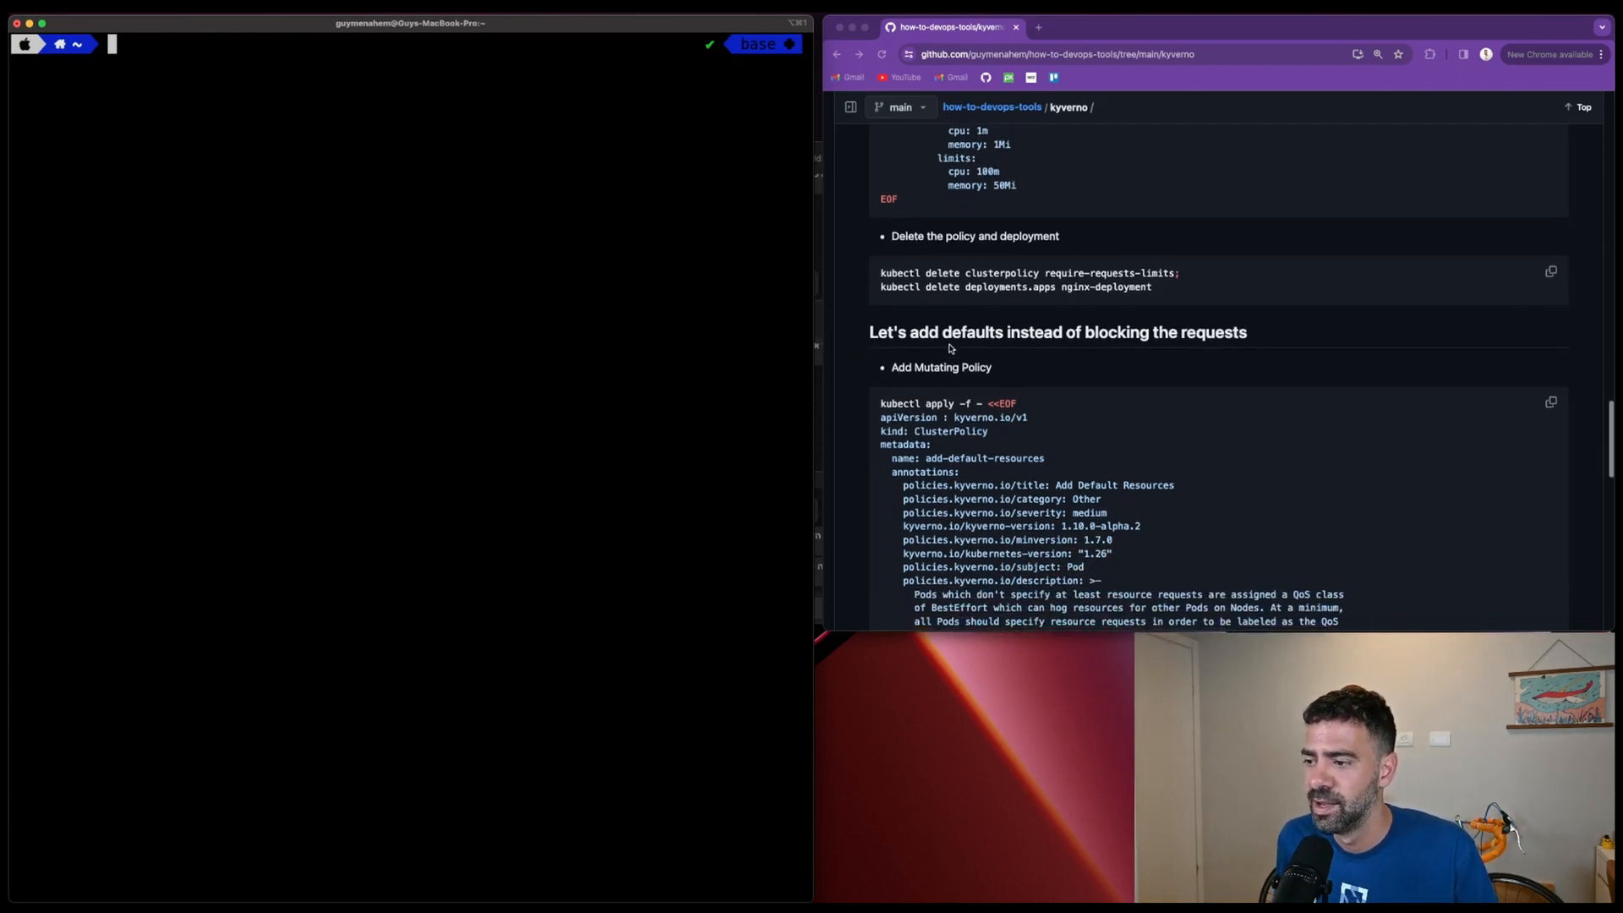
scroll(down, 3)
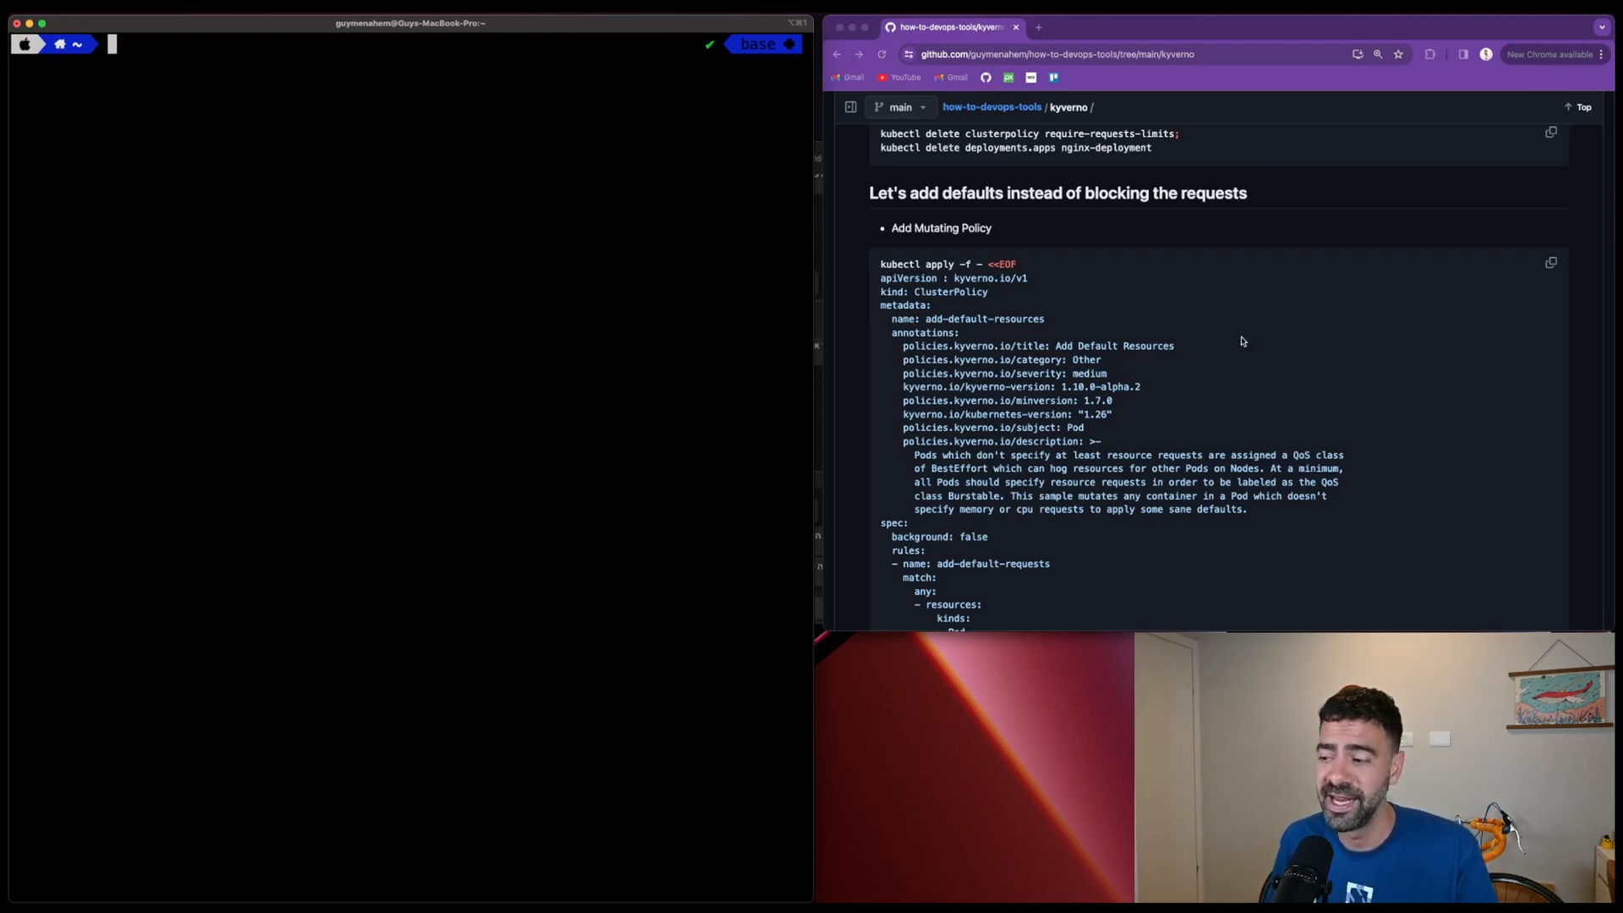
scroll(down, 3)
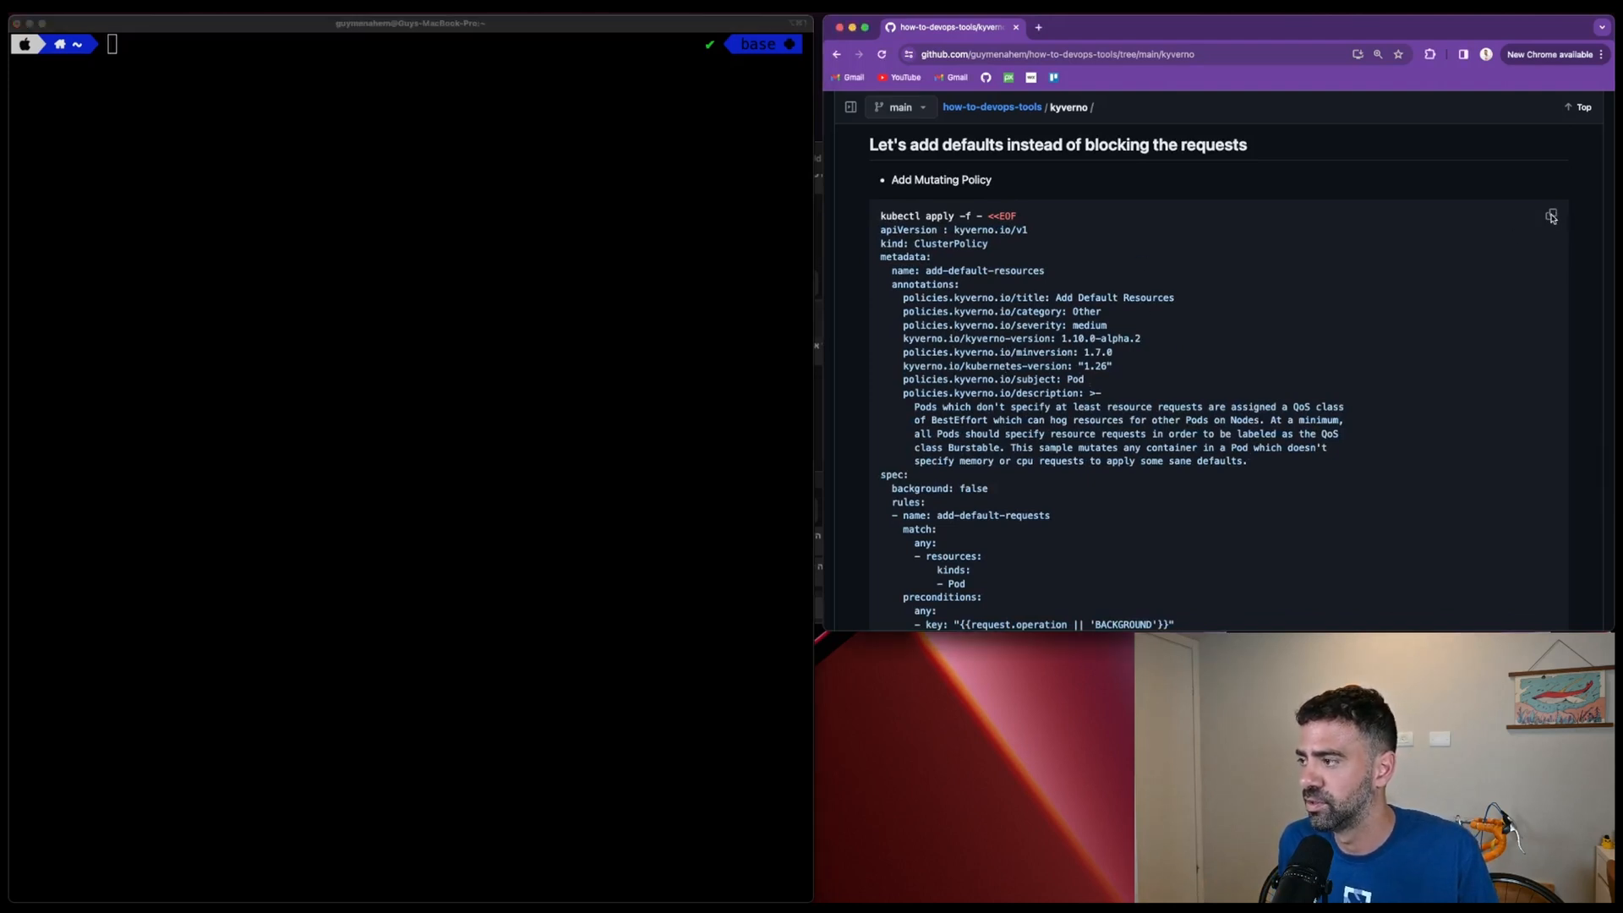
Copy the add-default-resources ClusterPolicy manifest and apply it in the terminal, supplying 100m CPU / 100Mi memory defaults.
click(1550, 215)
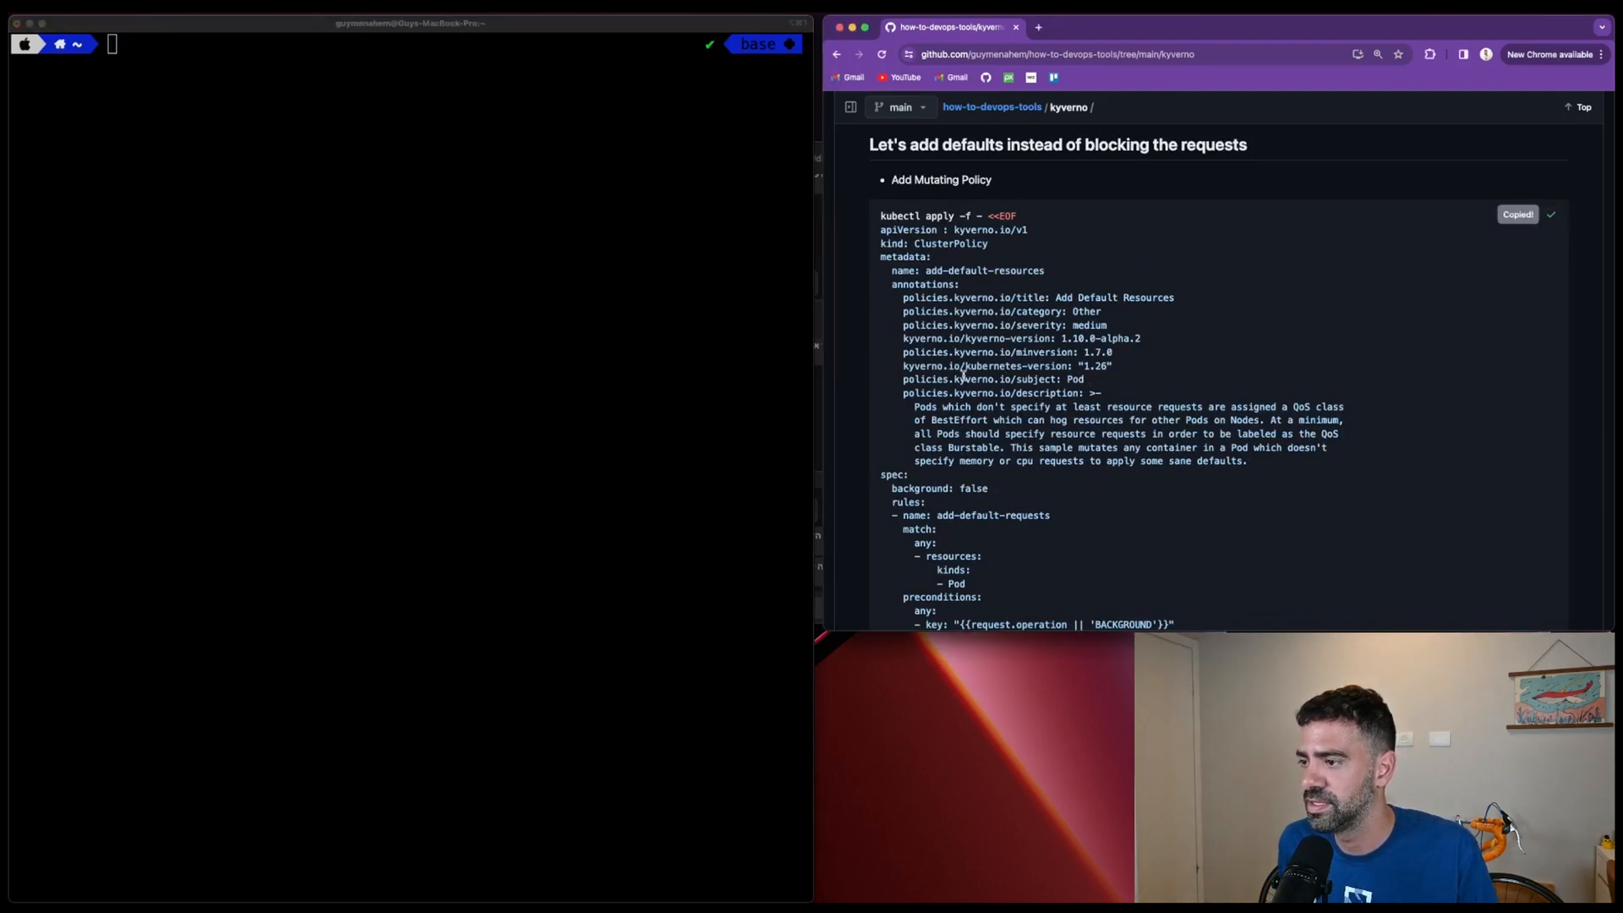
scroll(down, 3)
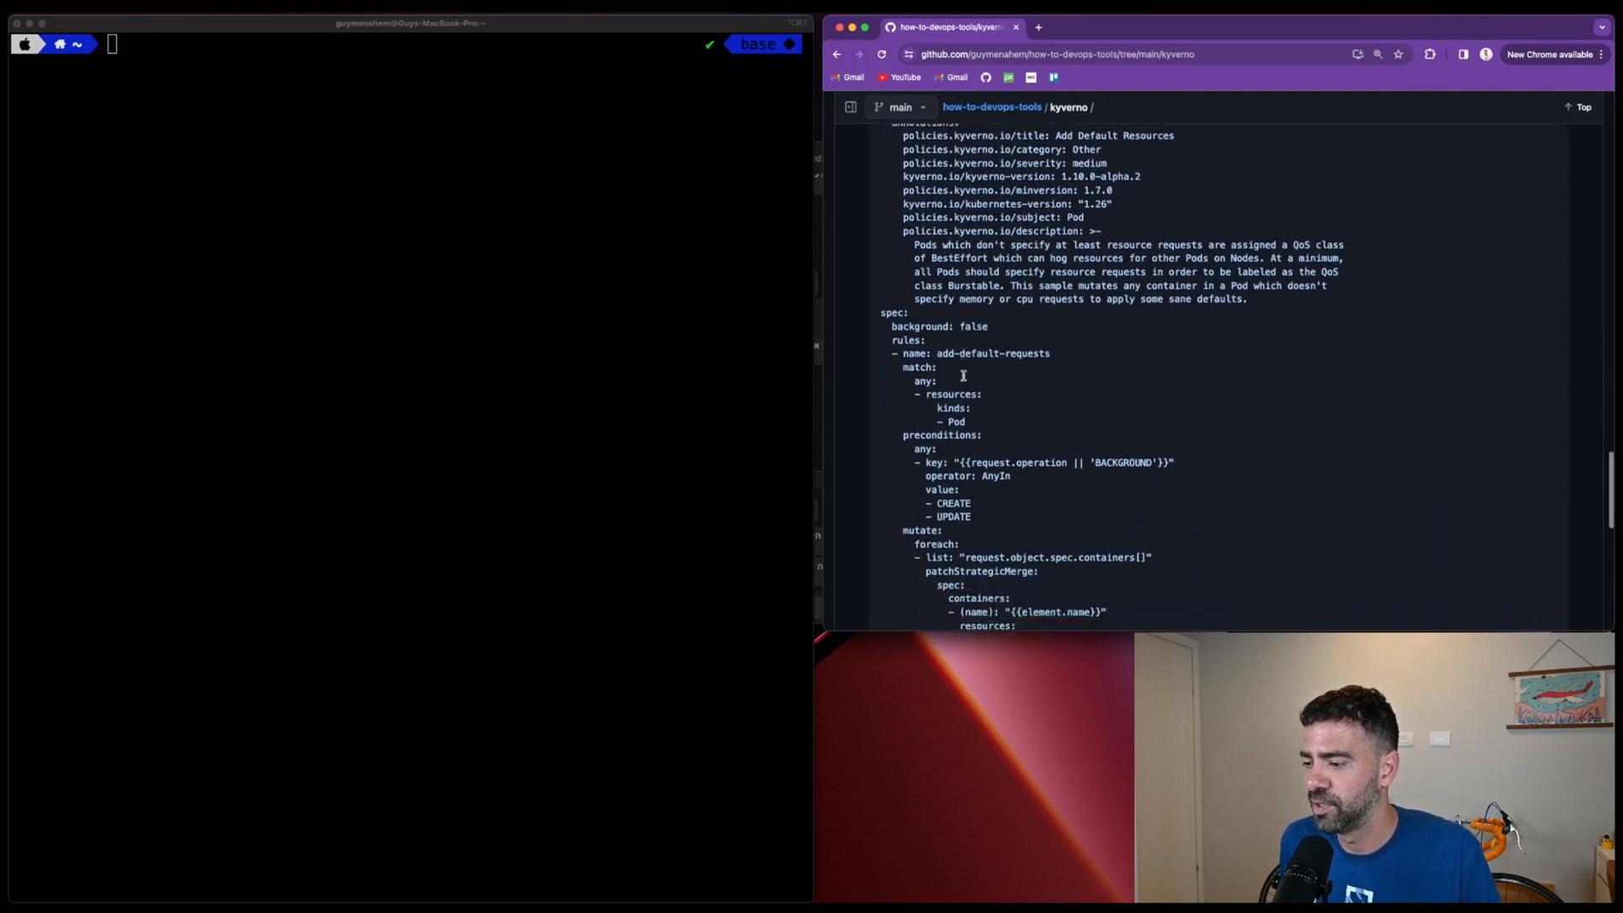
scroll(down, 3)
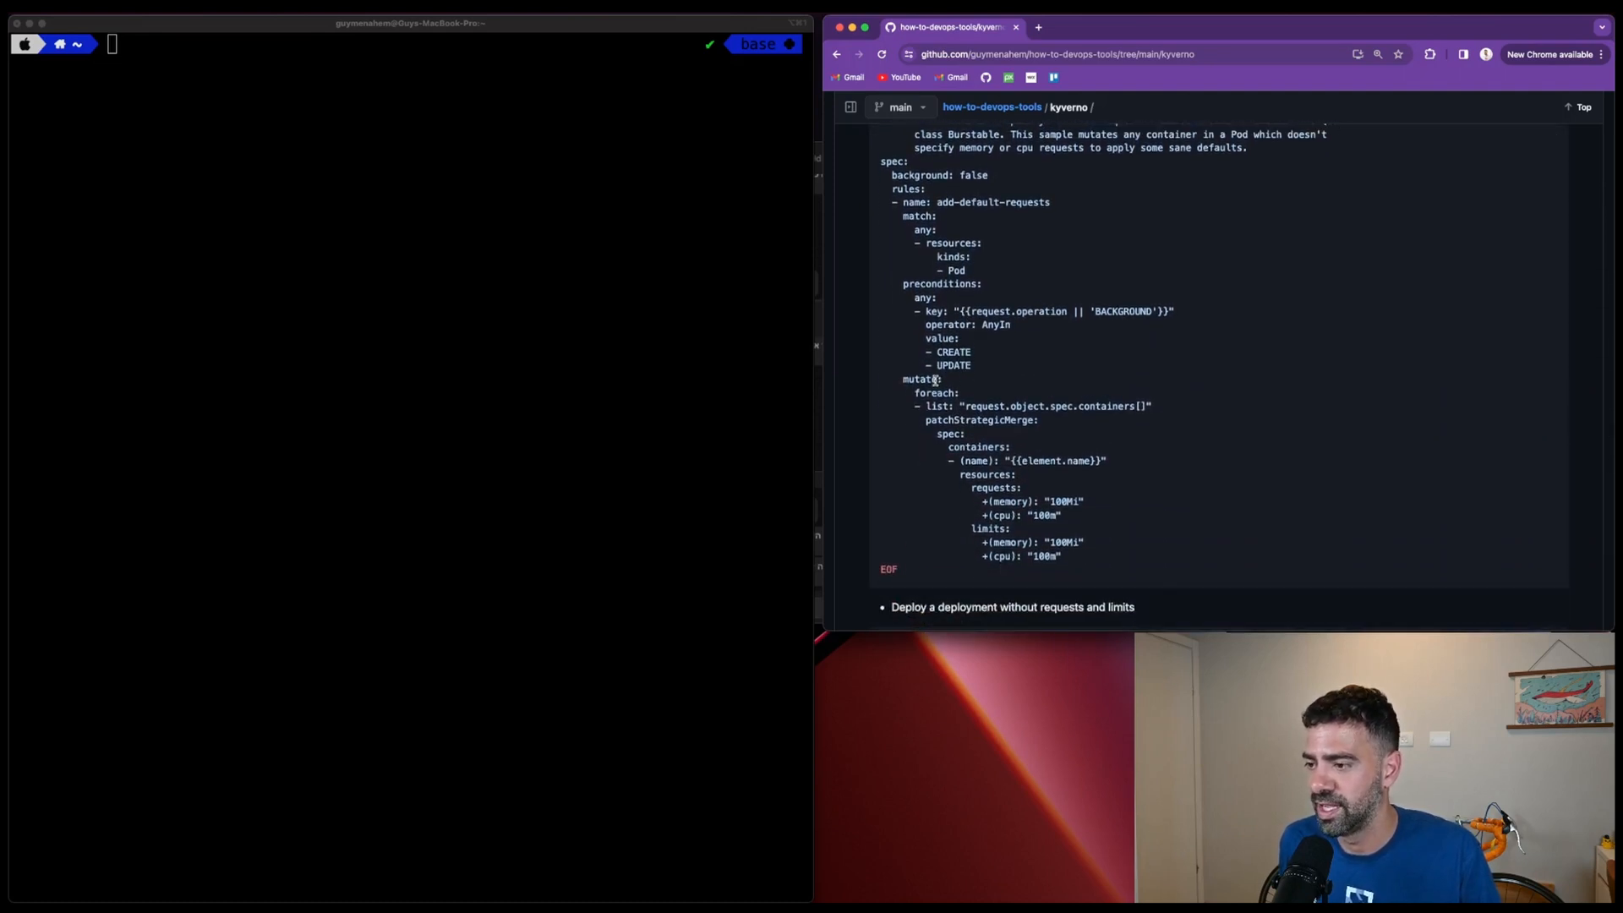
mouse_move(1082, 526)
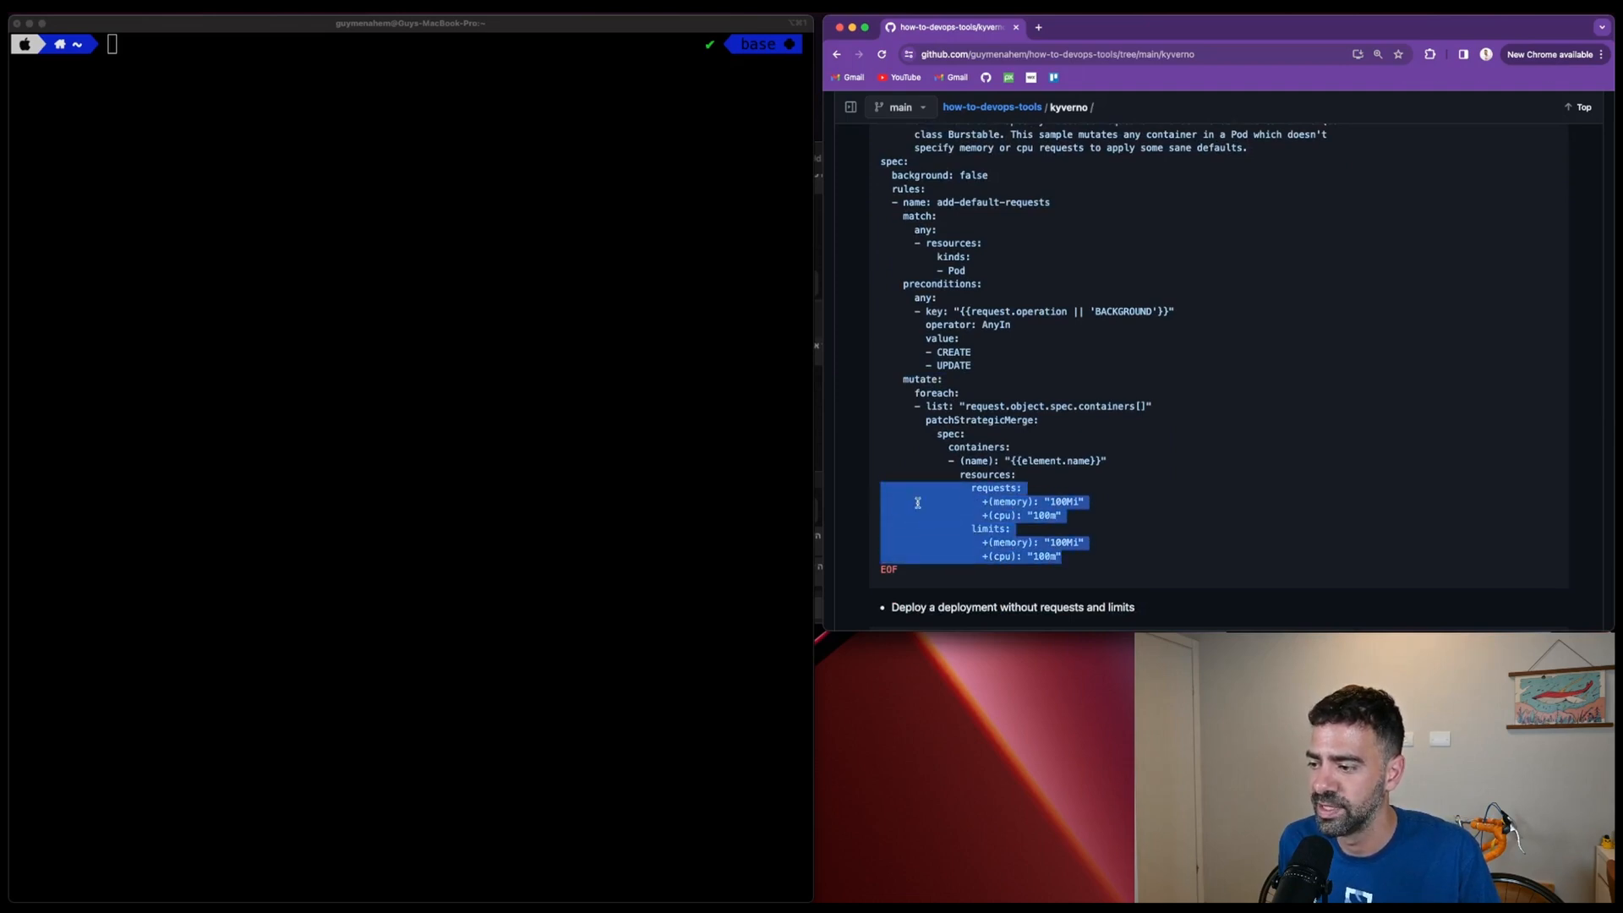
click(1055, 495)
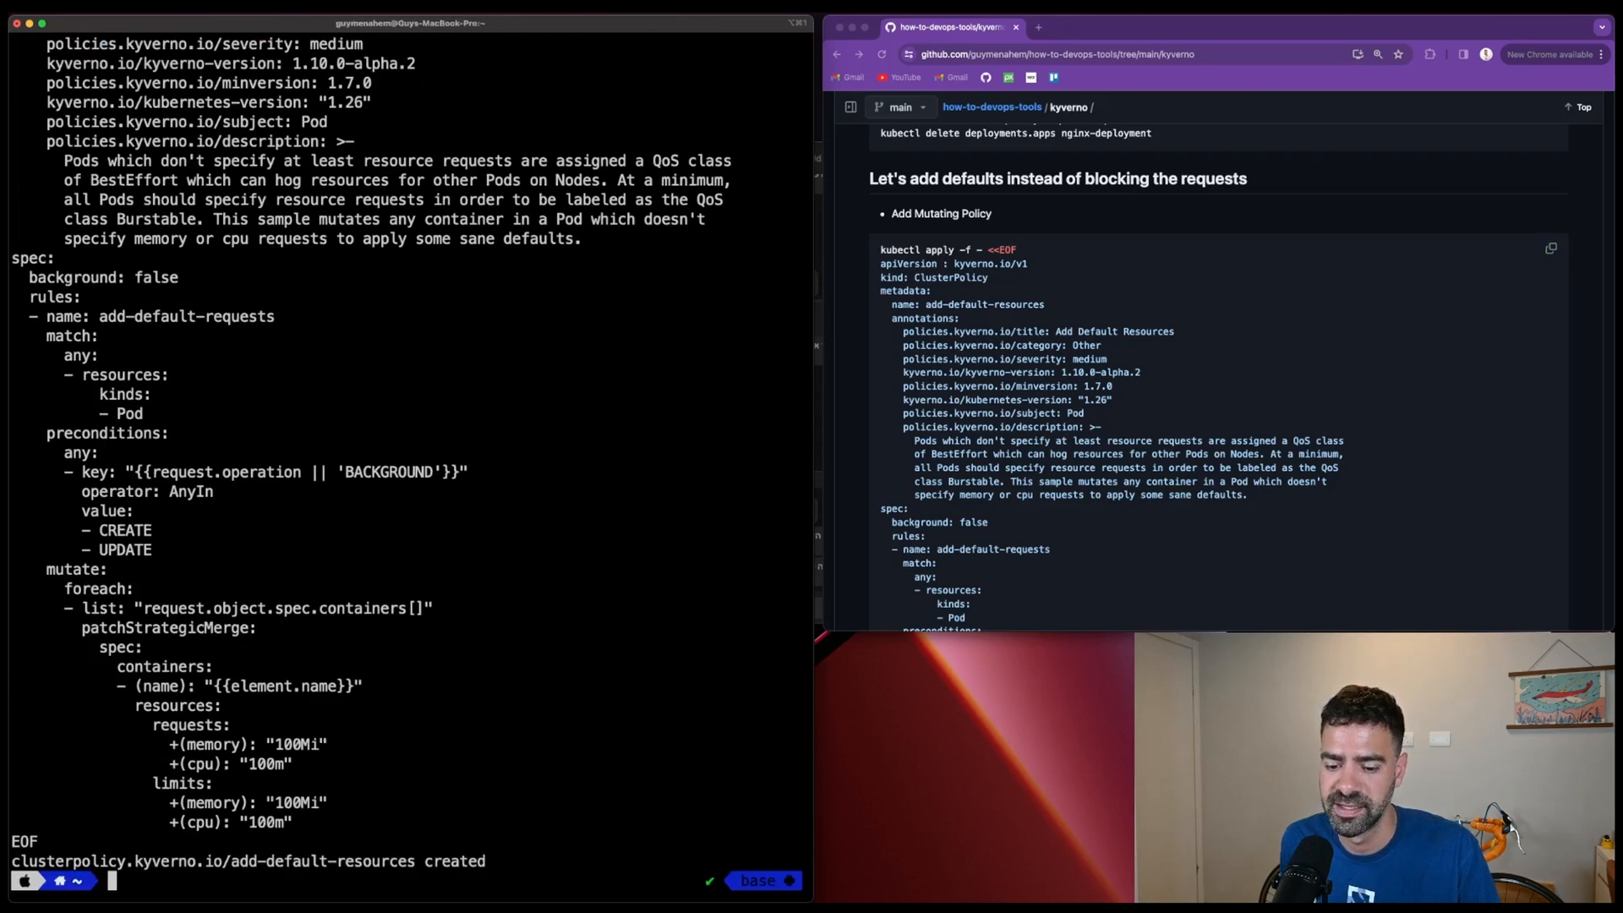
Clear the terminal after the ClusterPolicy creation output.
text(clear)
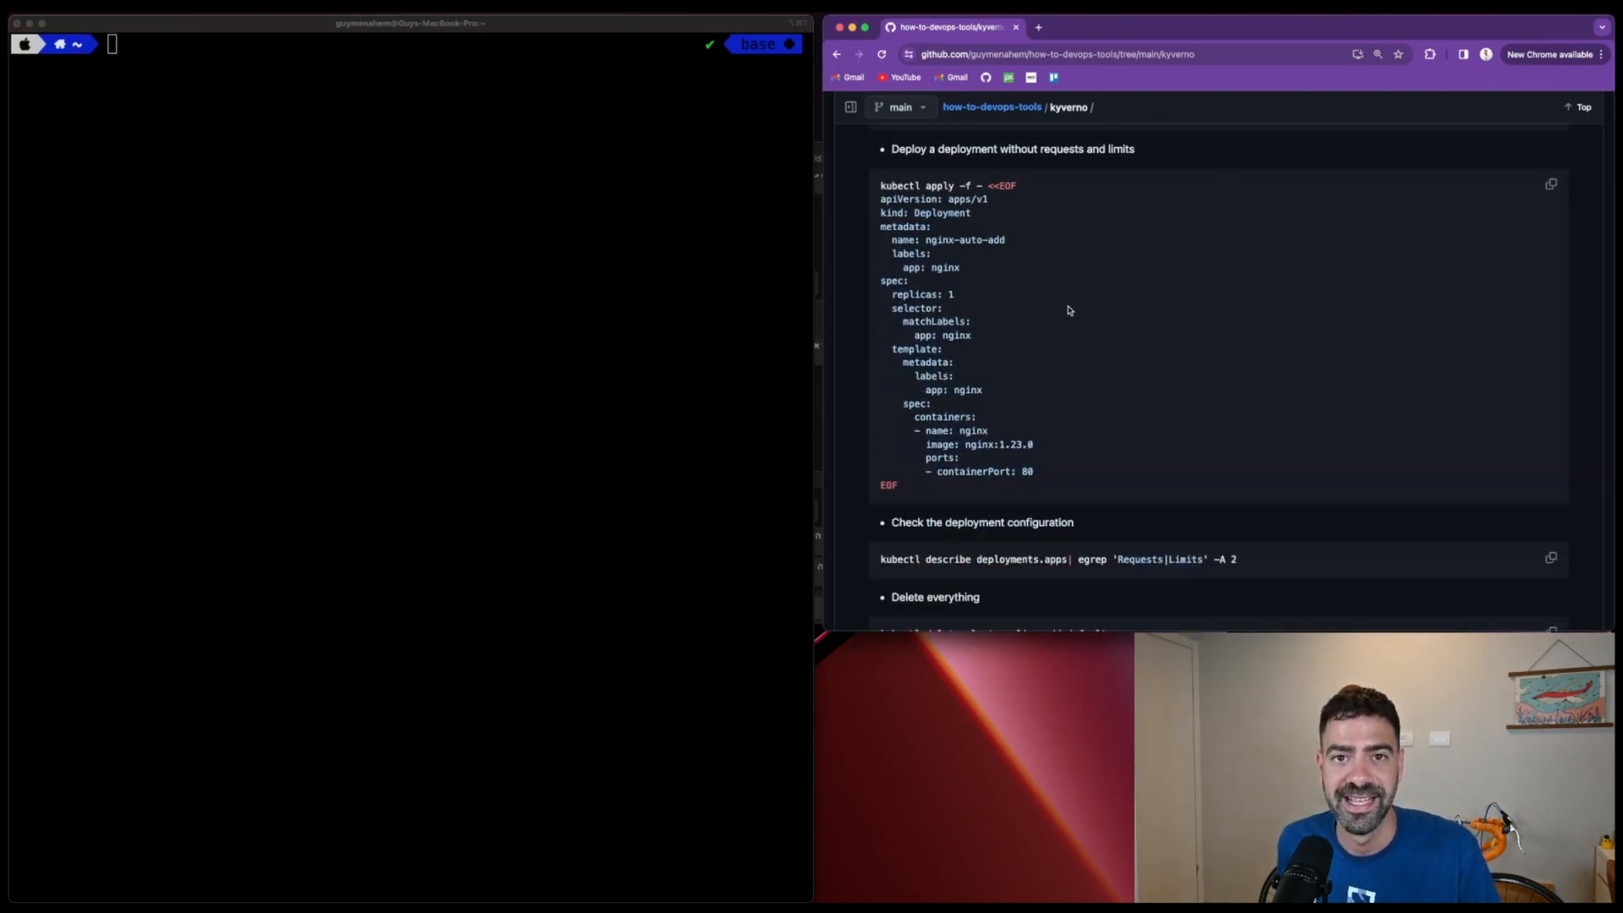
Apply the nginx-auto-add deployment manifest with no requests or limits, then clear the terminal.
click(1550, 184)
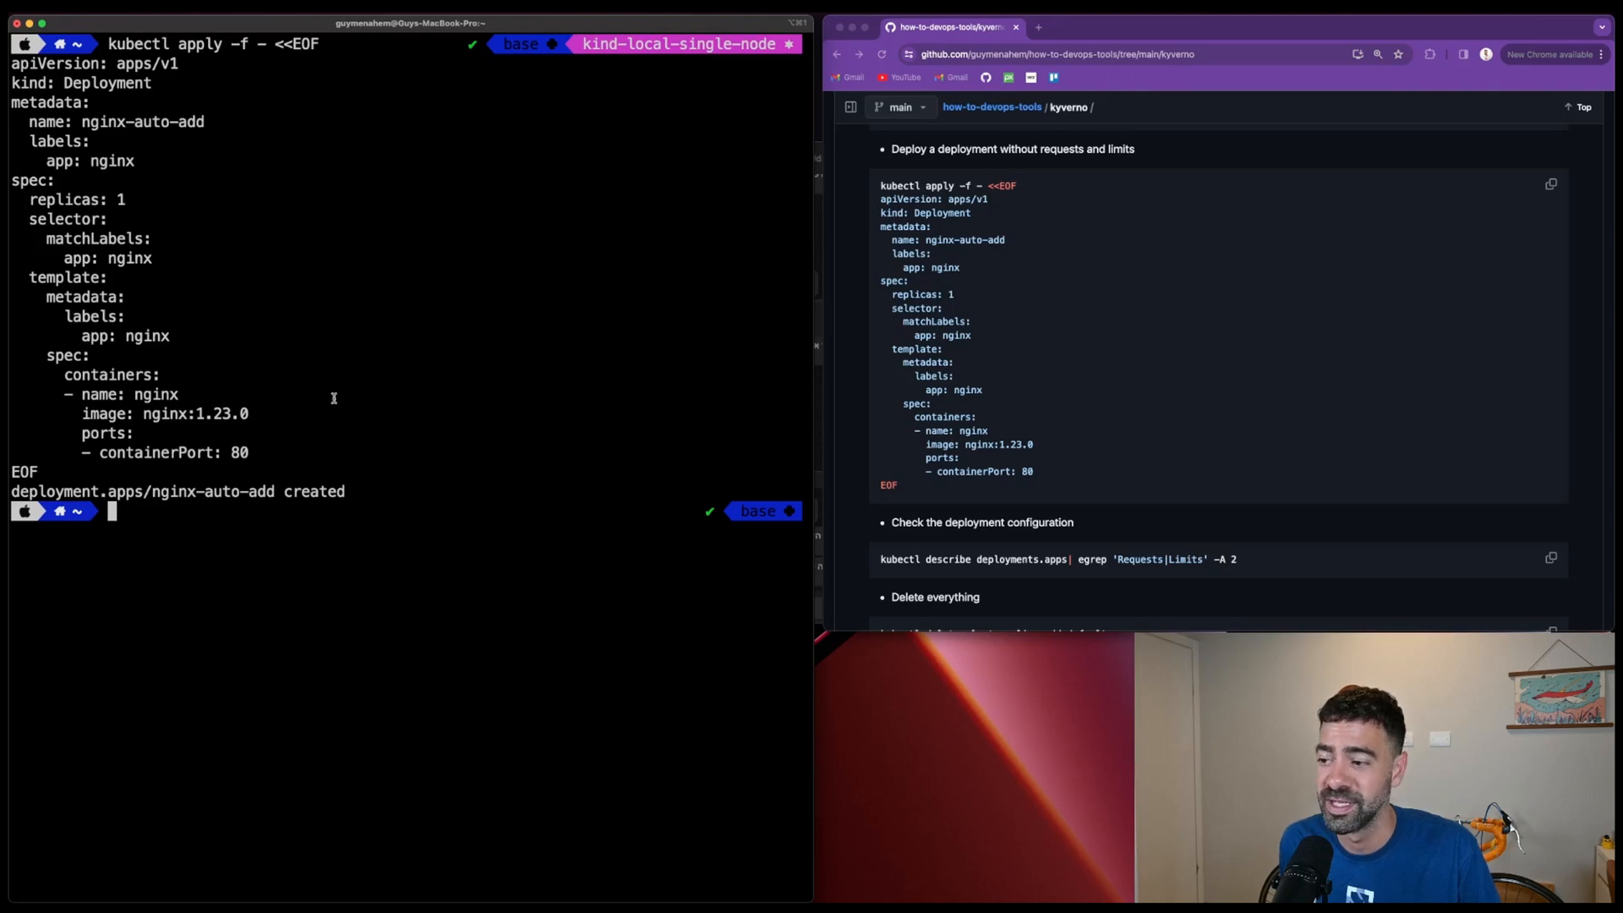
mouse_move(370, 423)
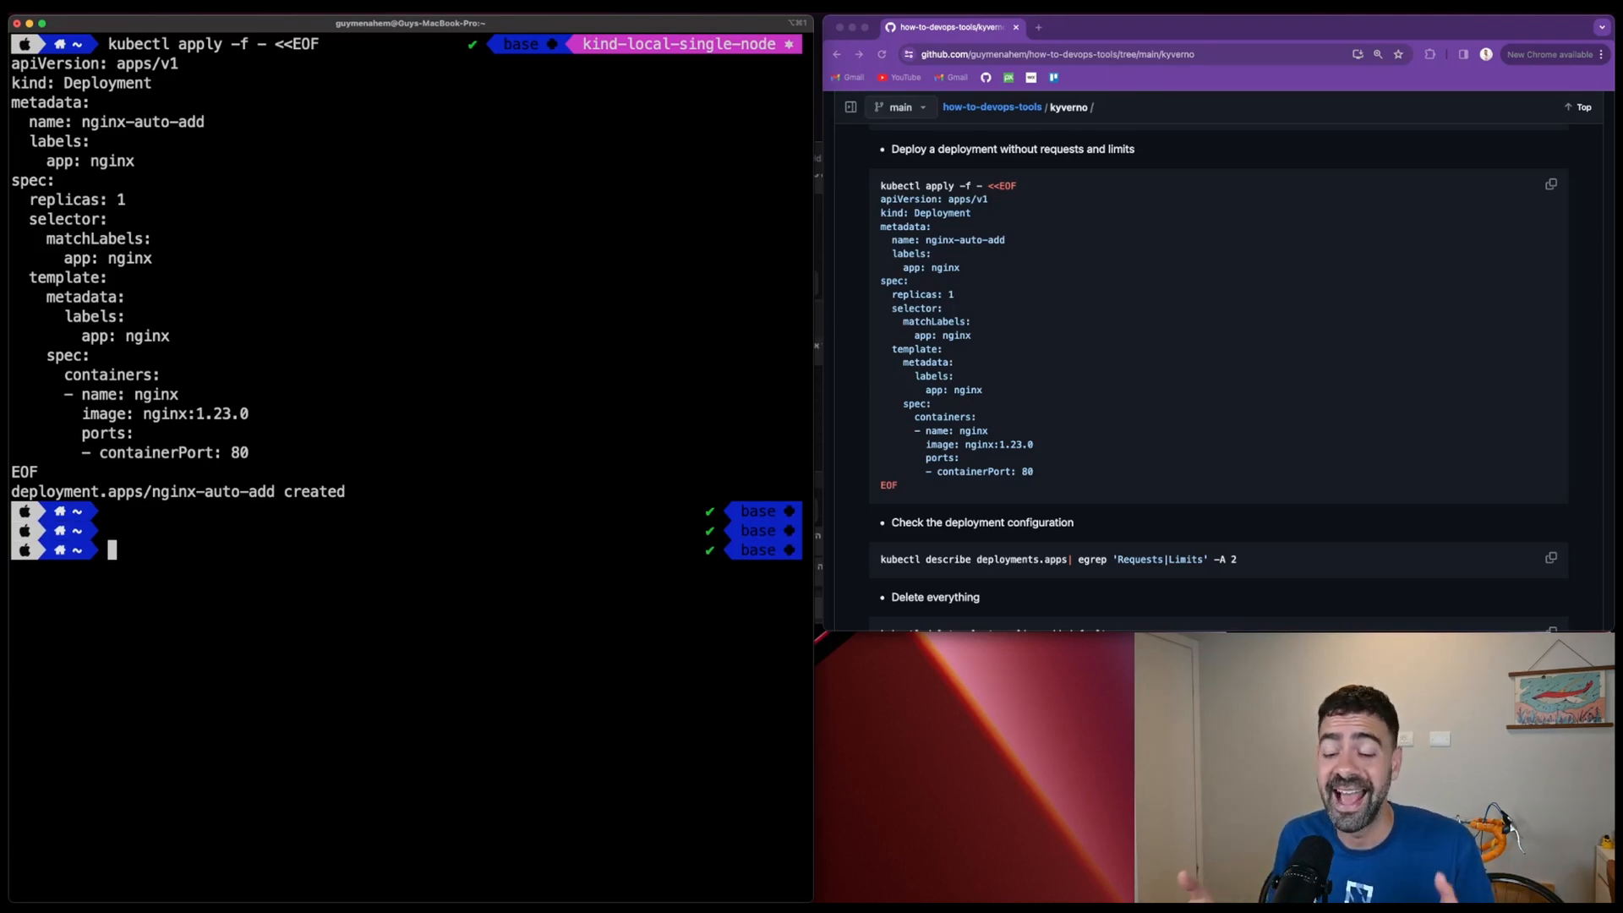
text(clear)
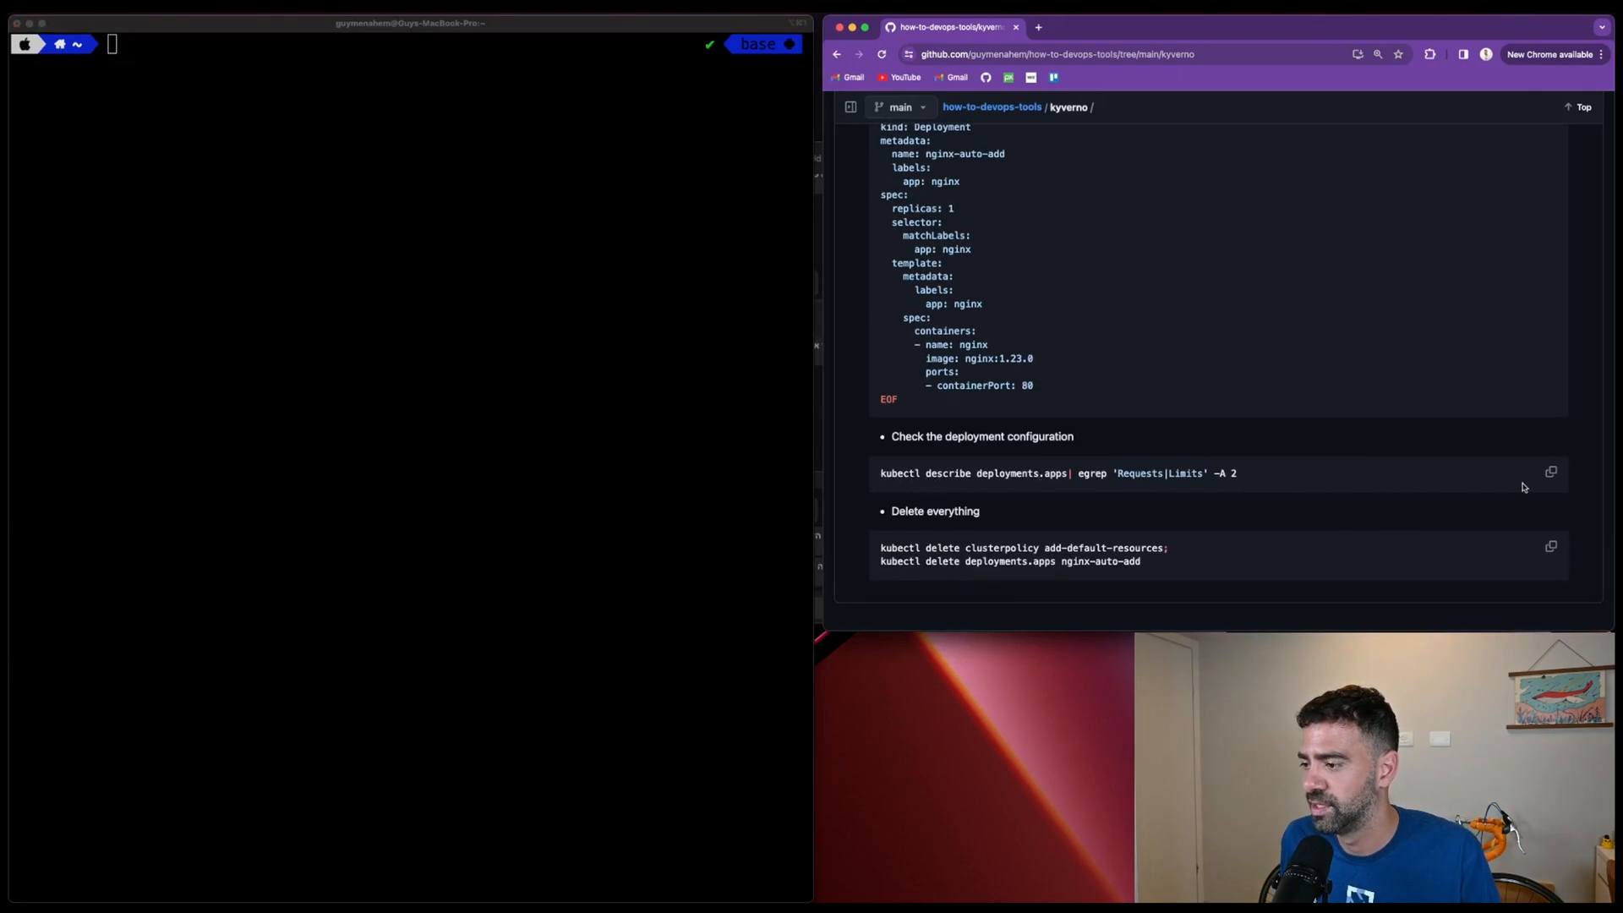
Run the describe | egrep check and kubectl describe deployments.apps nginx-auto-add, showing injected 100m CPU and 100Mi memory.
click(1550, 471)
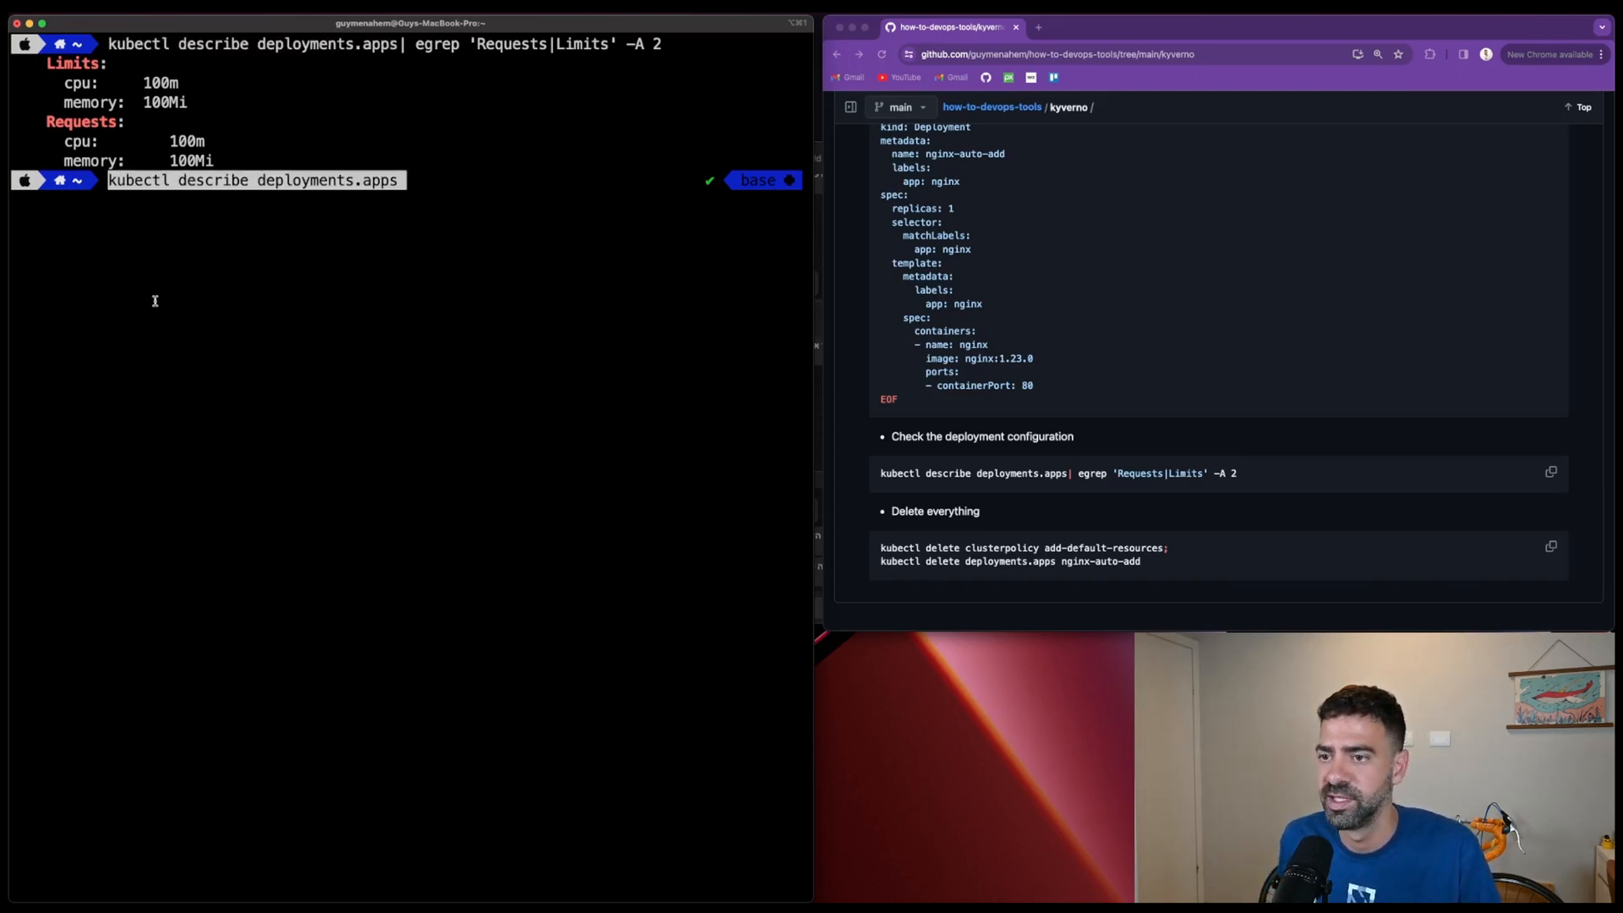
text(nginx-auto-add)
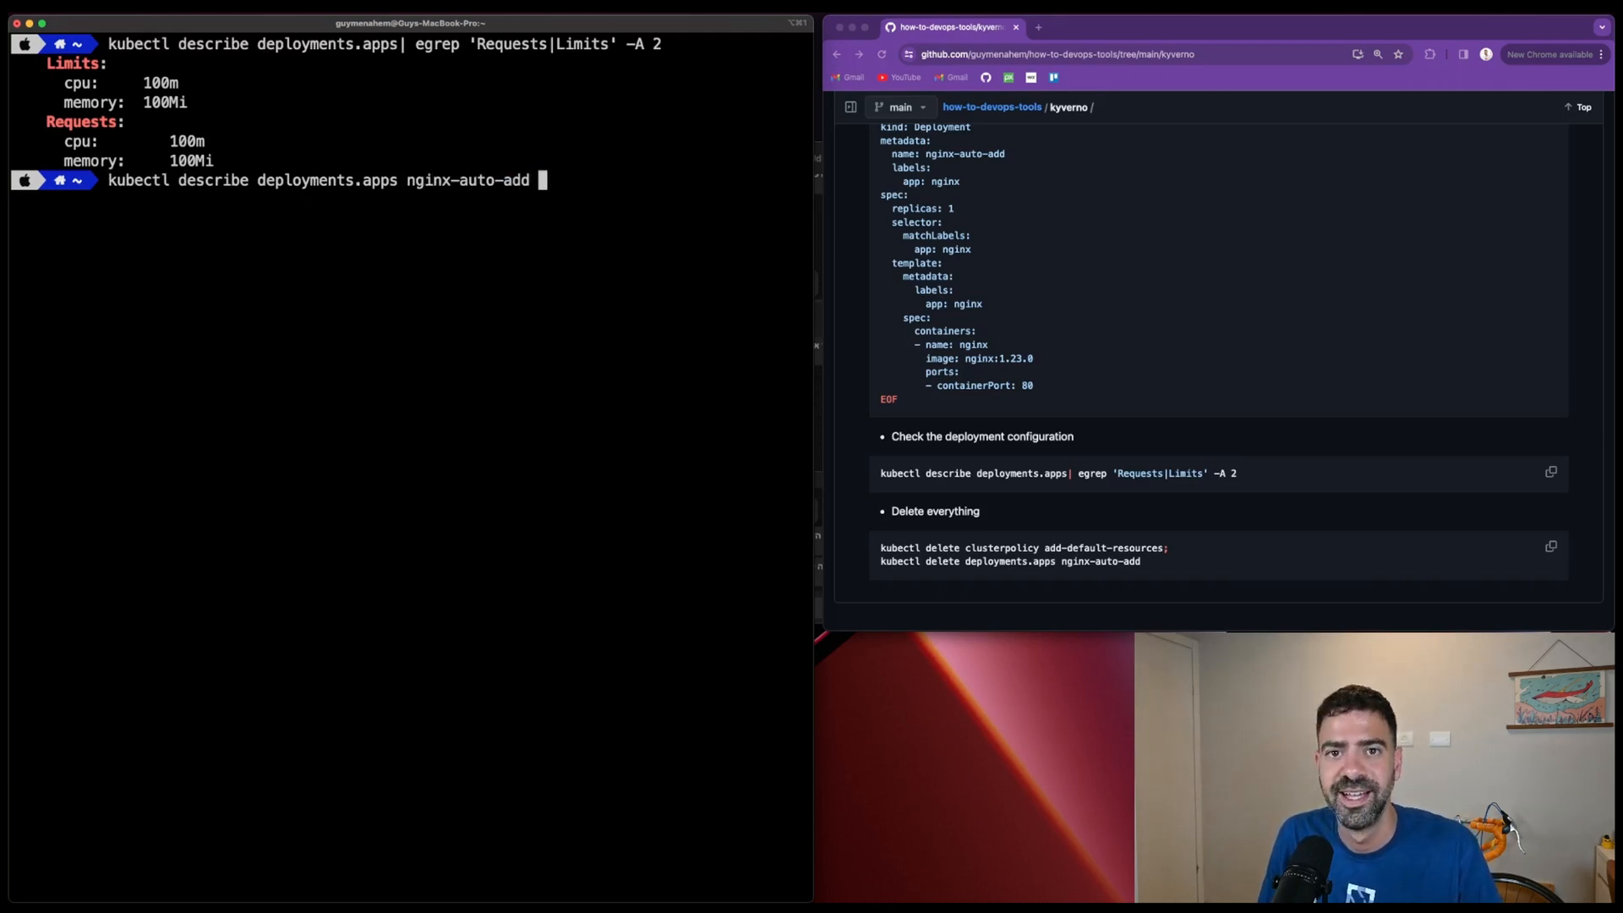
key(enter)
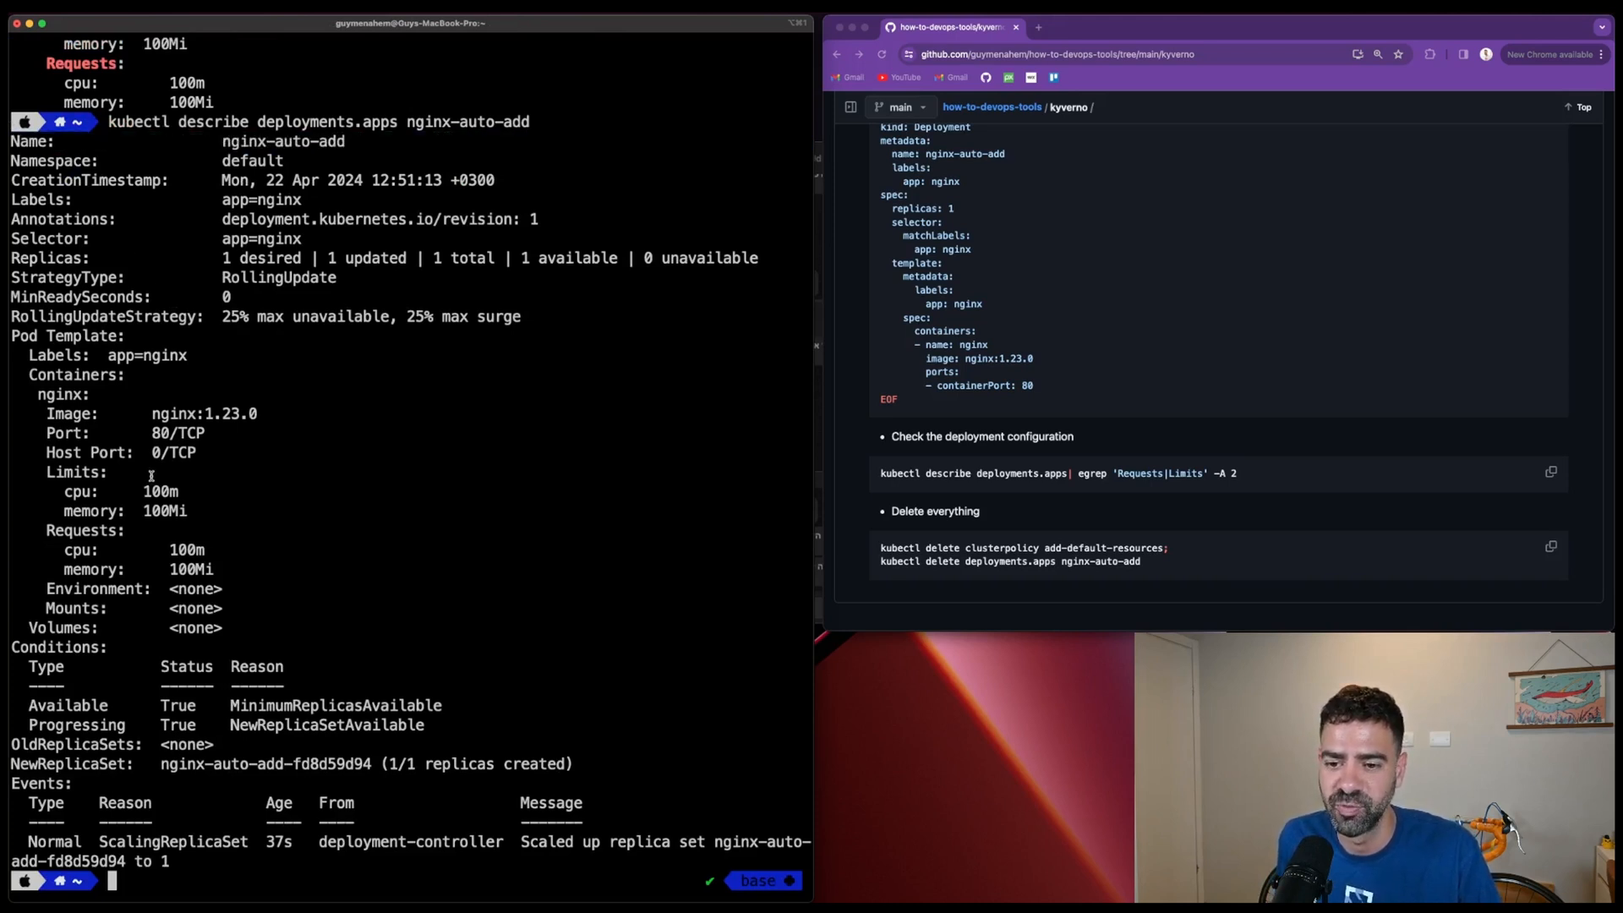
drag(53, 472, 206, 569)
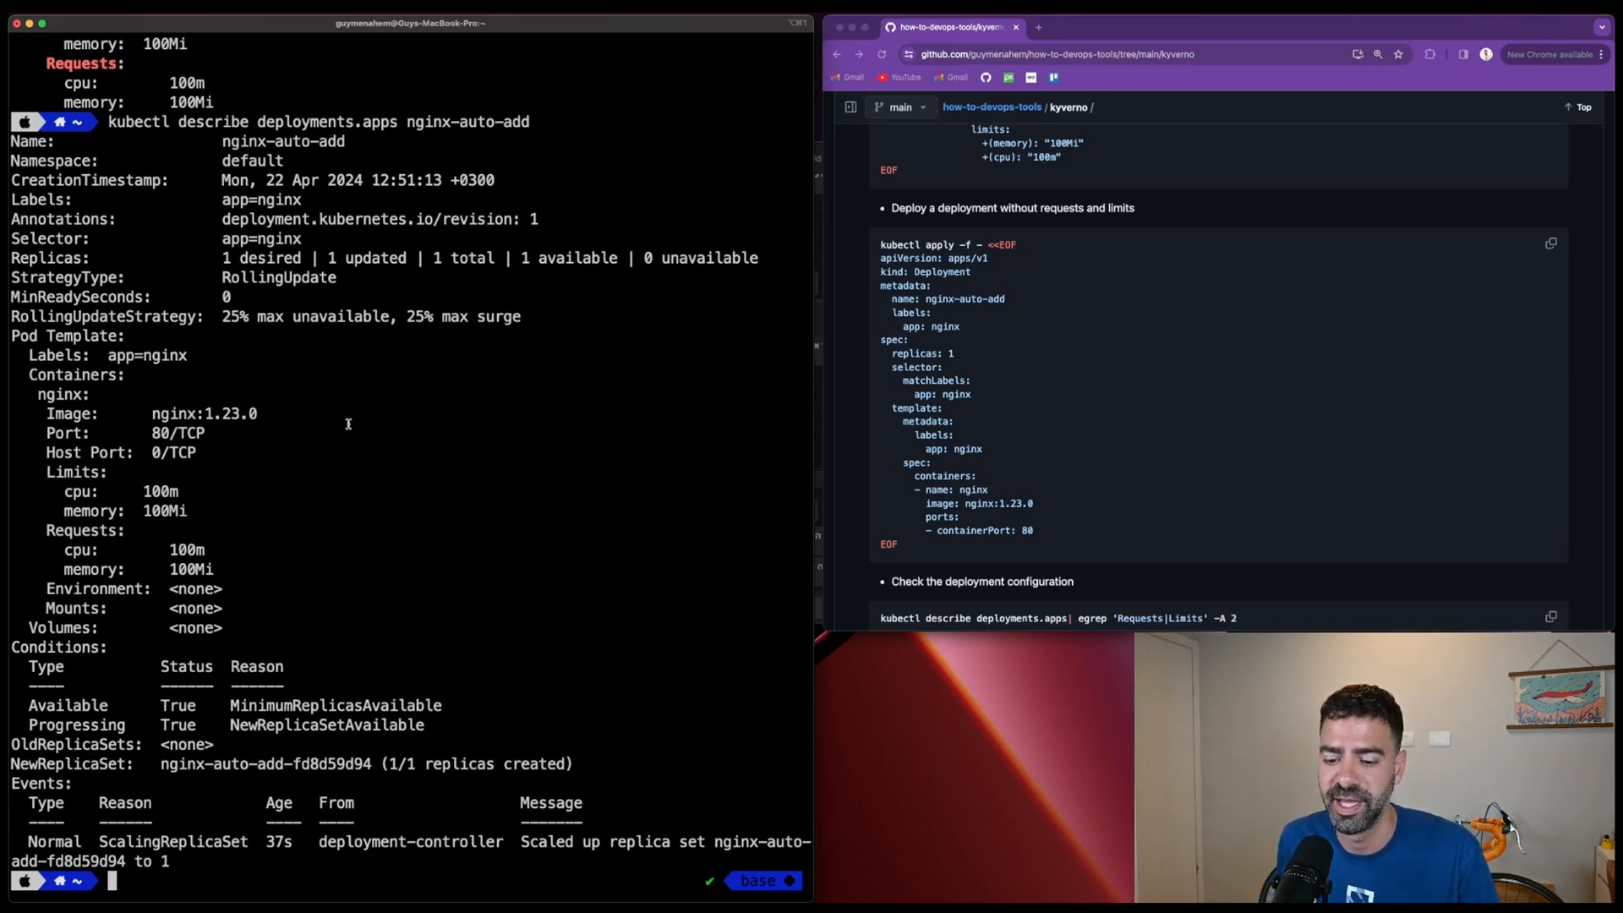
scroll(down, 3)
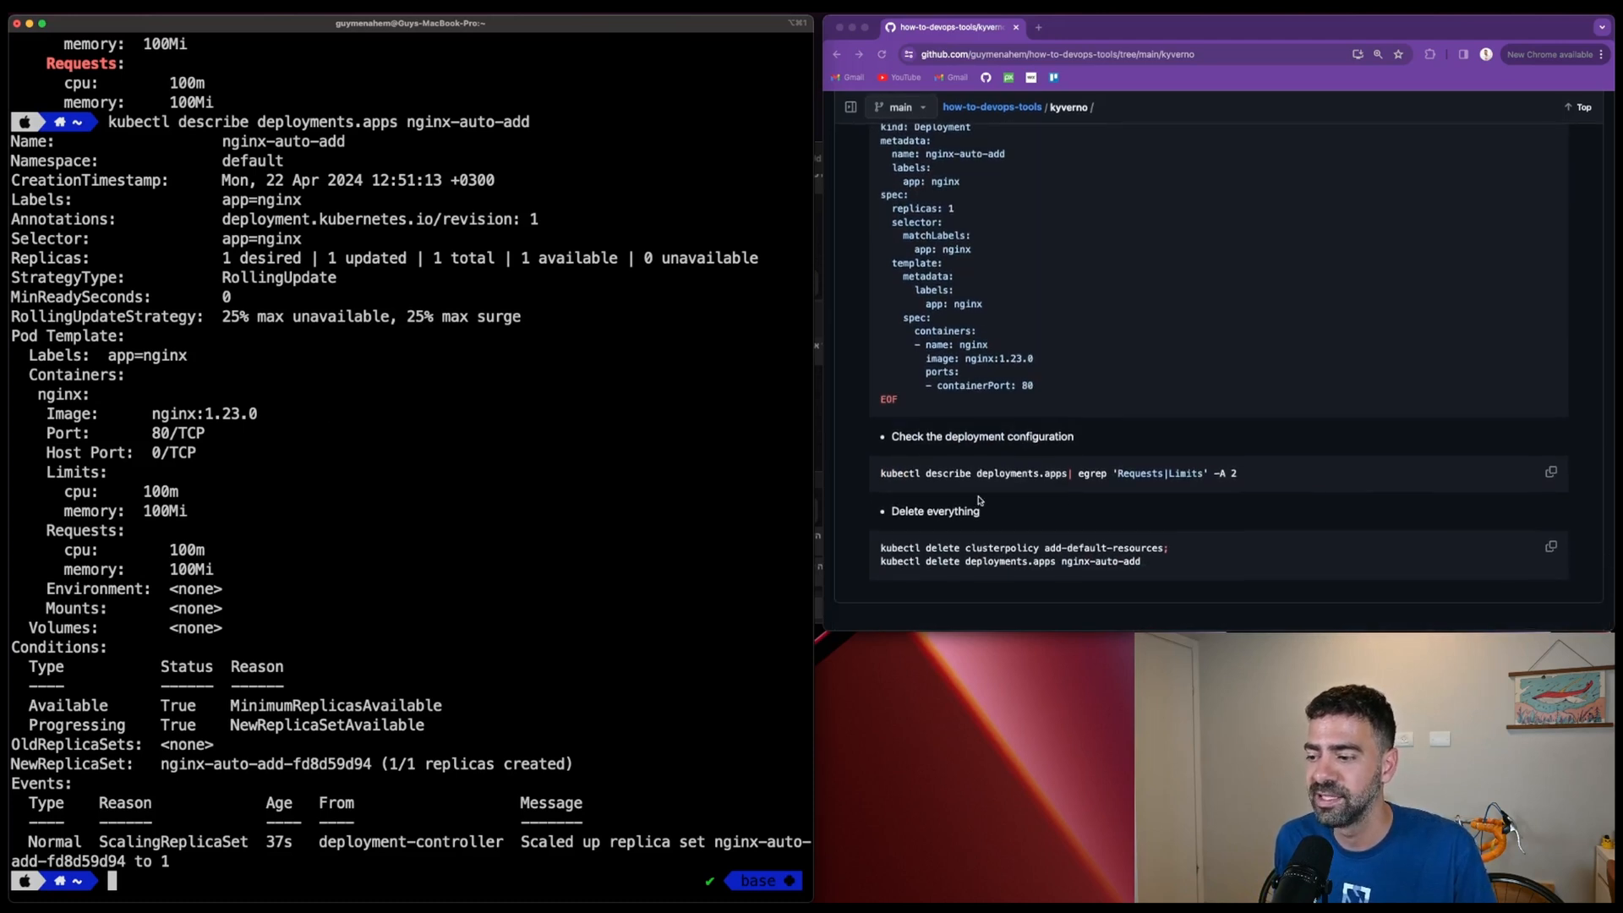